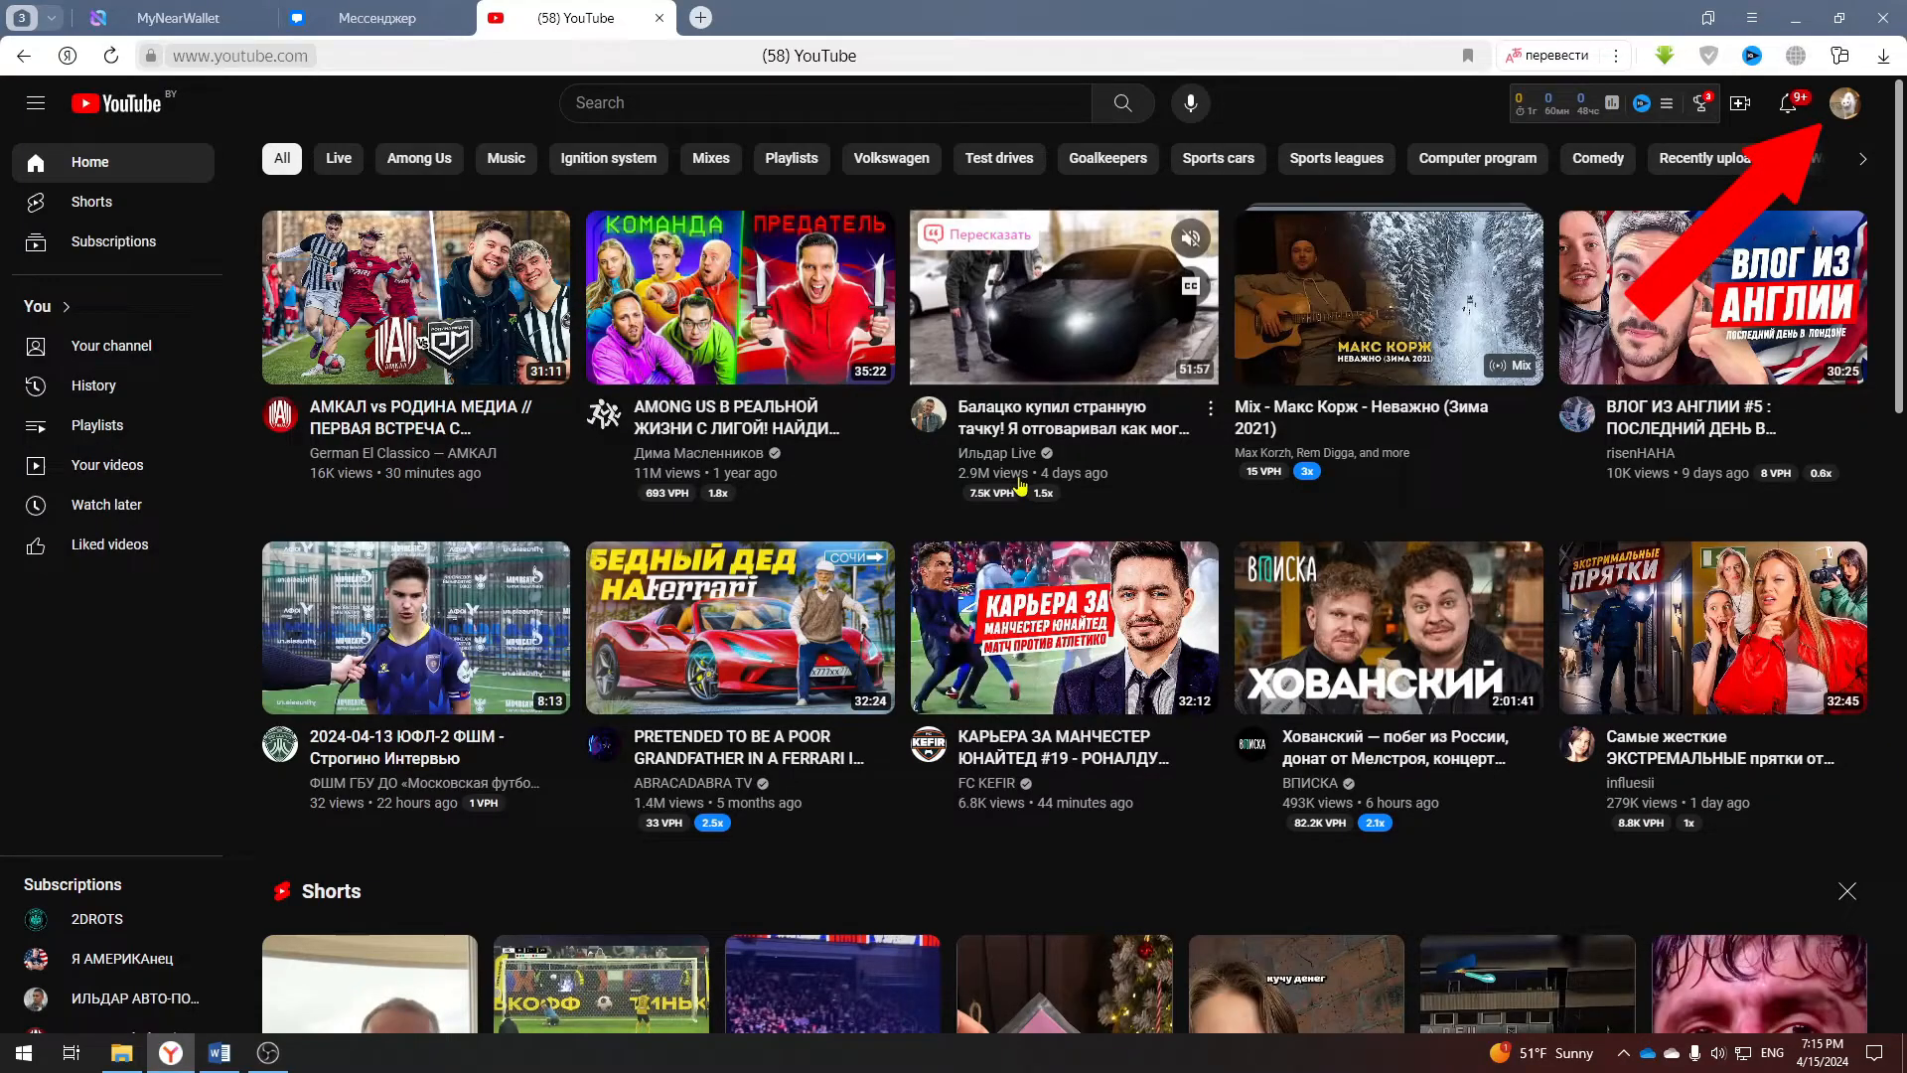
Open YouTube Studio for Кошка Ласточка from the avatar account menu.
left_click(1845, 102)
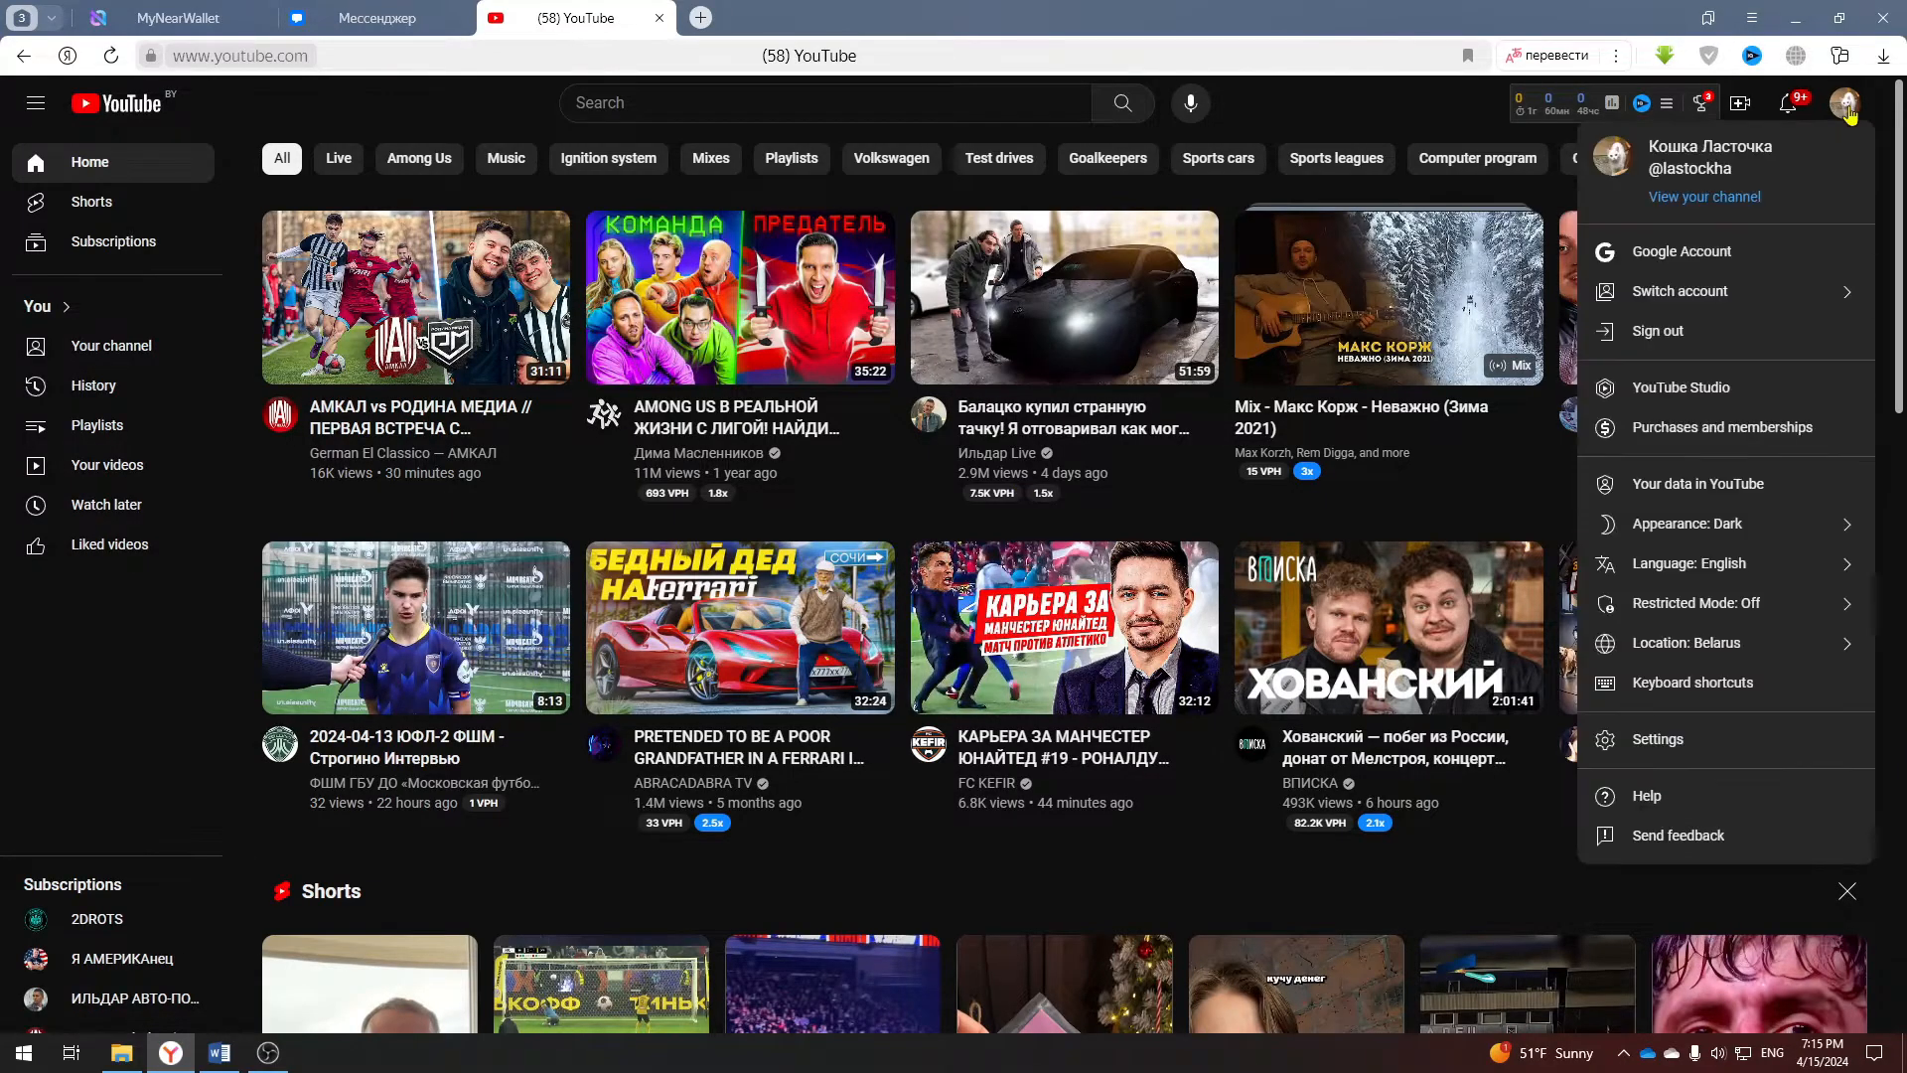
mouse_move(1682, 386)
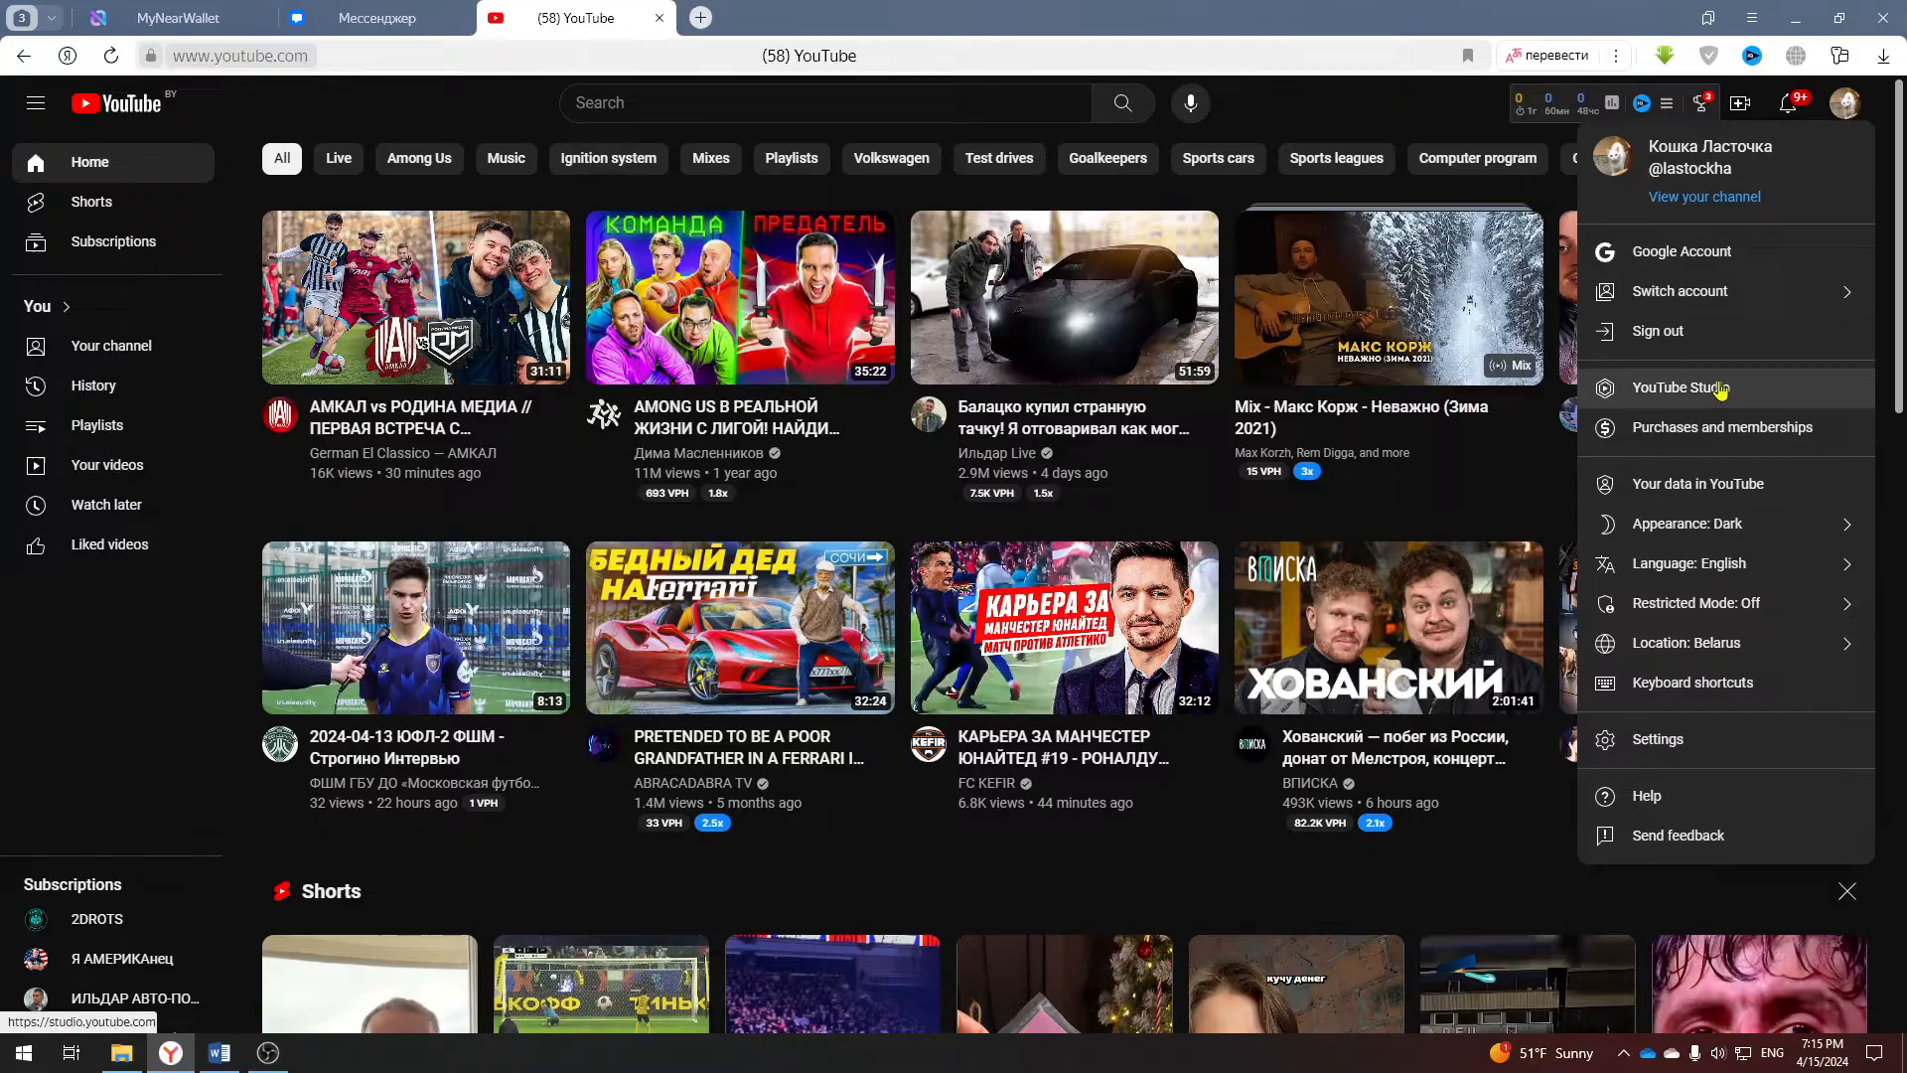
left_click(1681, 386)
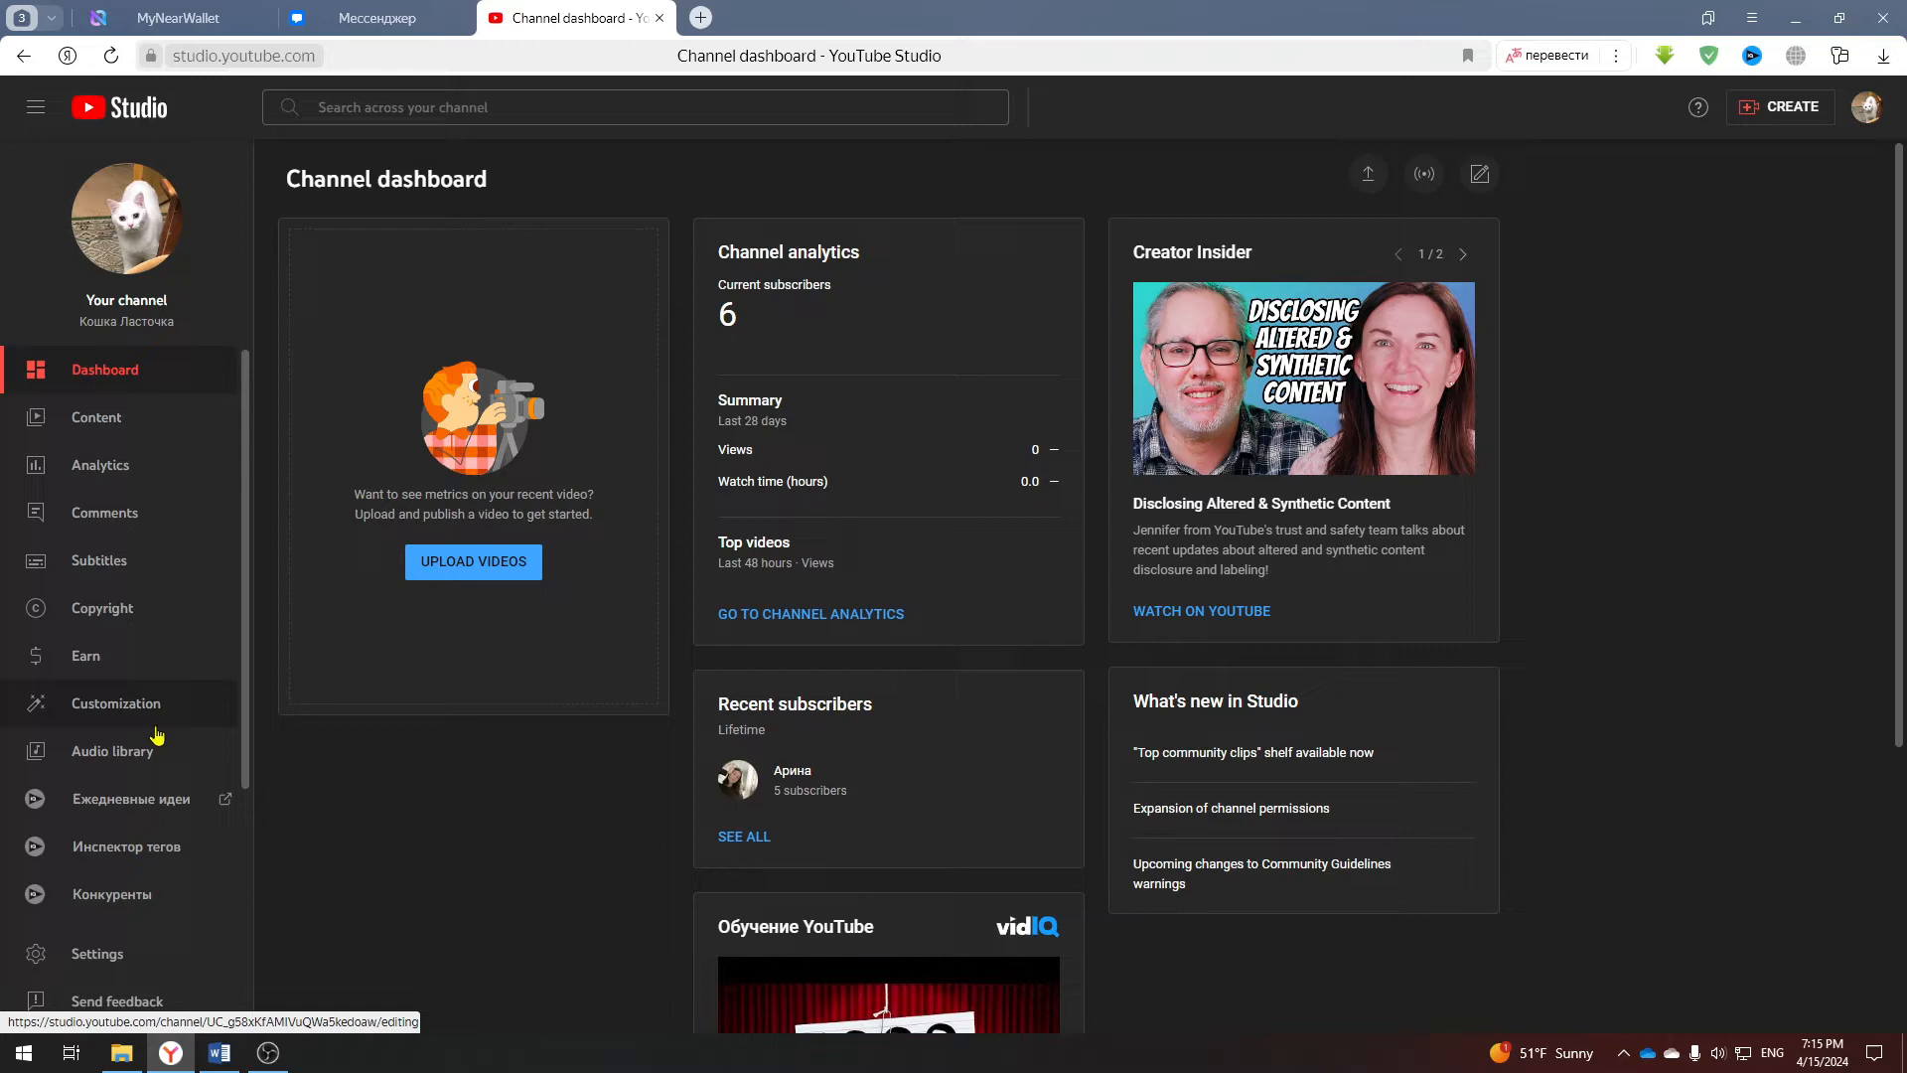
Open the channel's Studio Settings to review the Permissions owner list.
left_click(98, 952)
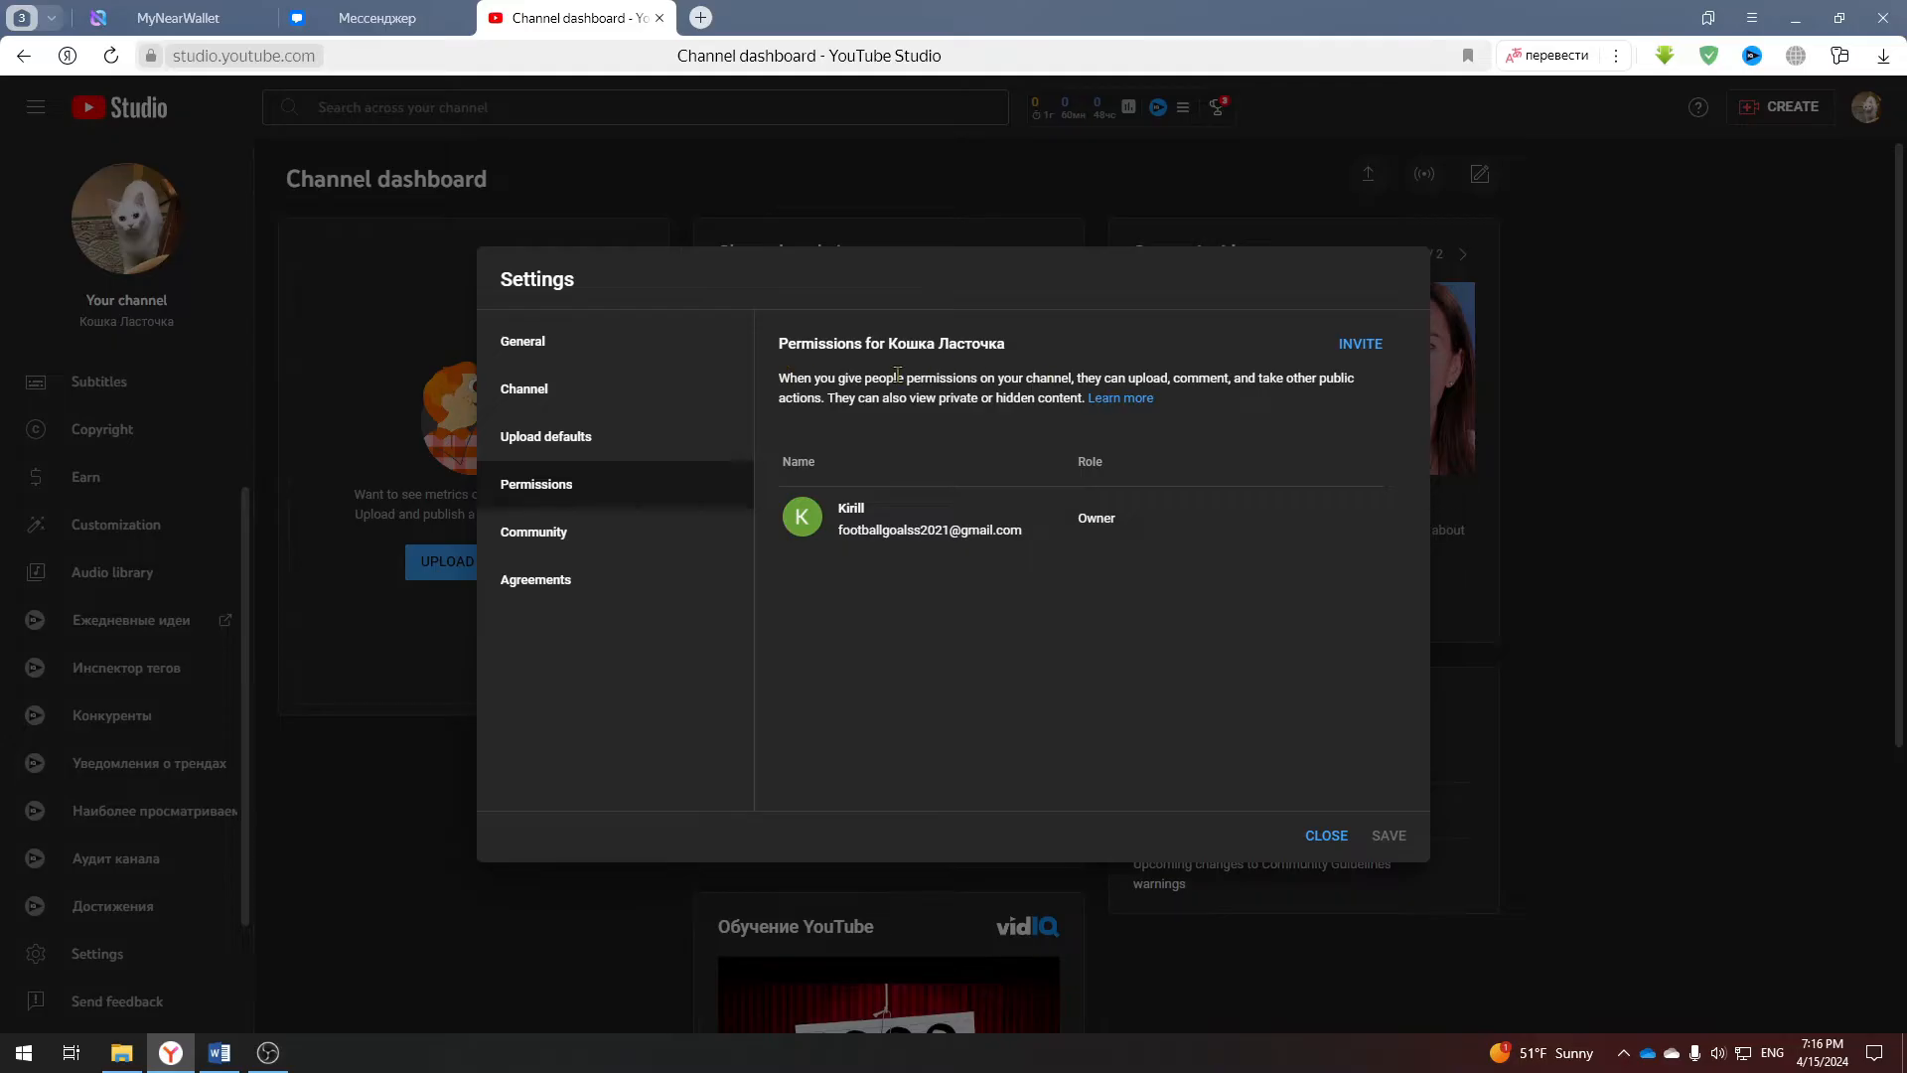
mouse_move(1144, 601)
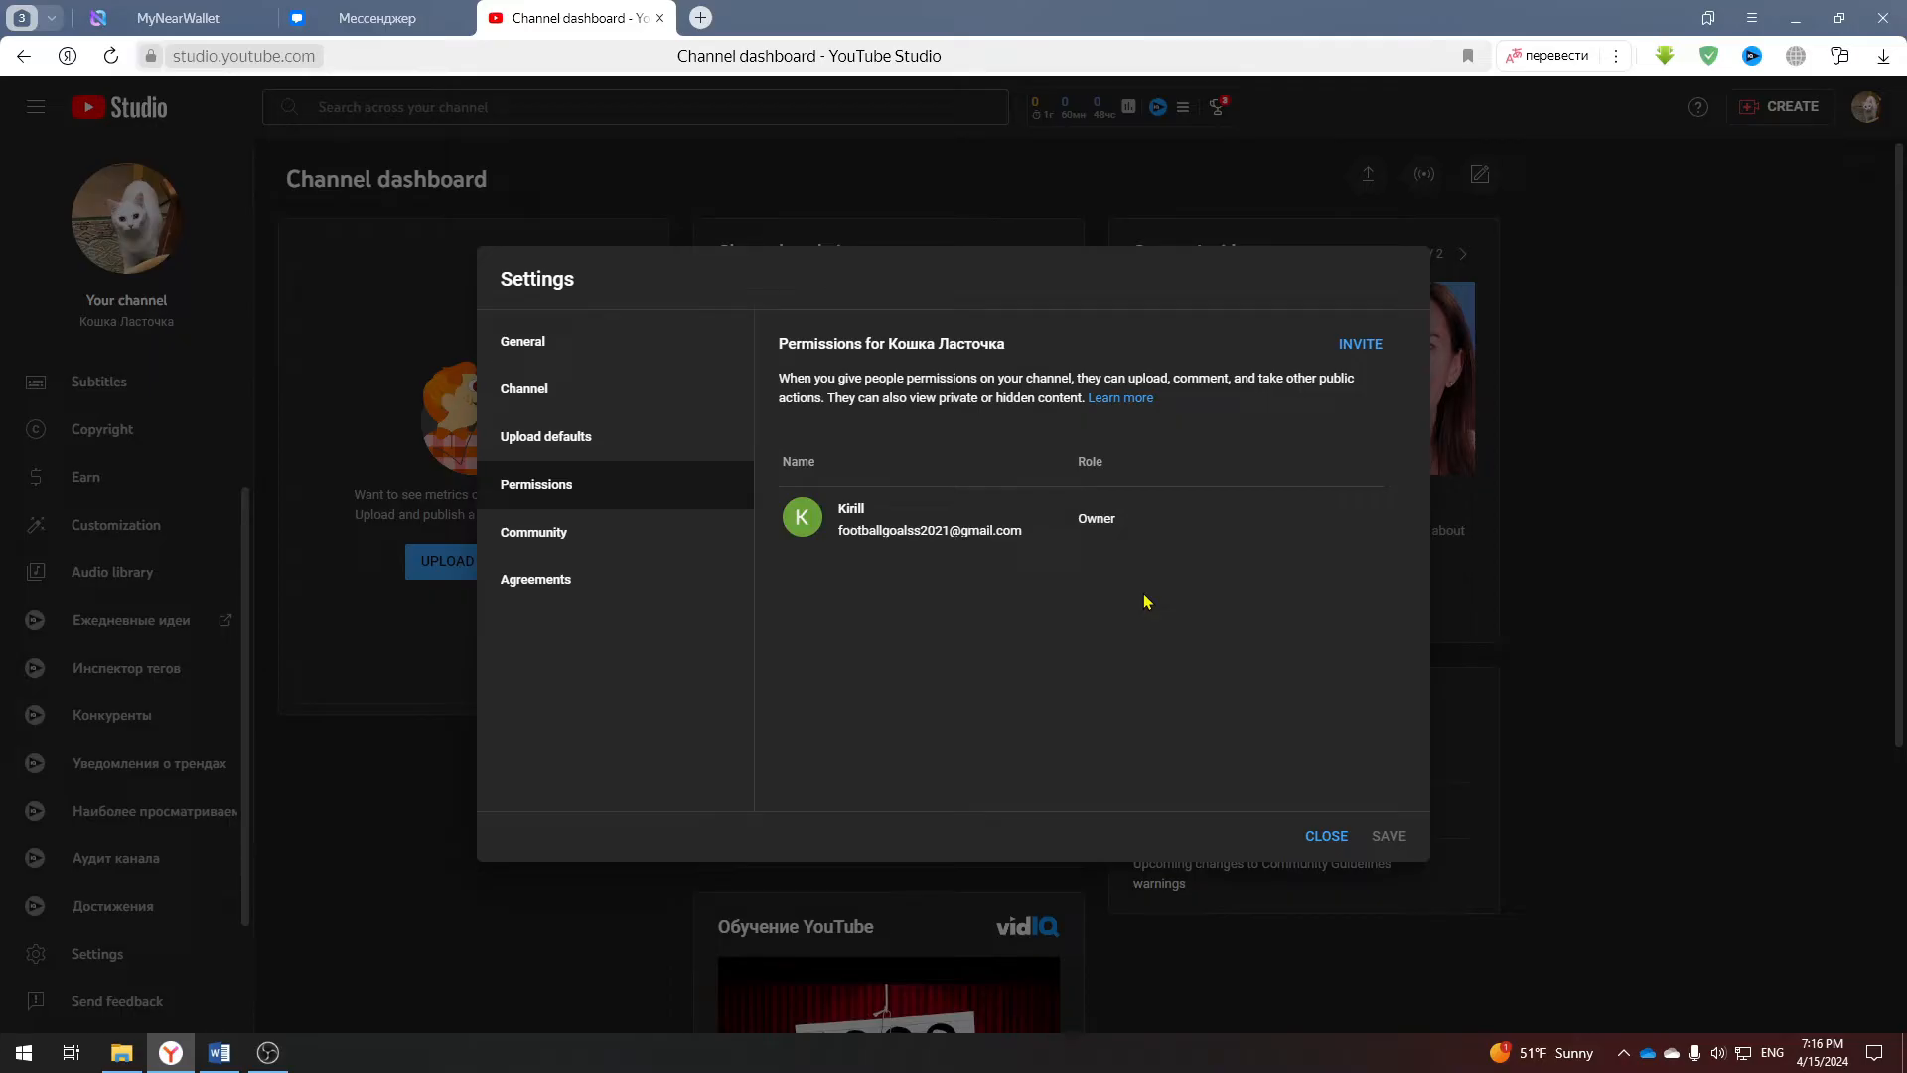
mouse_move(1128, 422)
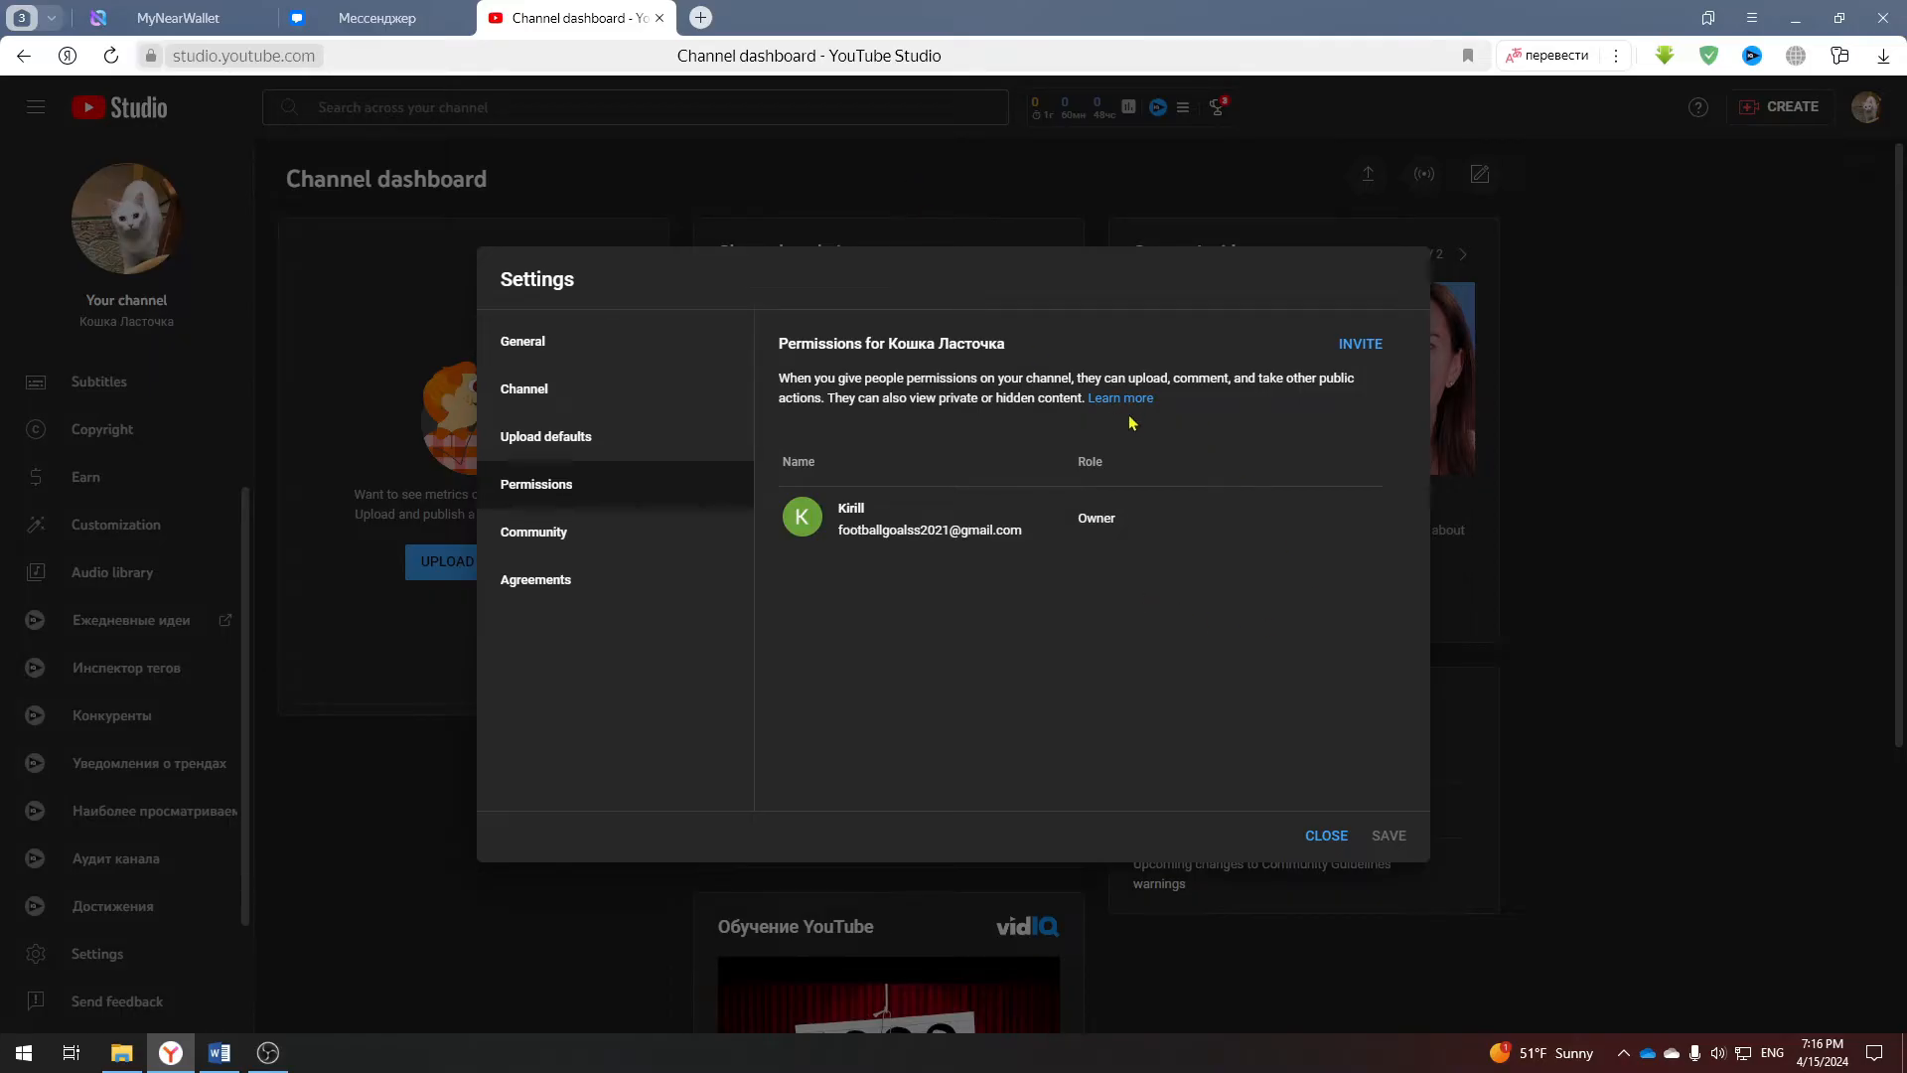
mouse_move(1454, 666)
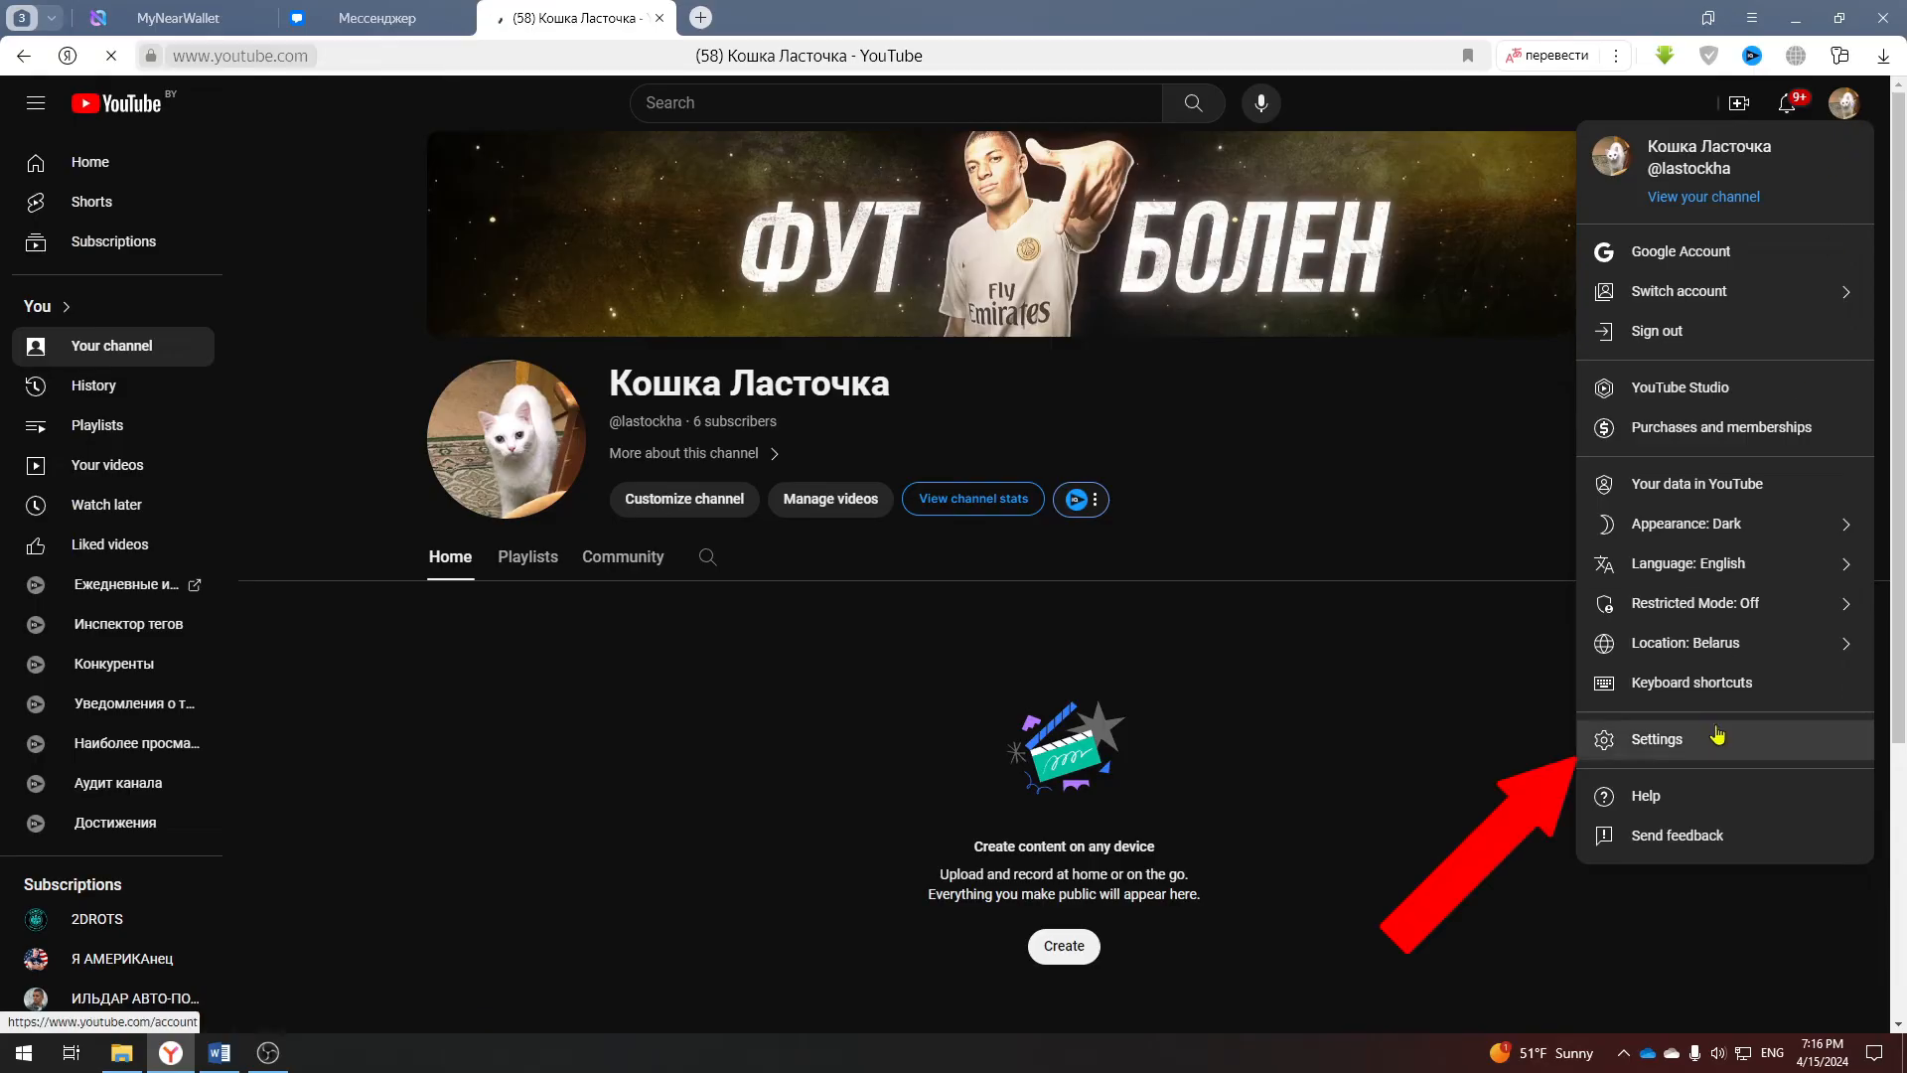
Open YouTube account Settings and list all channels: Кошка Ласточка and latsddd.
left_click(1657, 738)
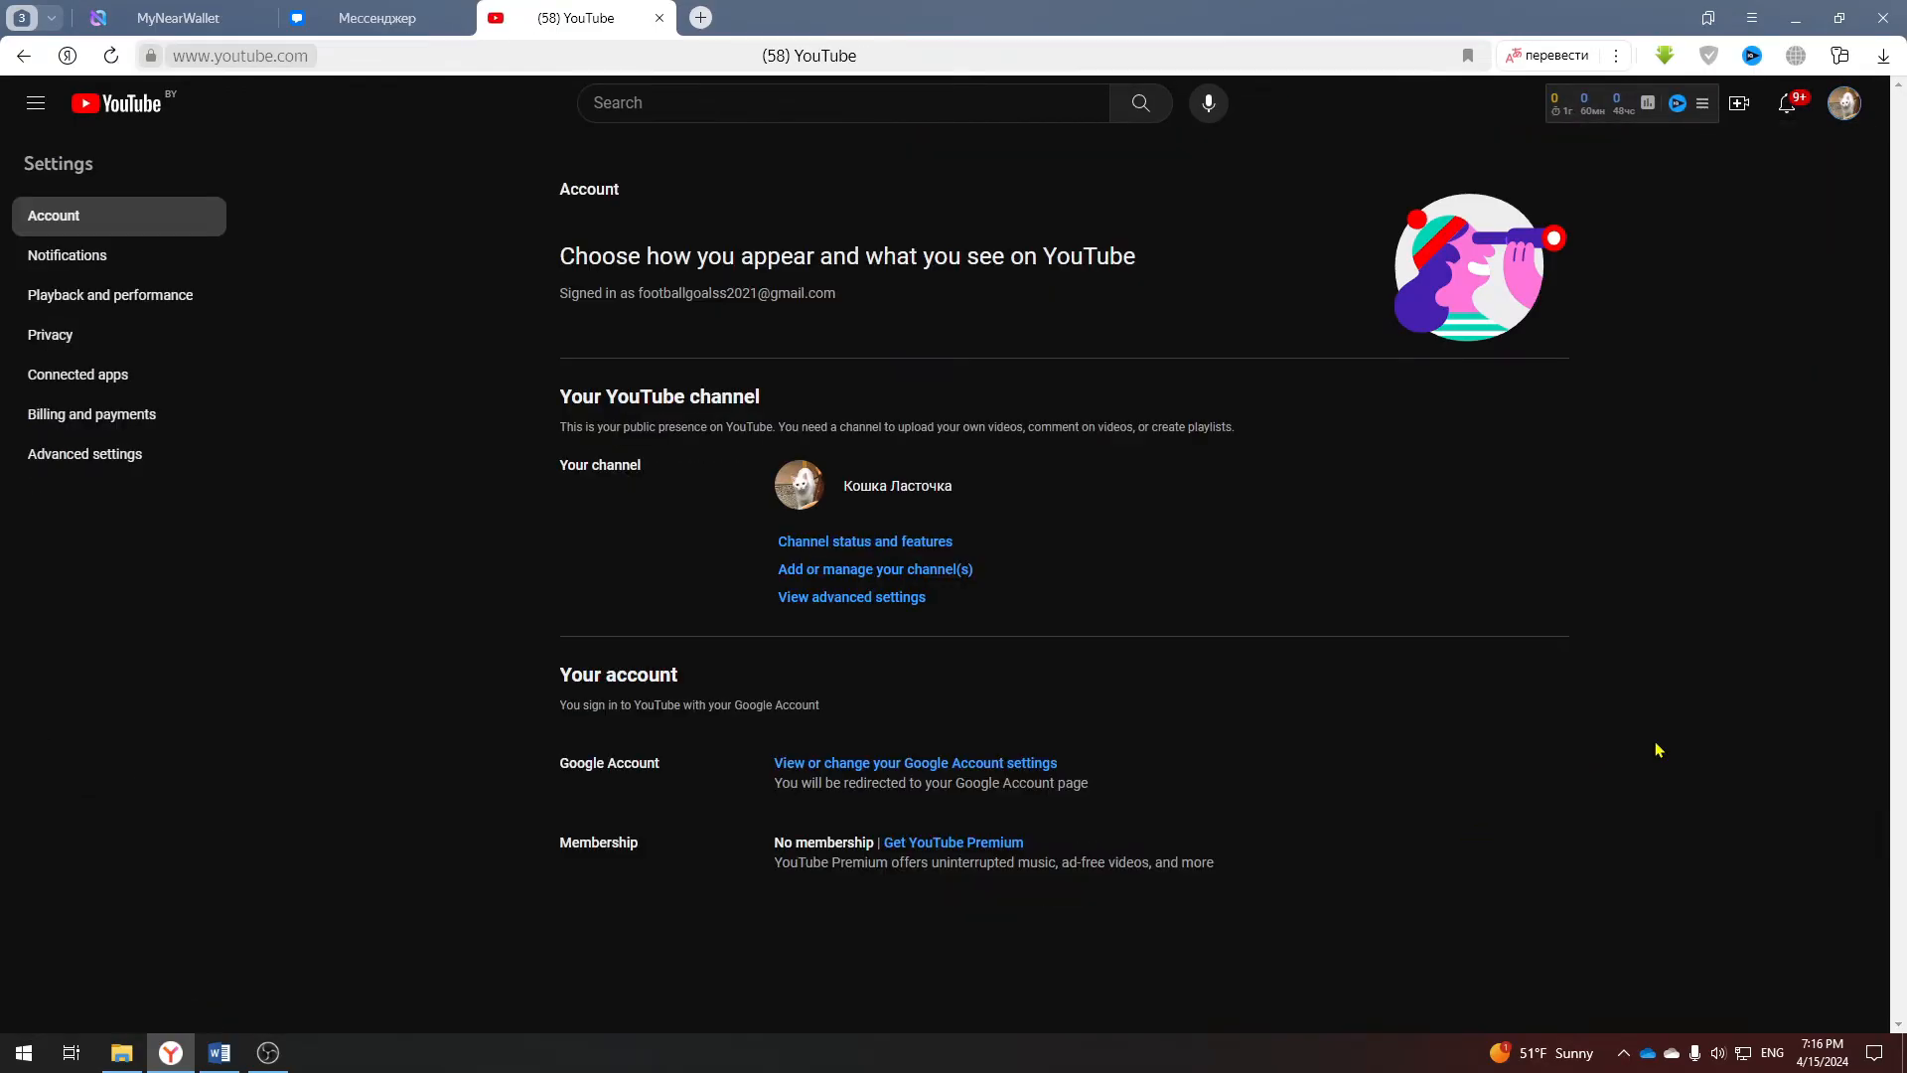
mouse_move(587, 560)
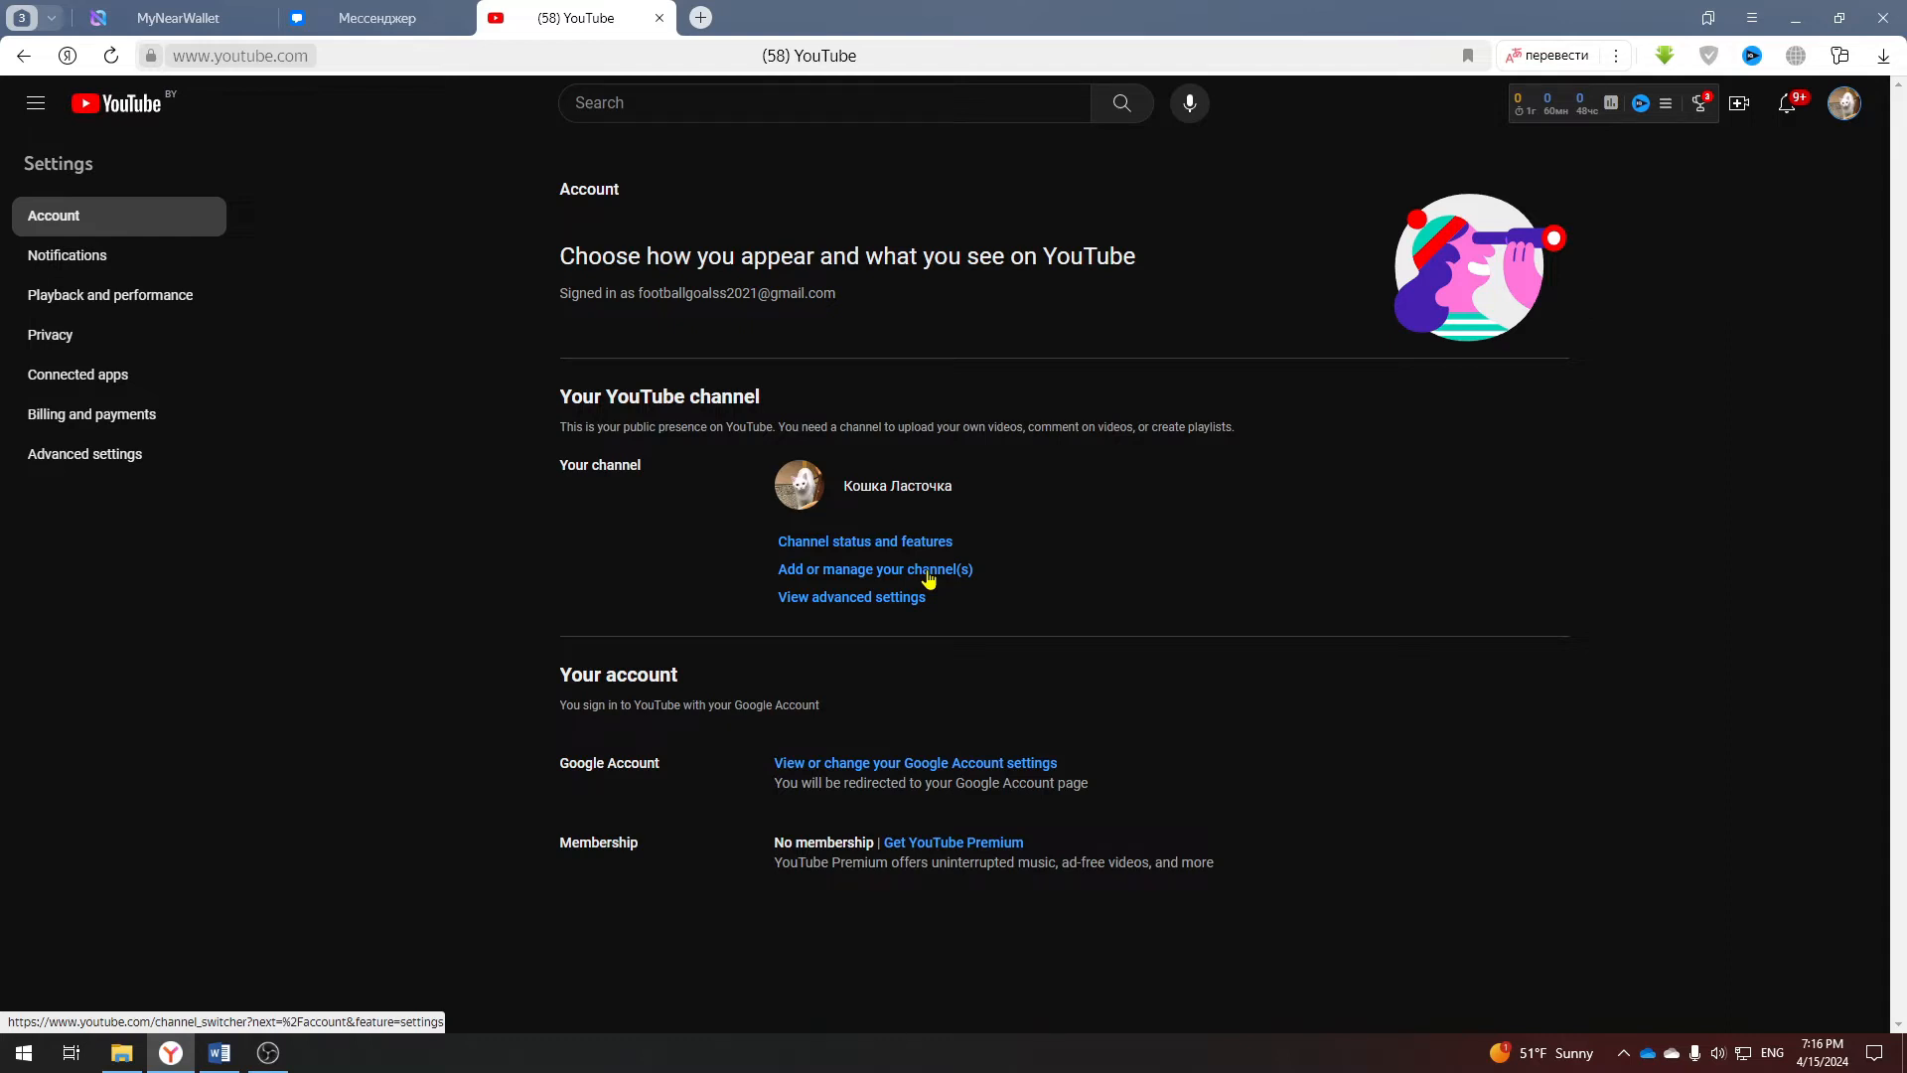
left_click(874, 568)
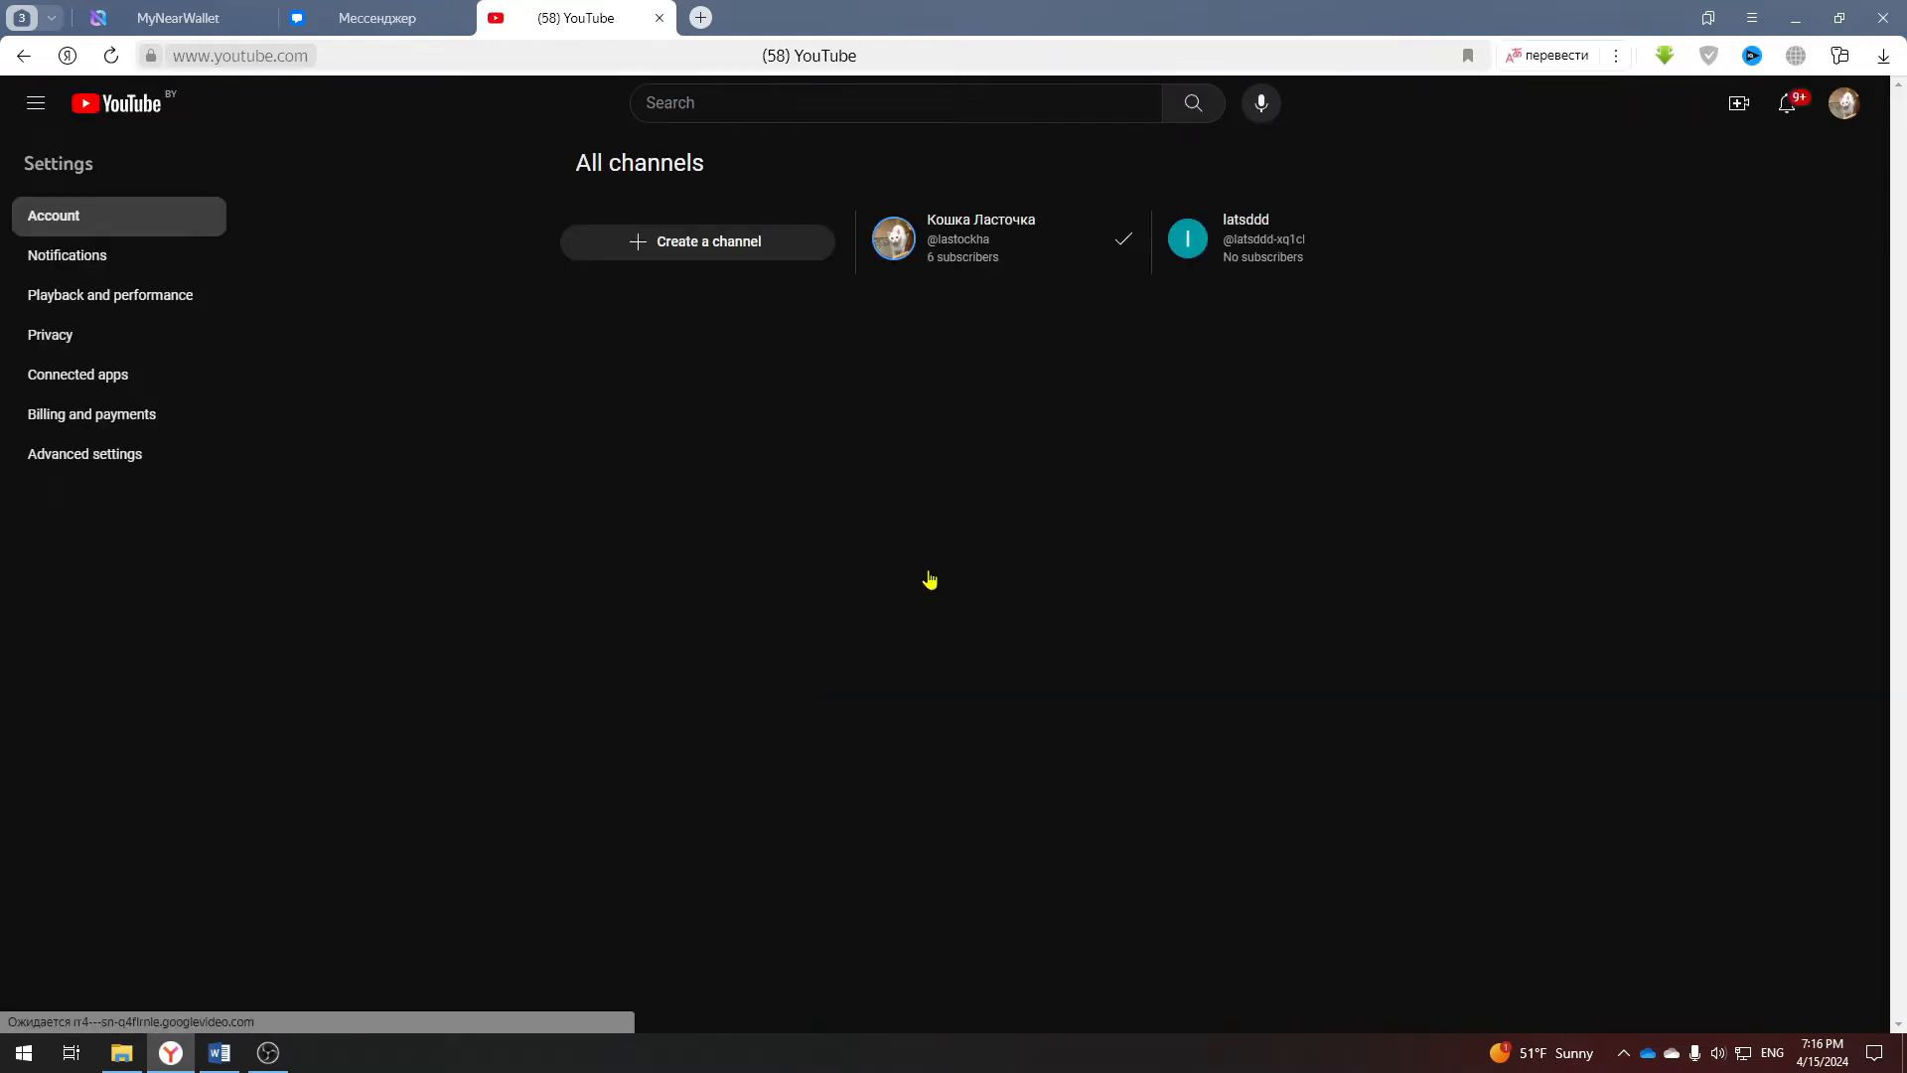
mouse_move(695, 255)
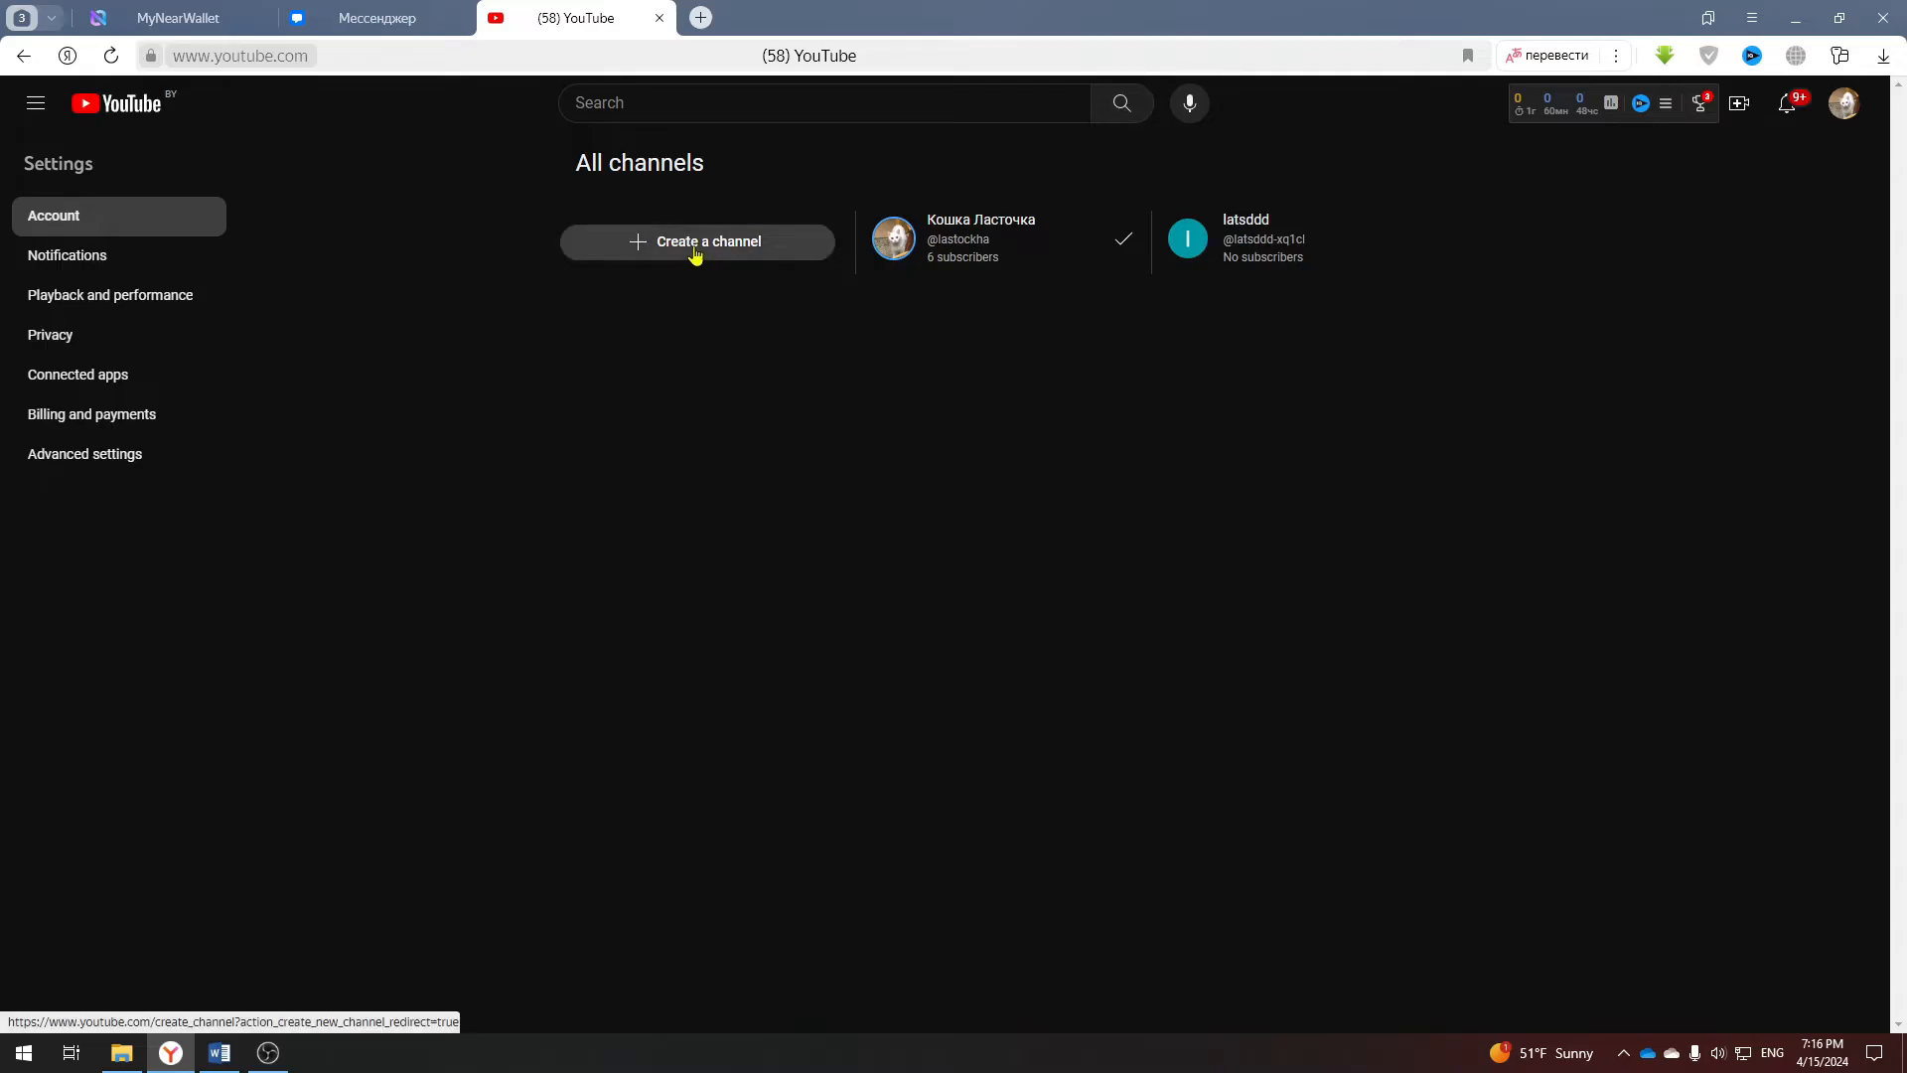
Create a channel named lstdd, acknowledging it becomes a separate Google Account.
left_click(697, 241)
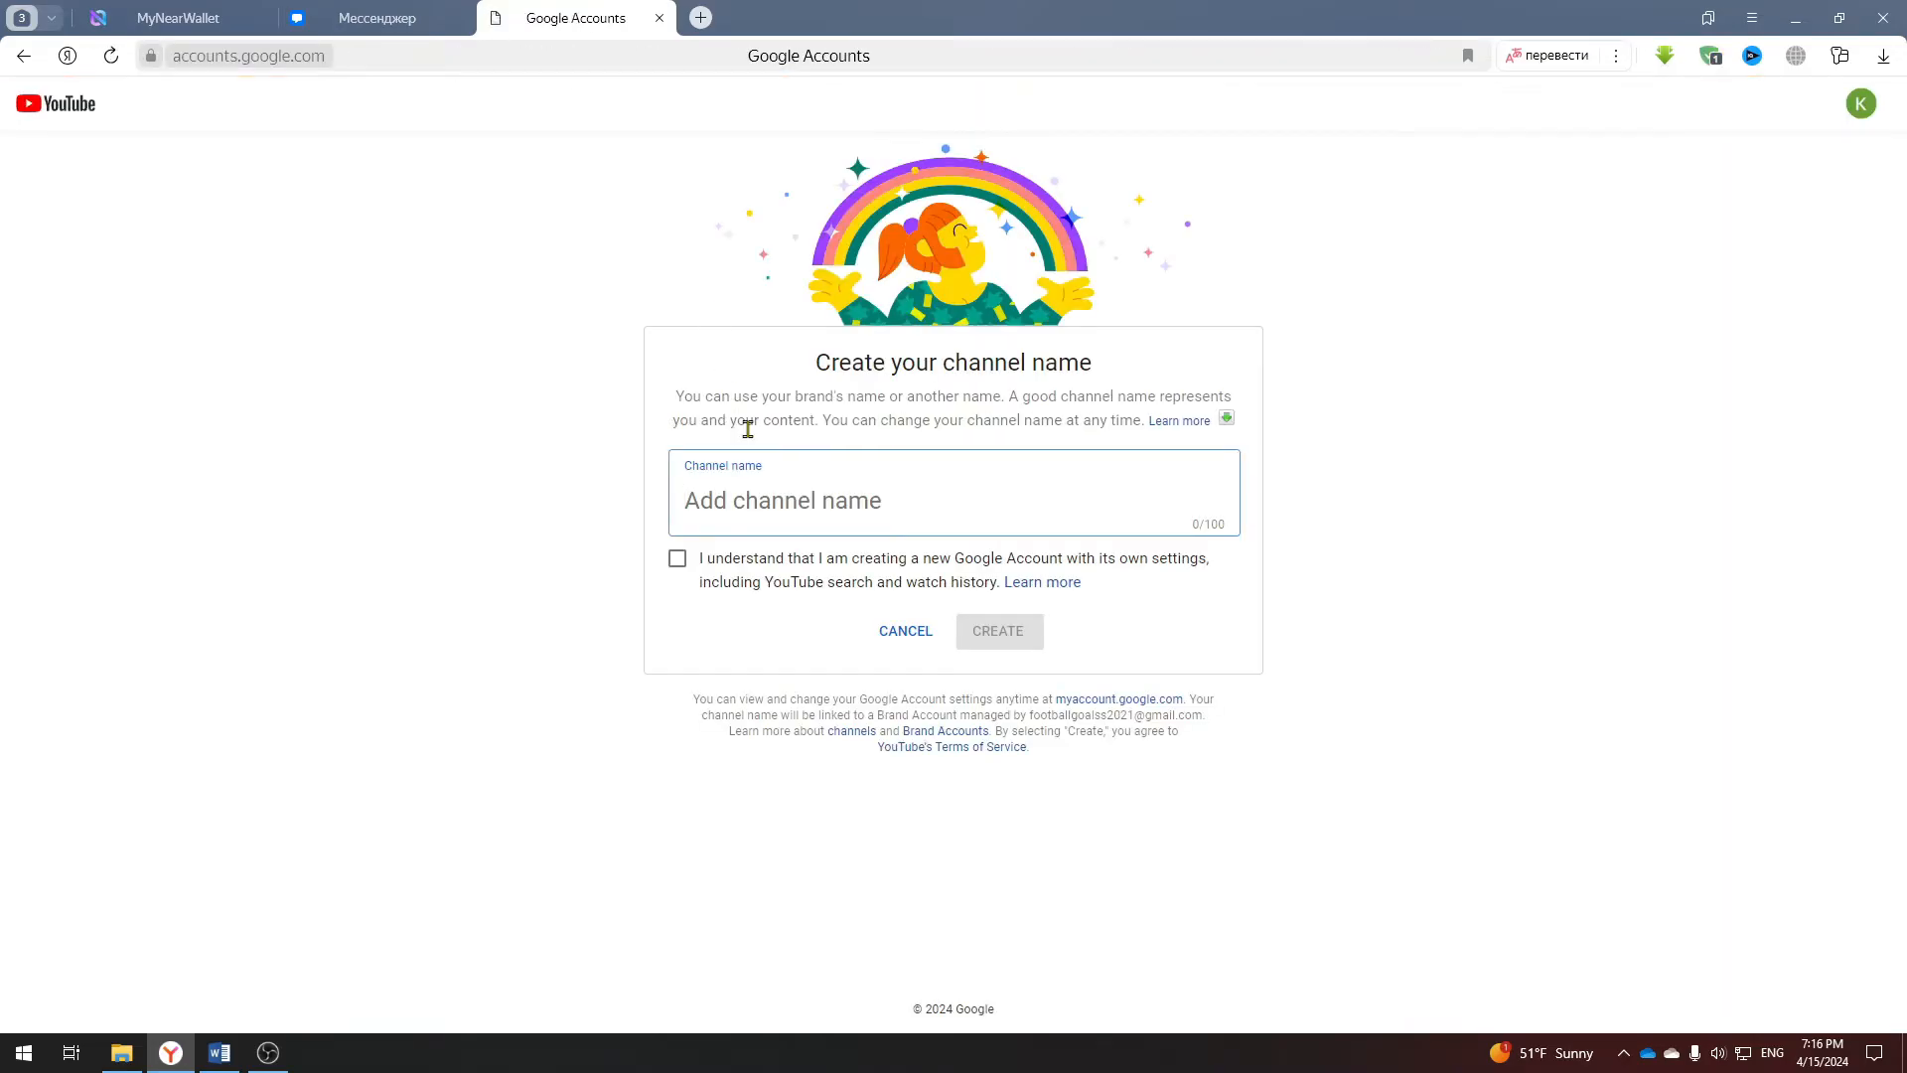
type("ls")
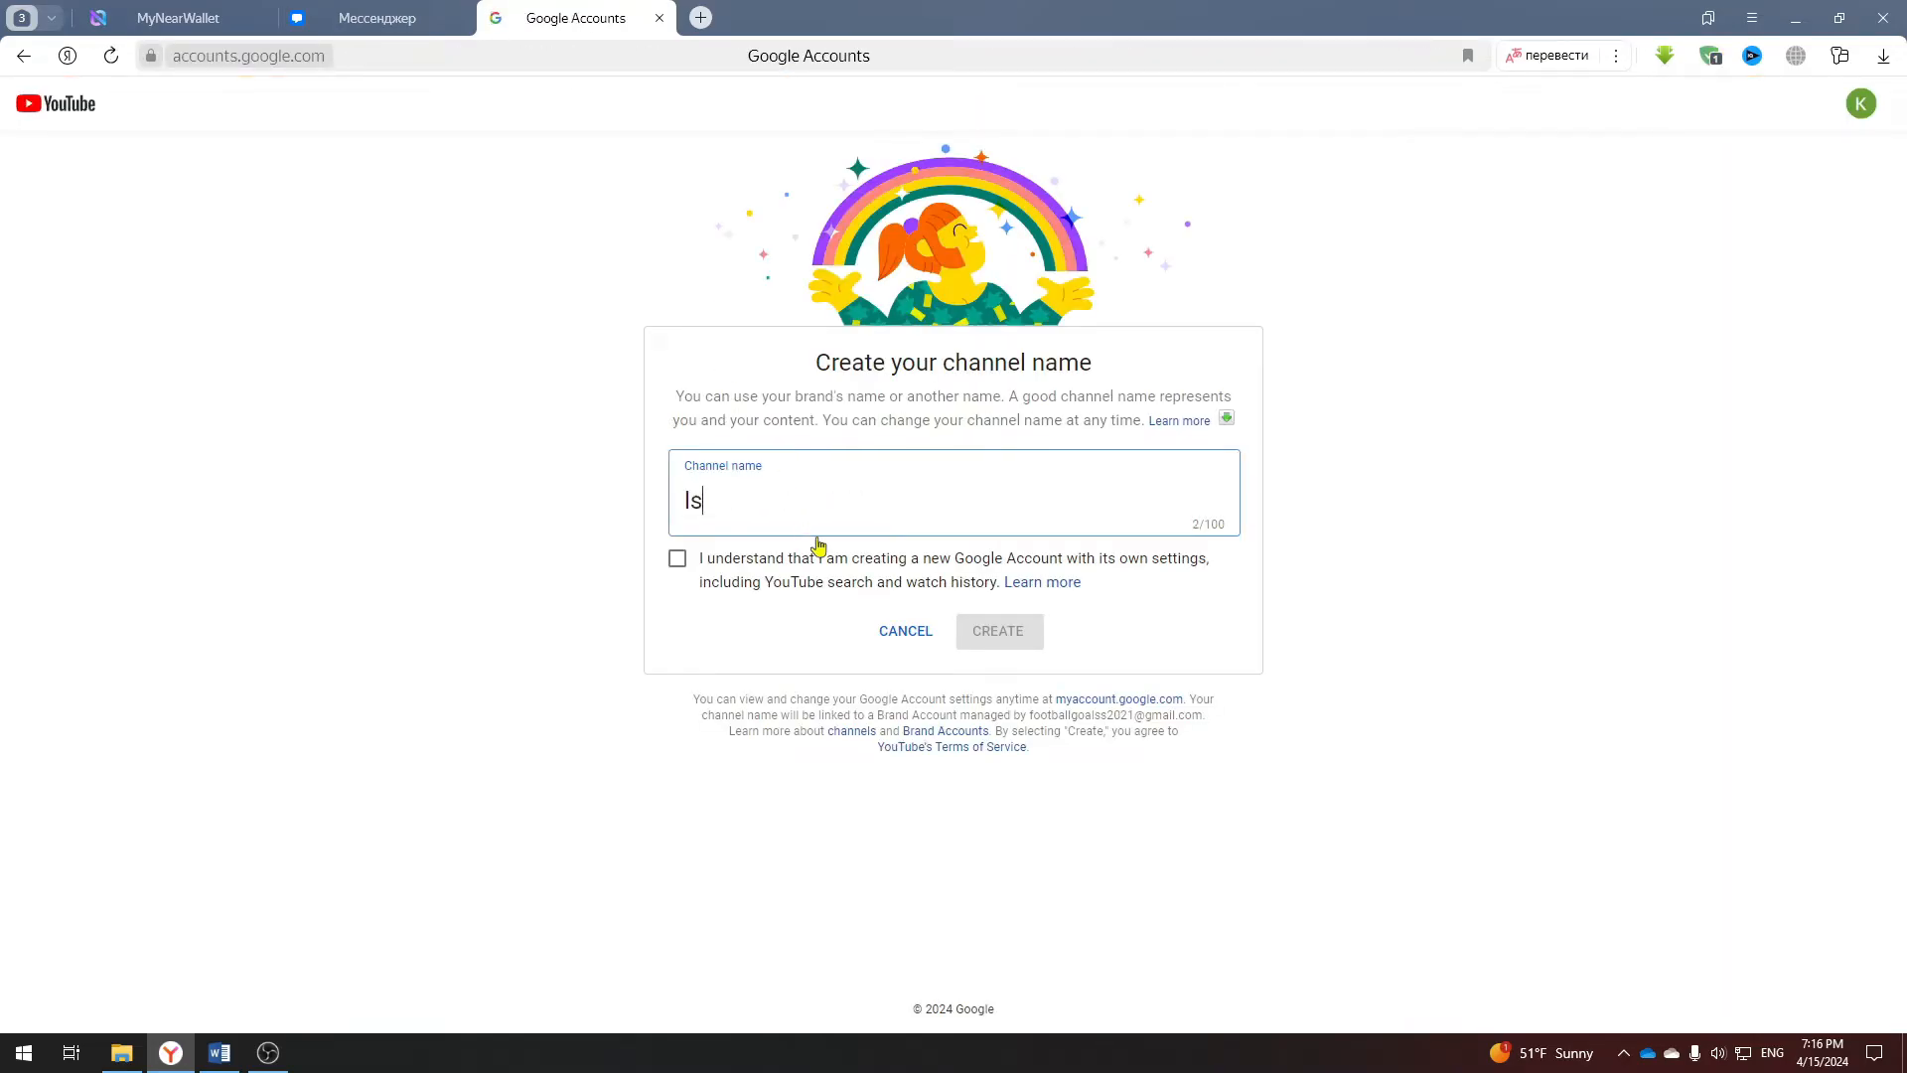
type("tdd")
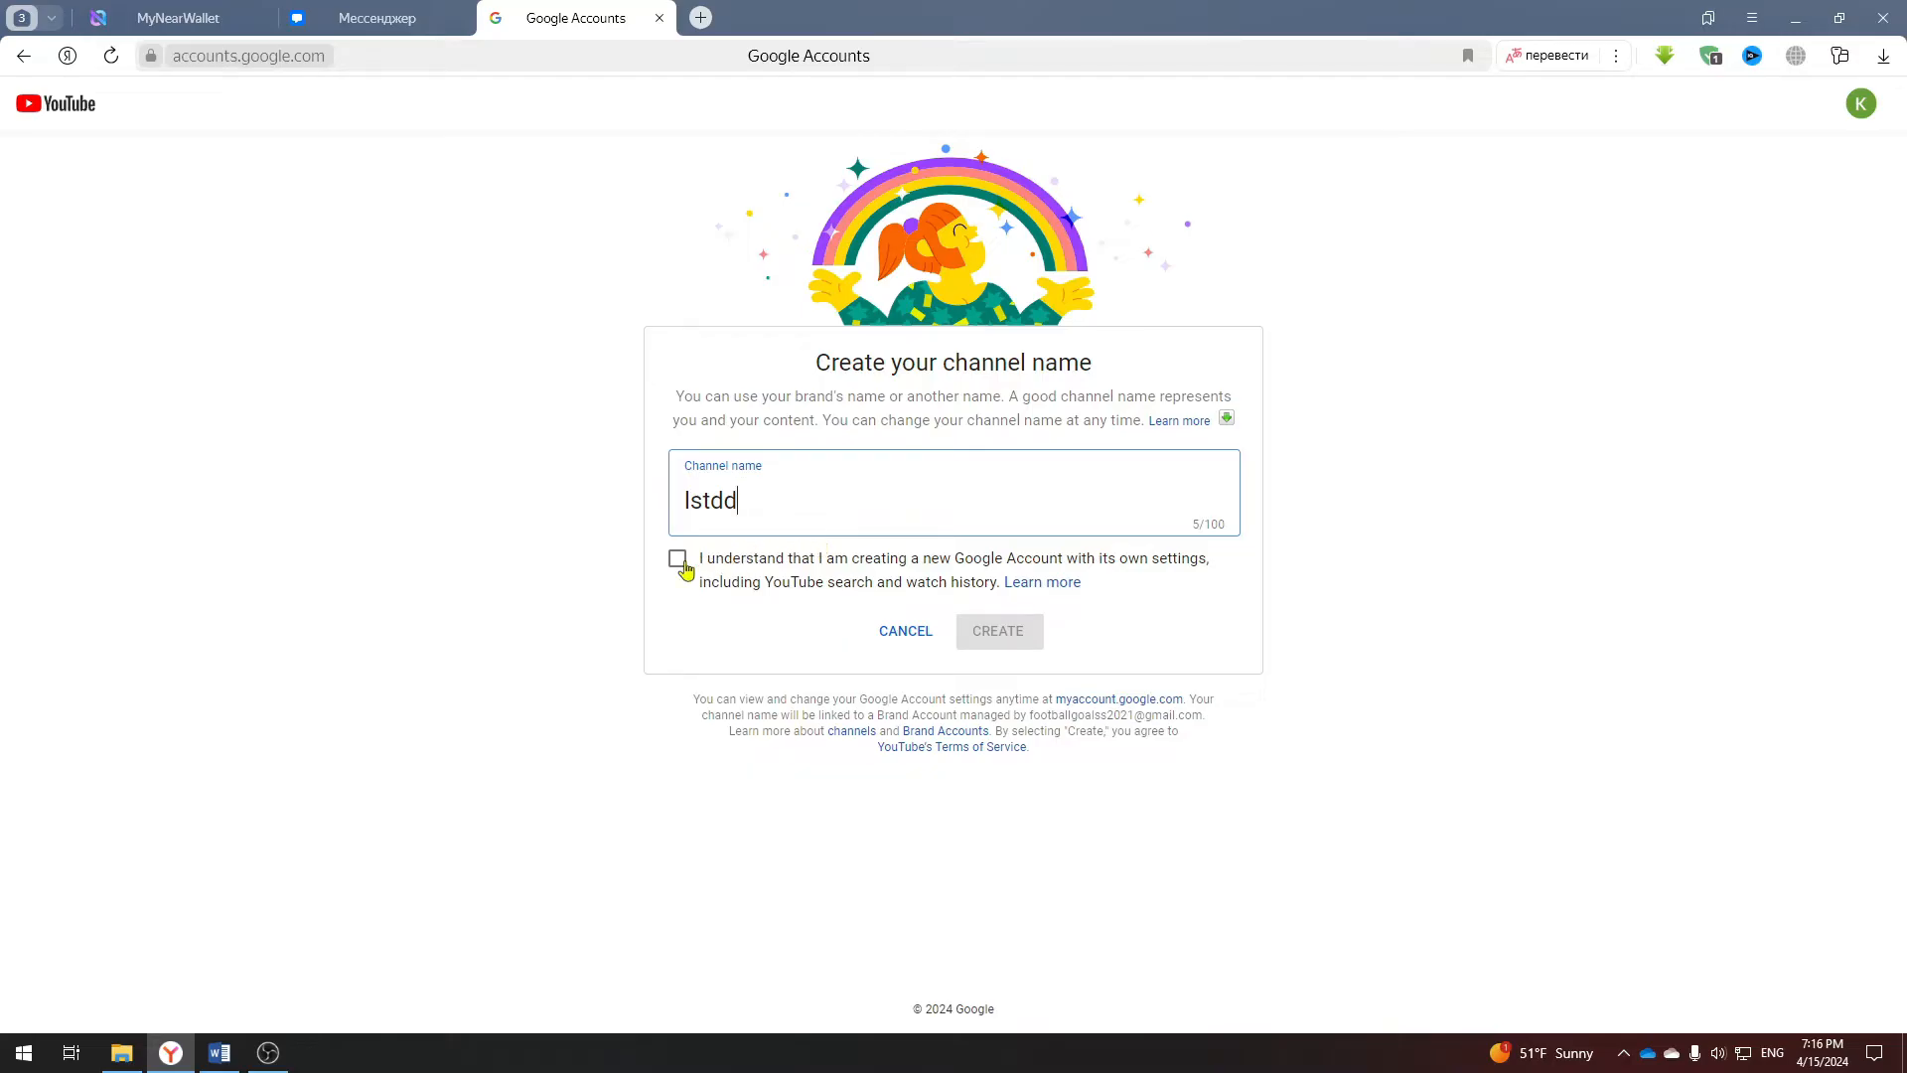
left_click(677, 559)
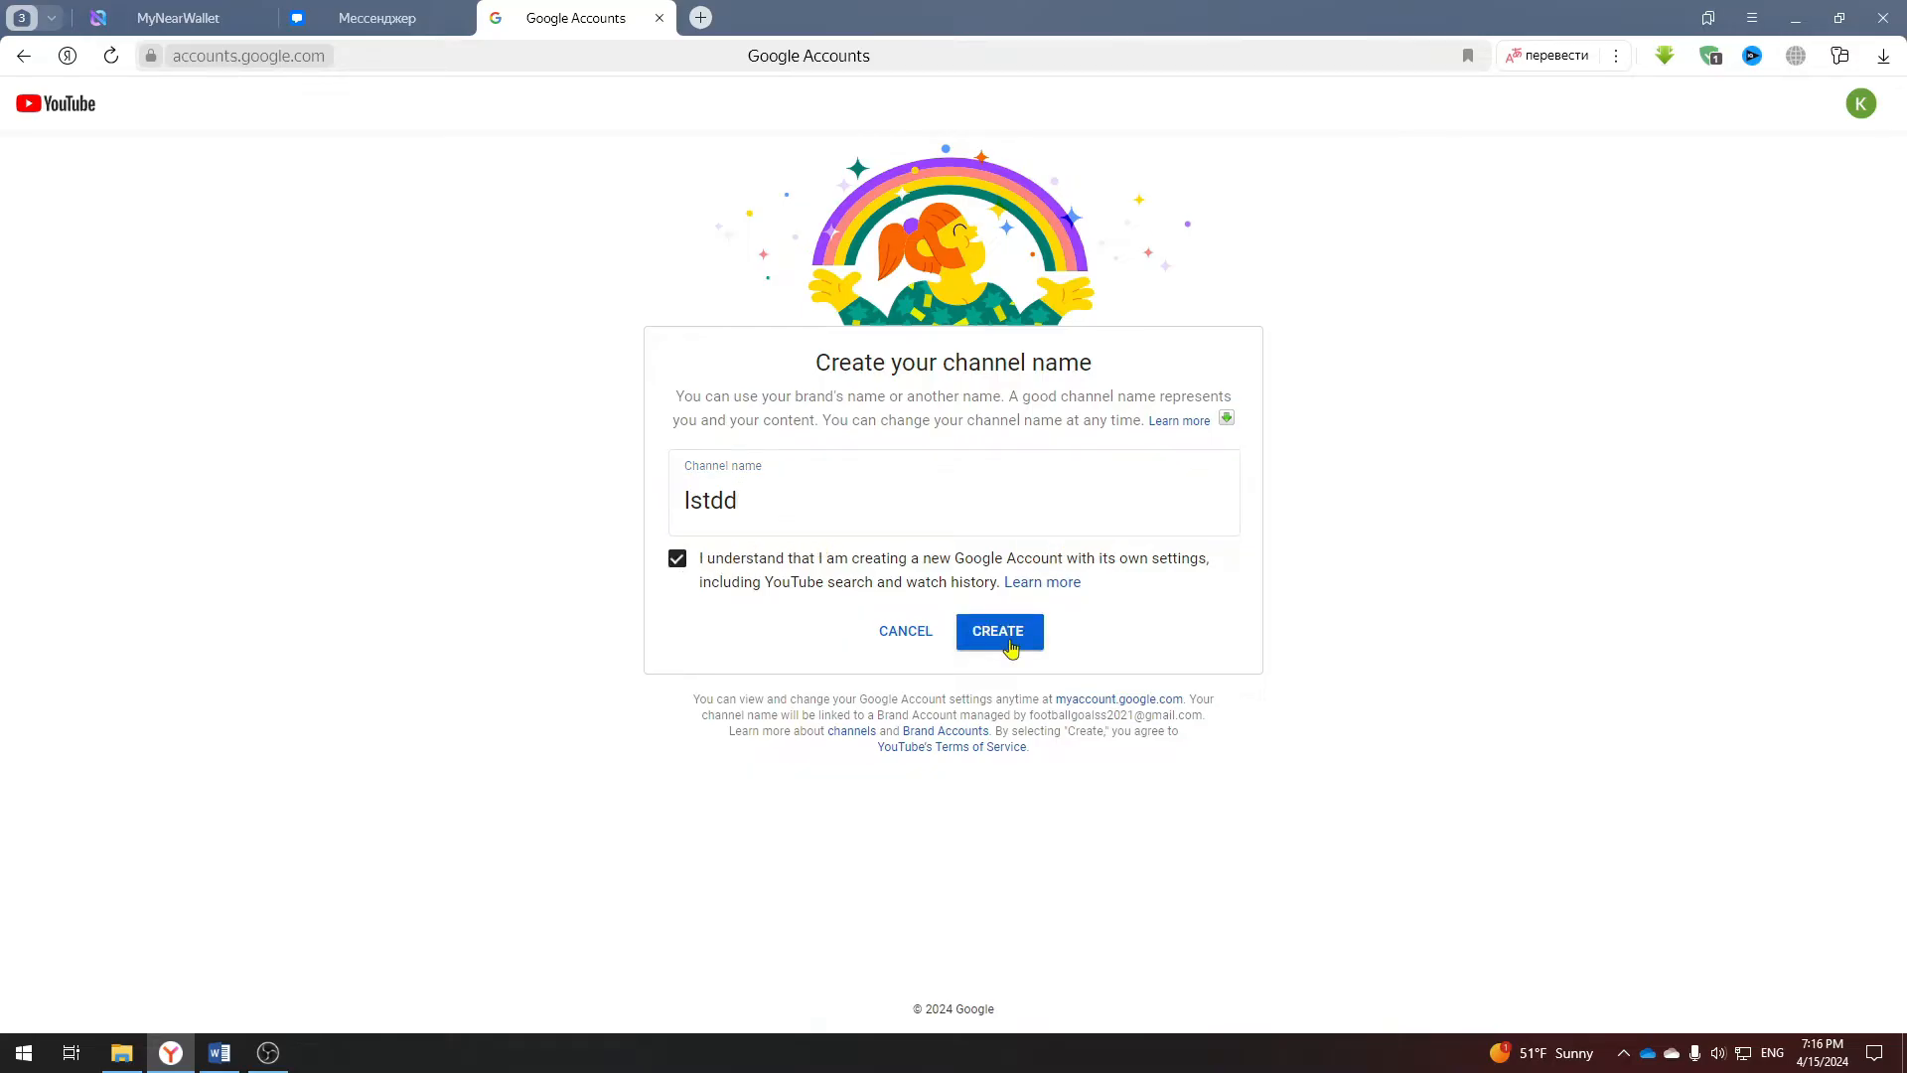
left_click(998, 630)
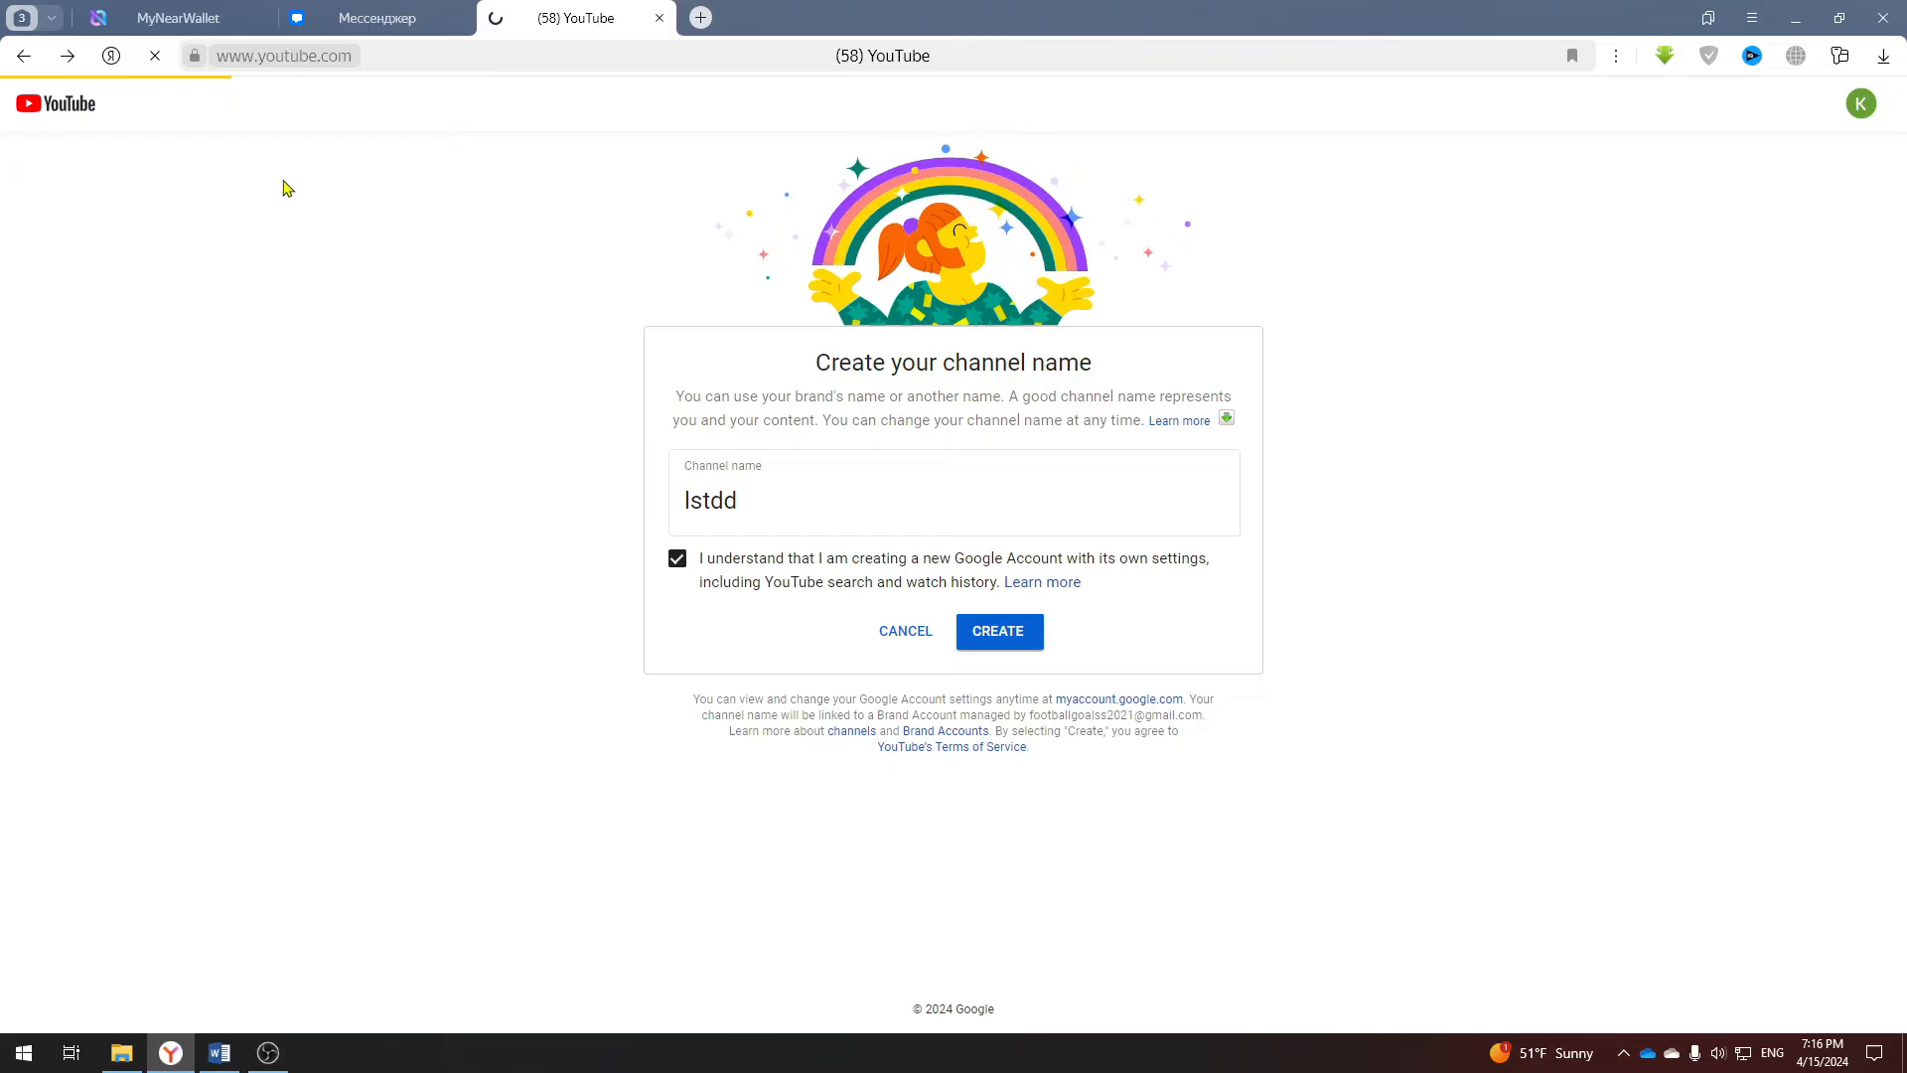
left_click(998, 630)
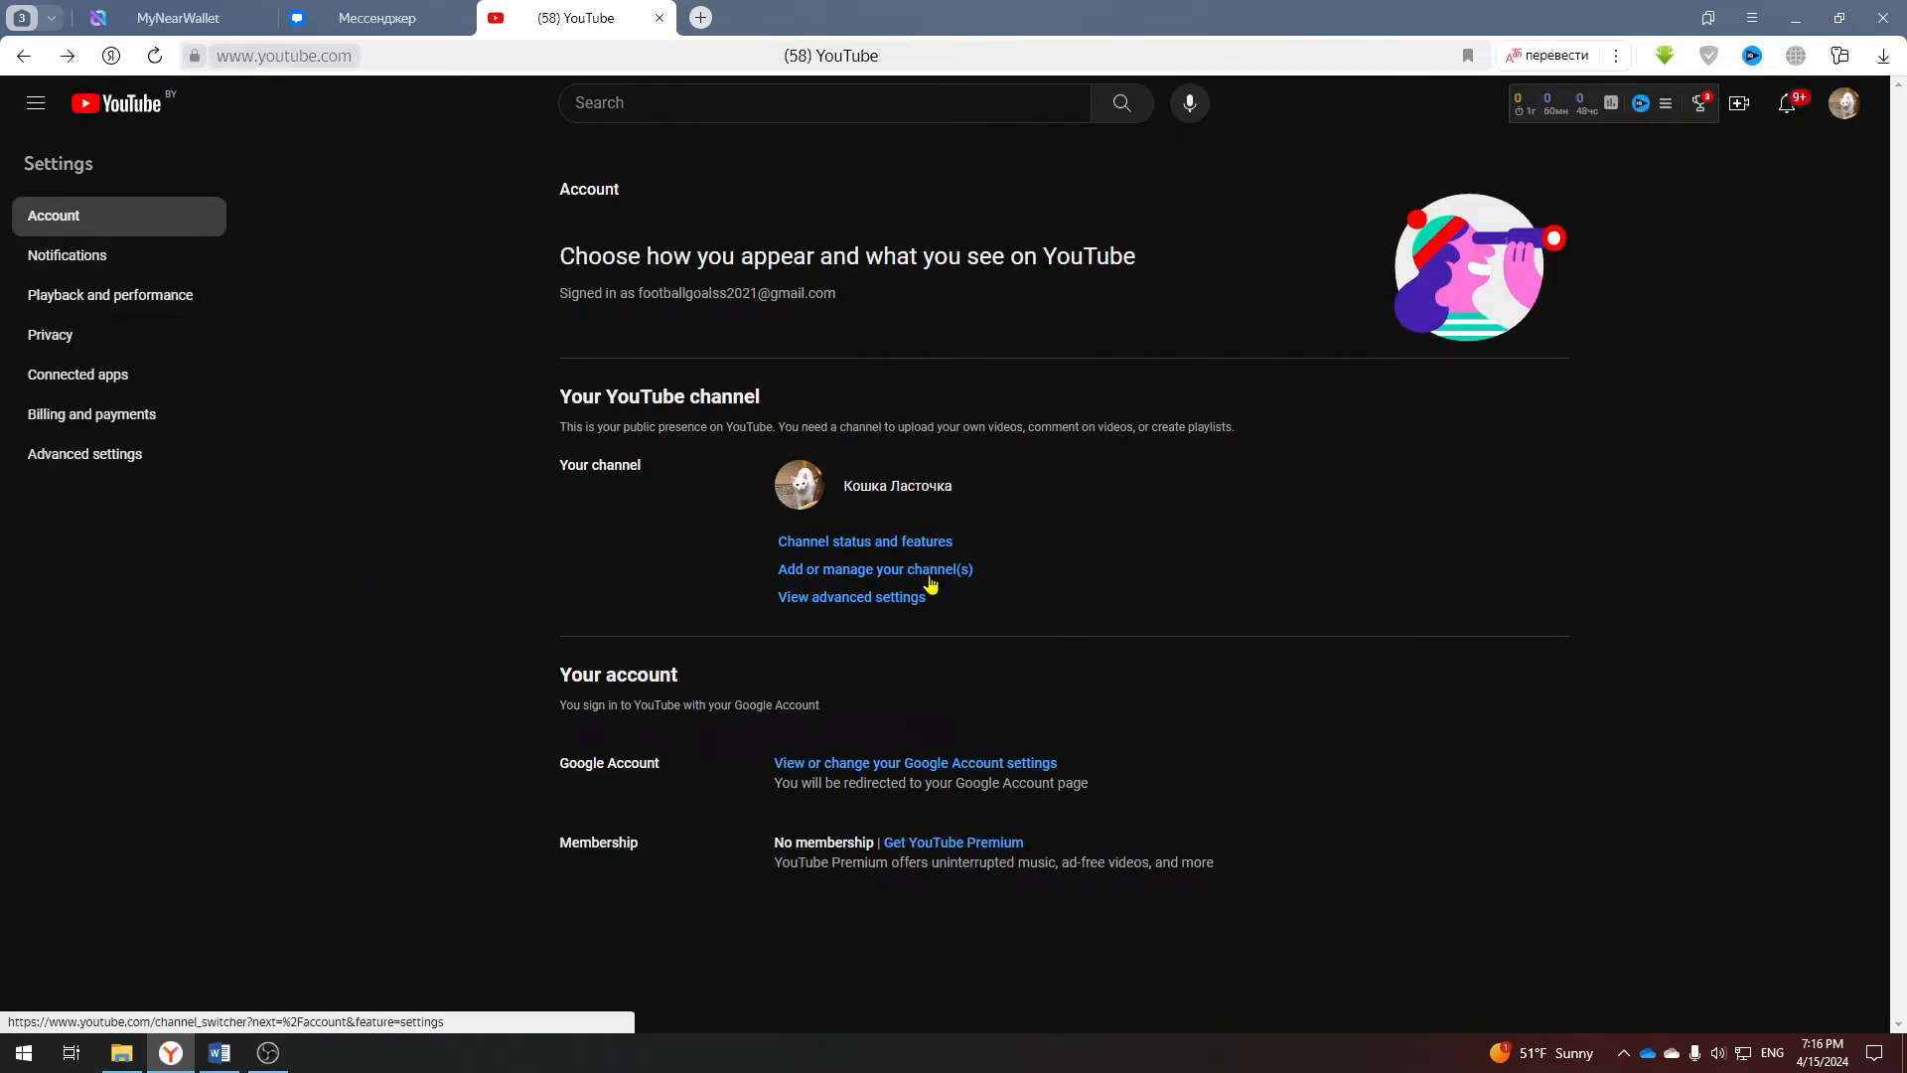
Leave the channel list, return to account settings, and open Advanced settings.
left_click(873, 568)
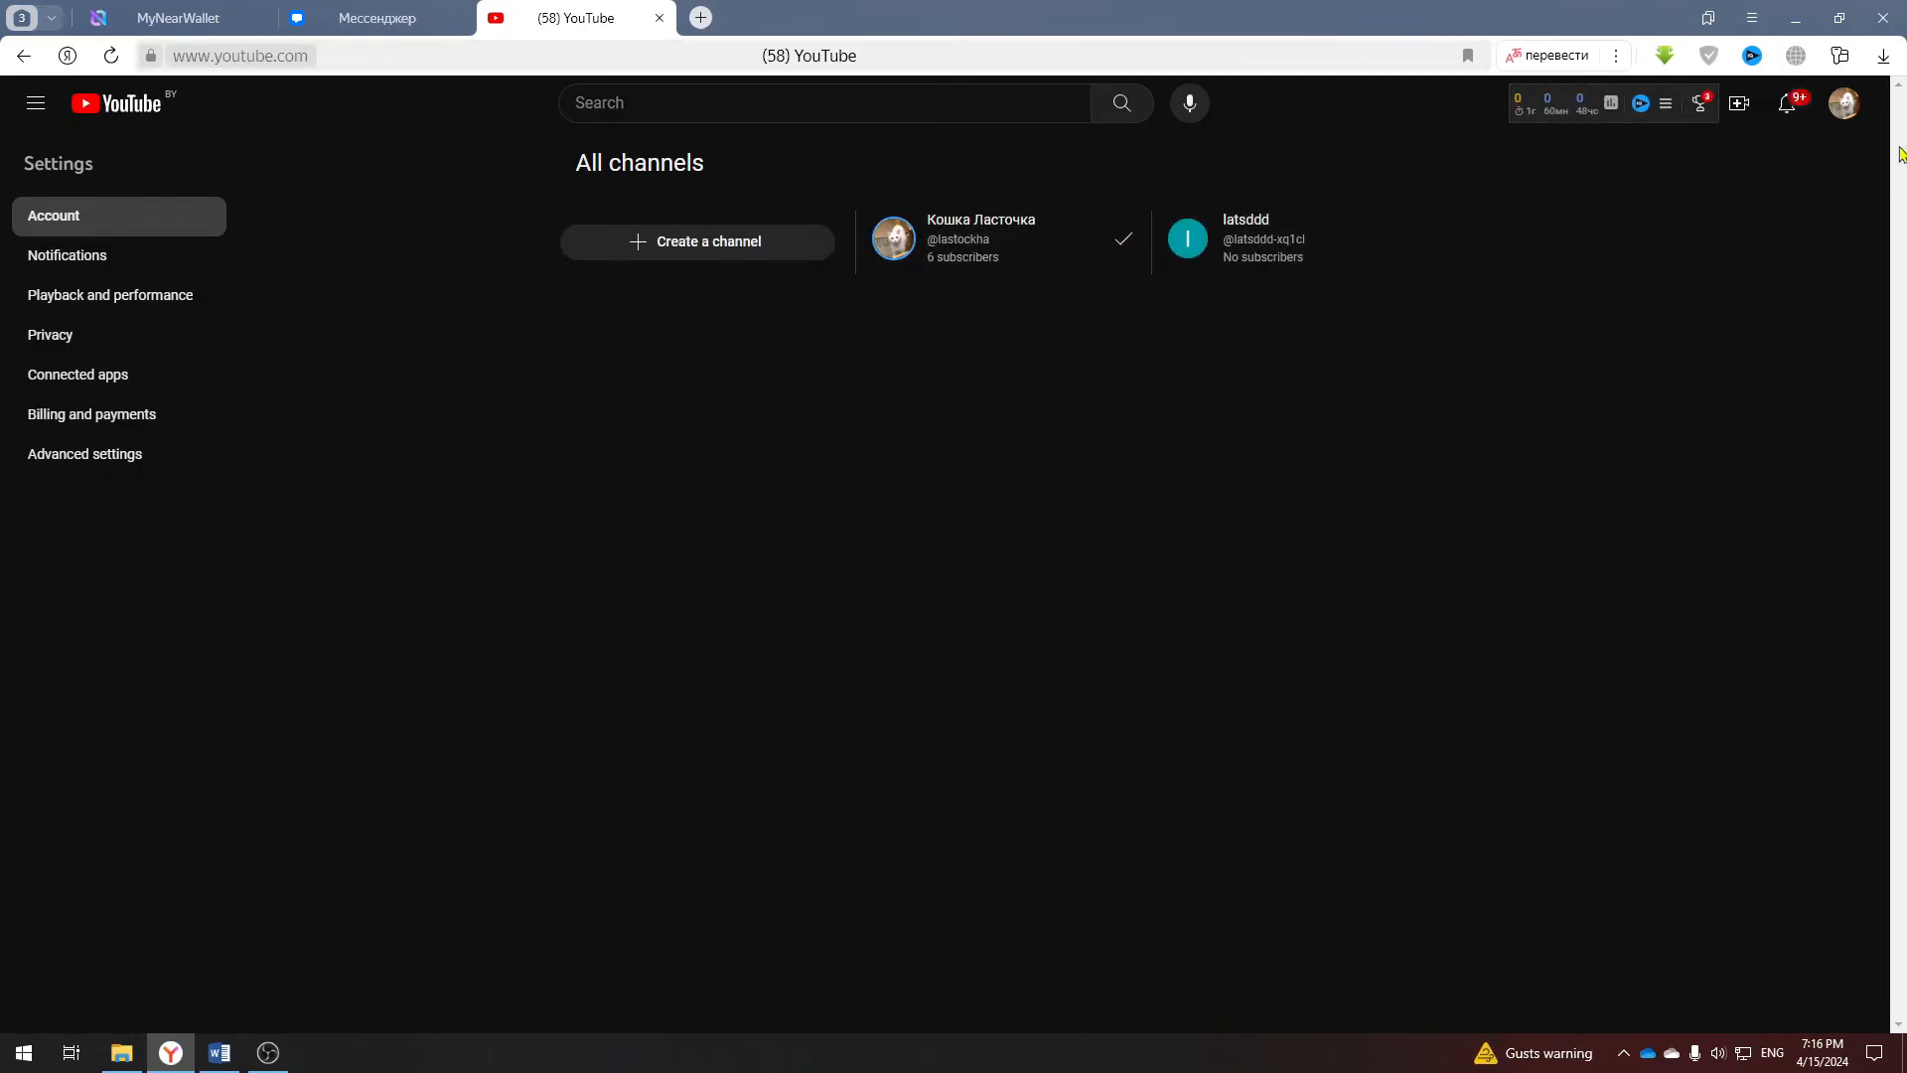
left_click(53, 216)
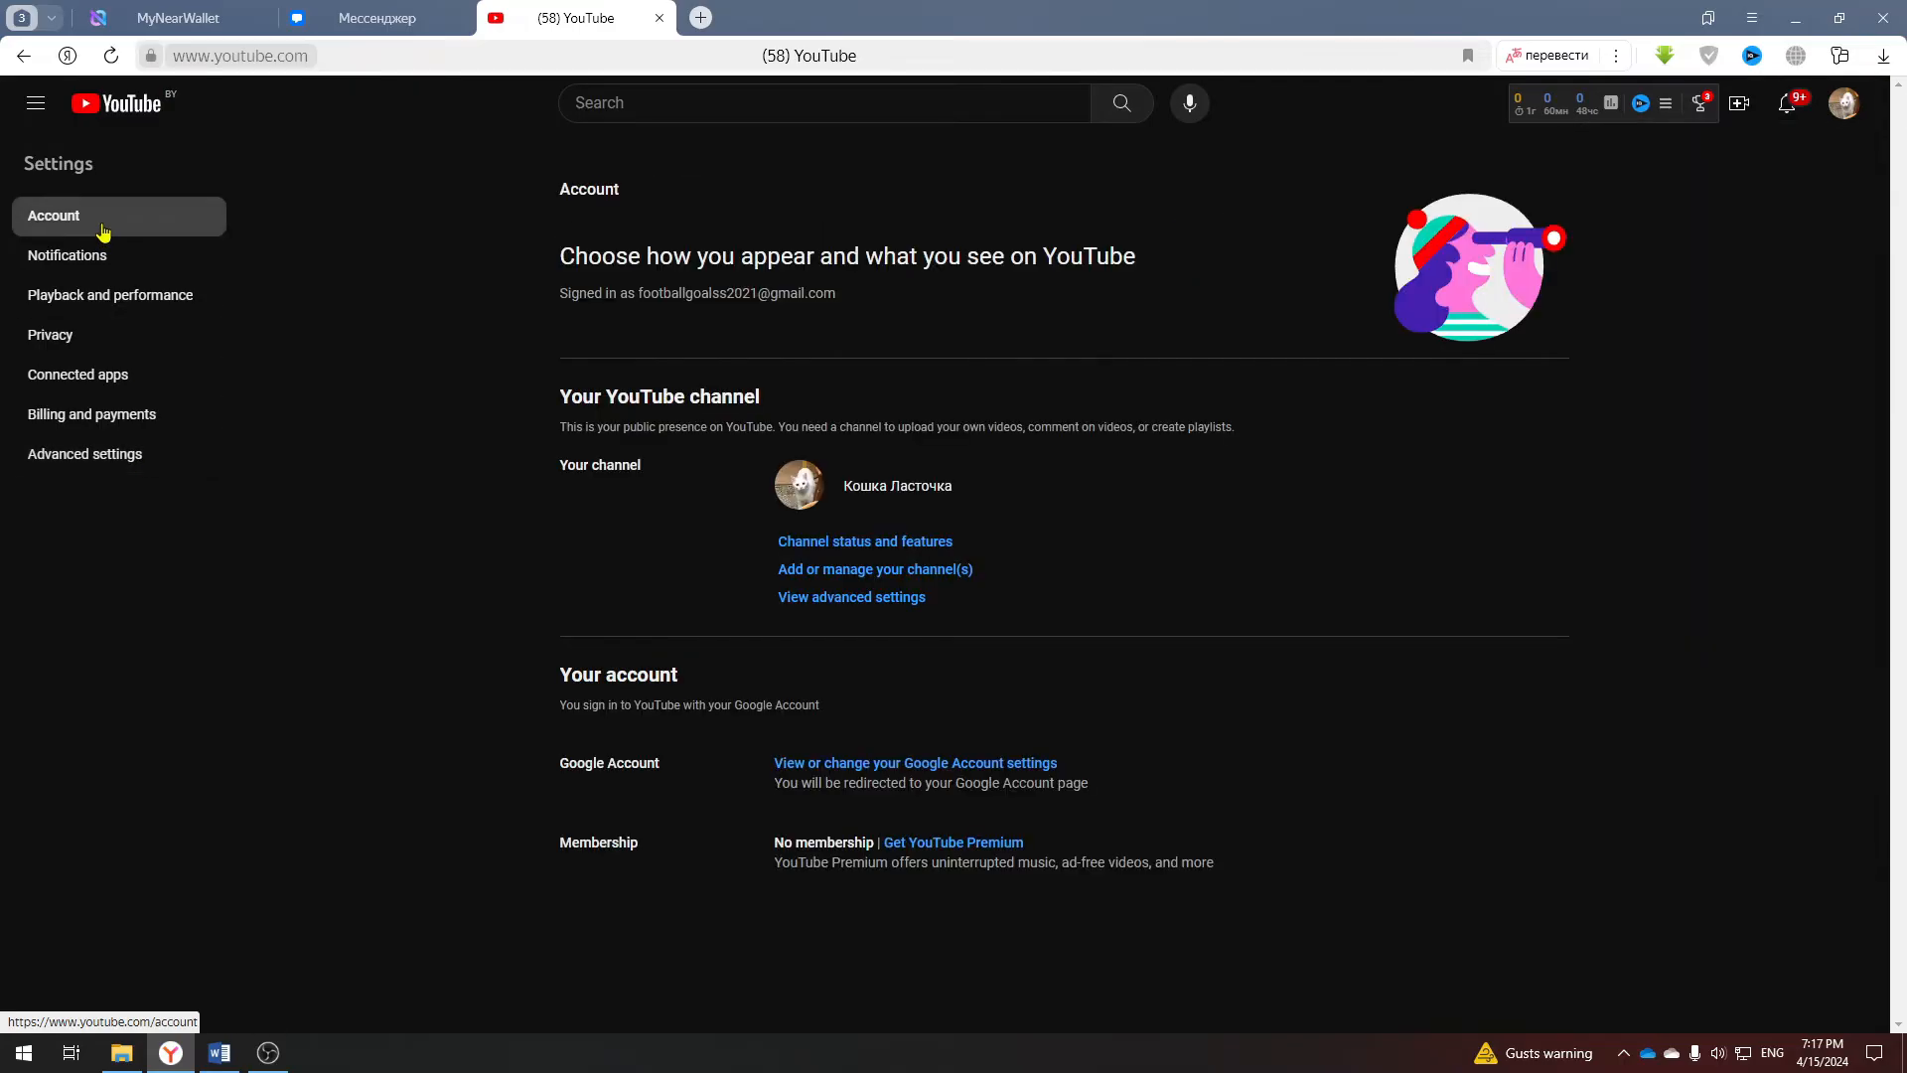
mouse_move(1132, 752)
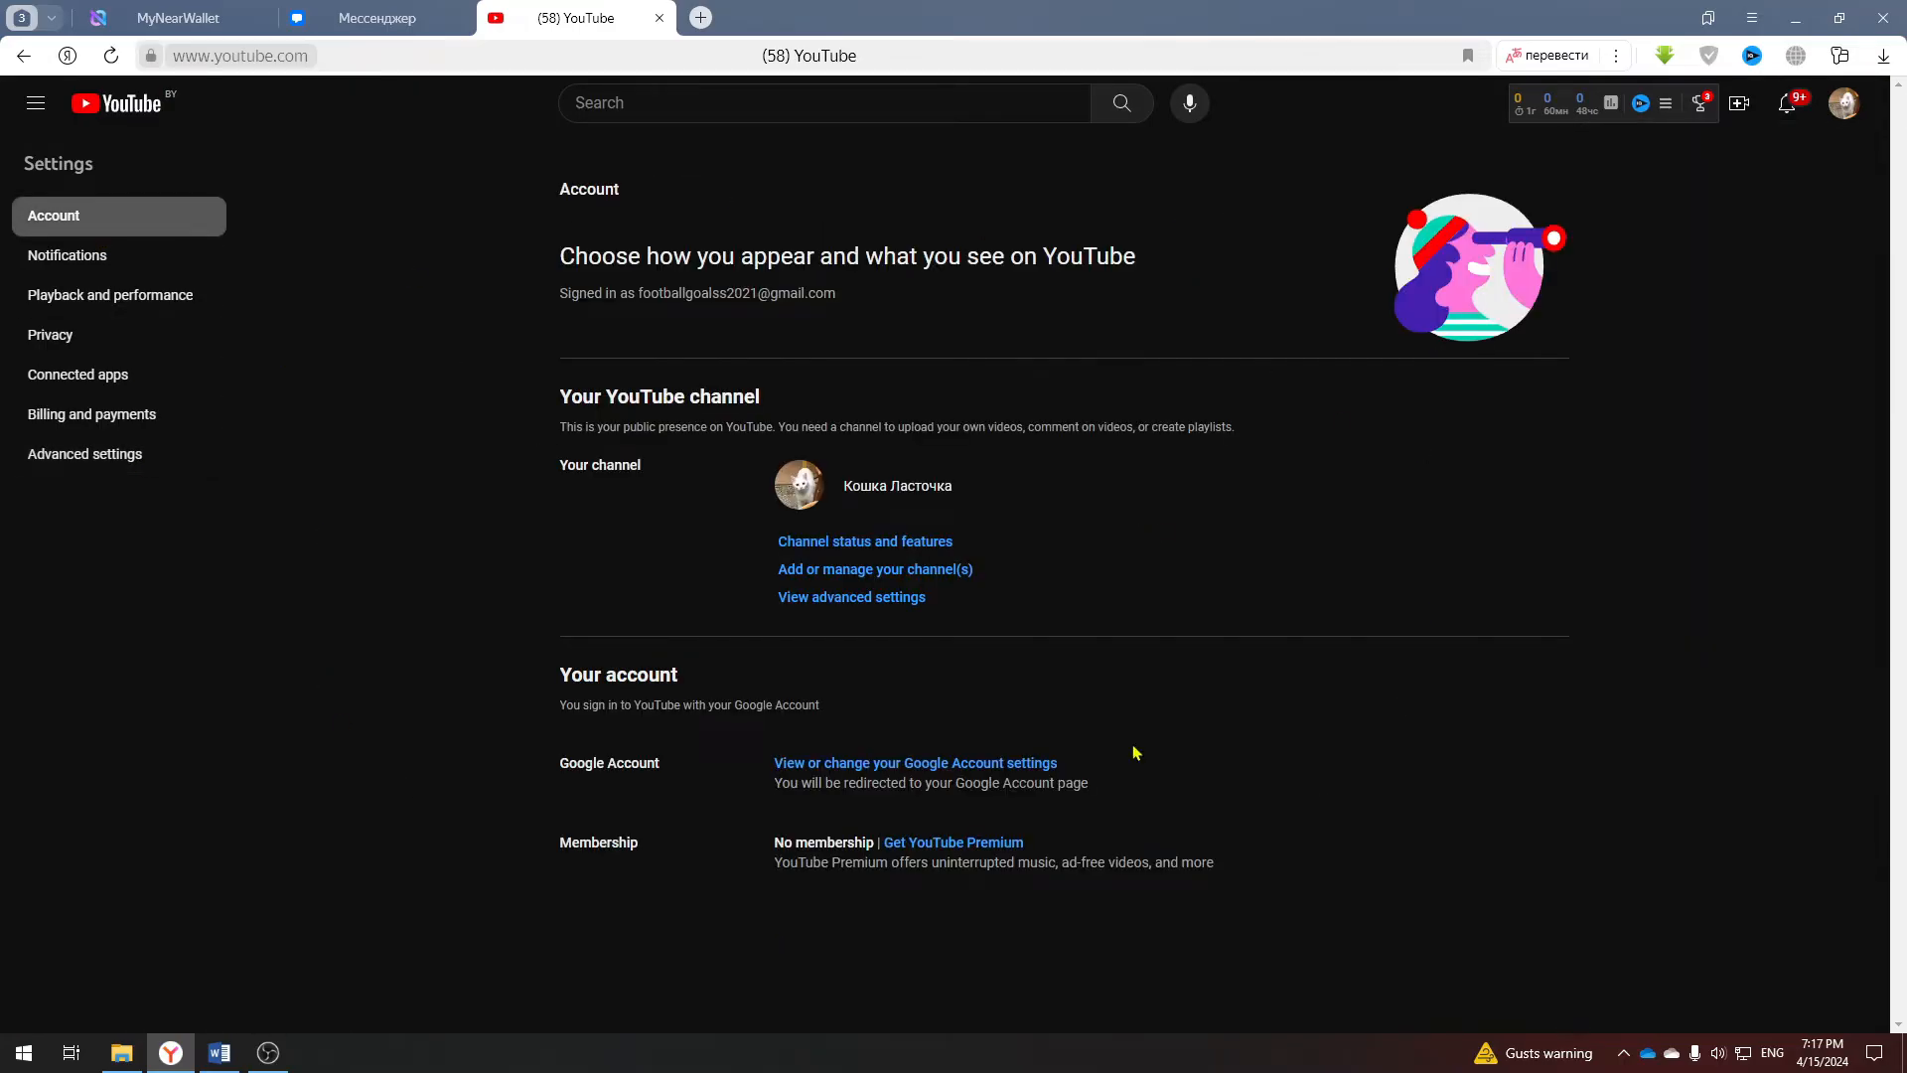
left_click(85, 454)
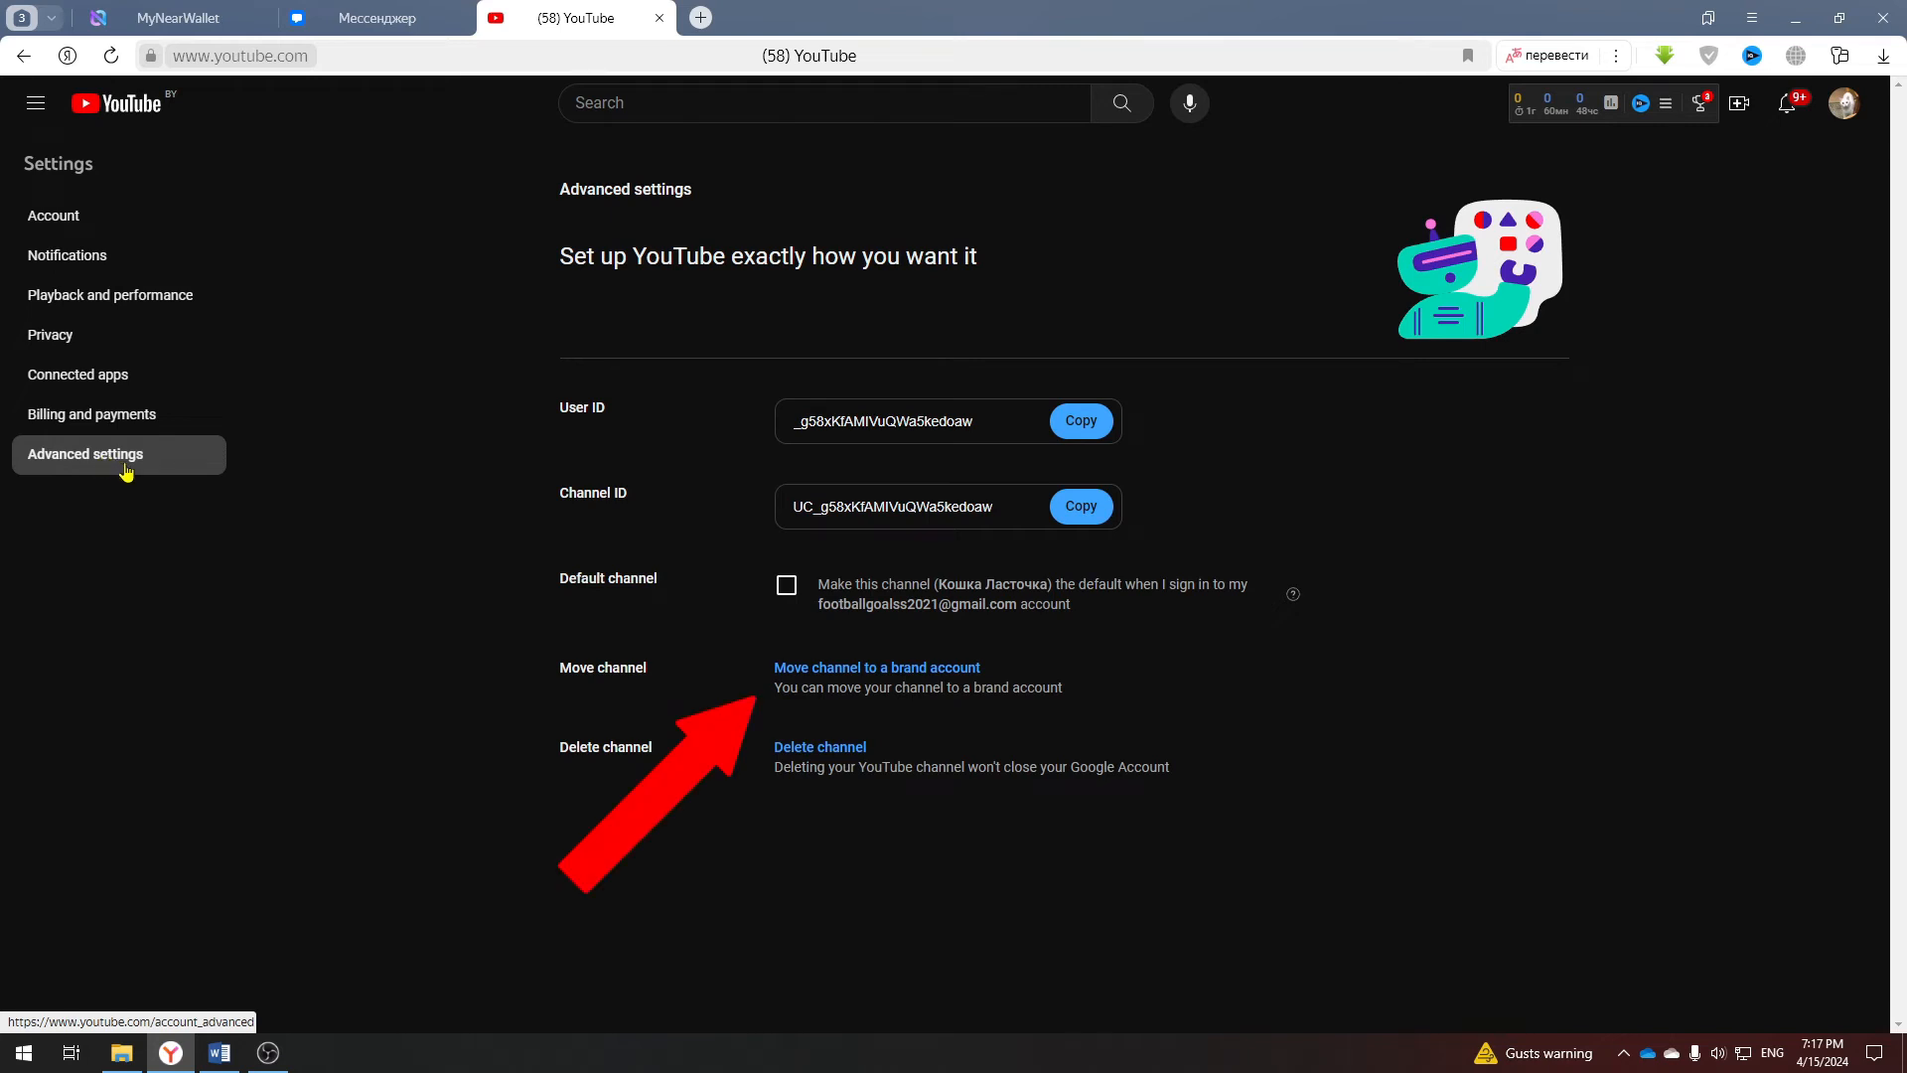
Start moving Кошка Ласточка to latsddd, then cancel the Delete channel warning.
left_click(876, 666)
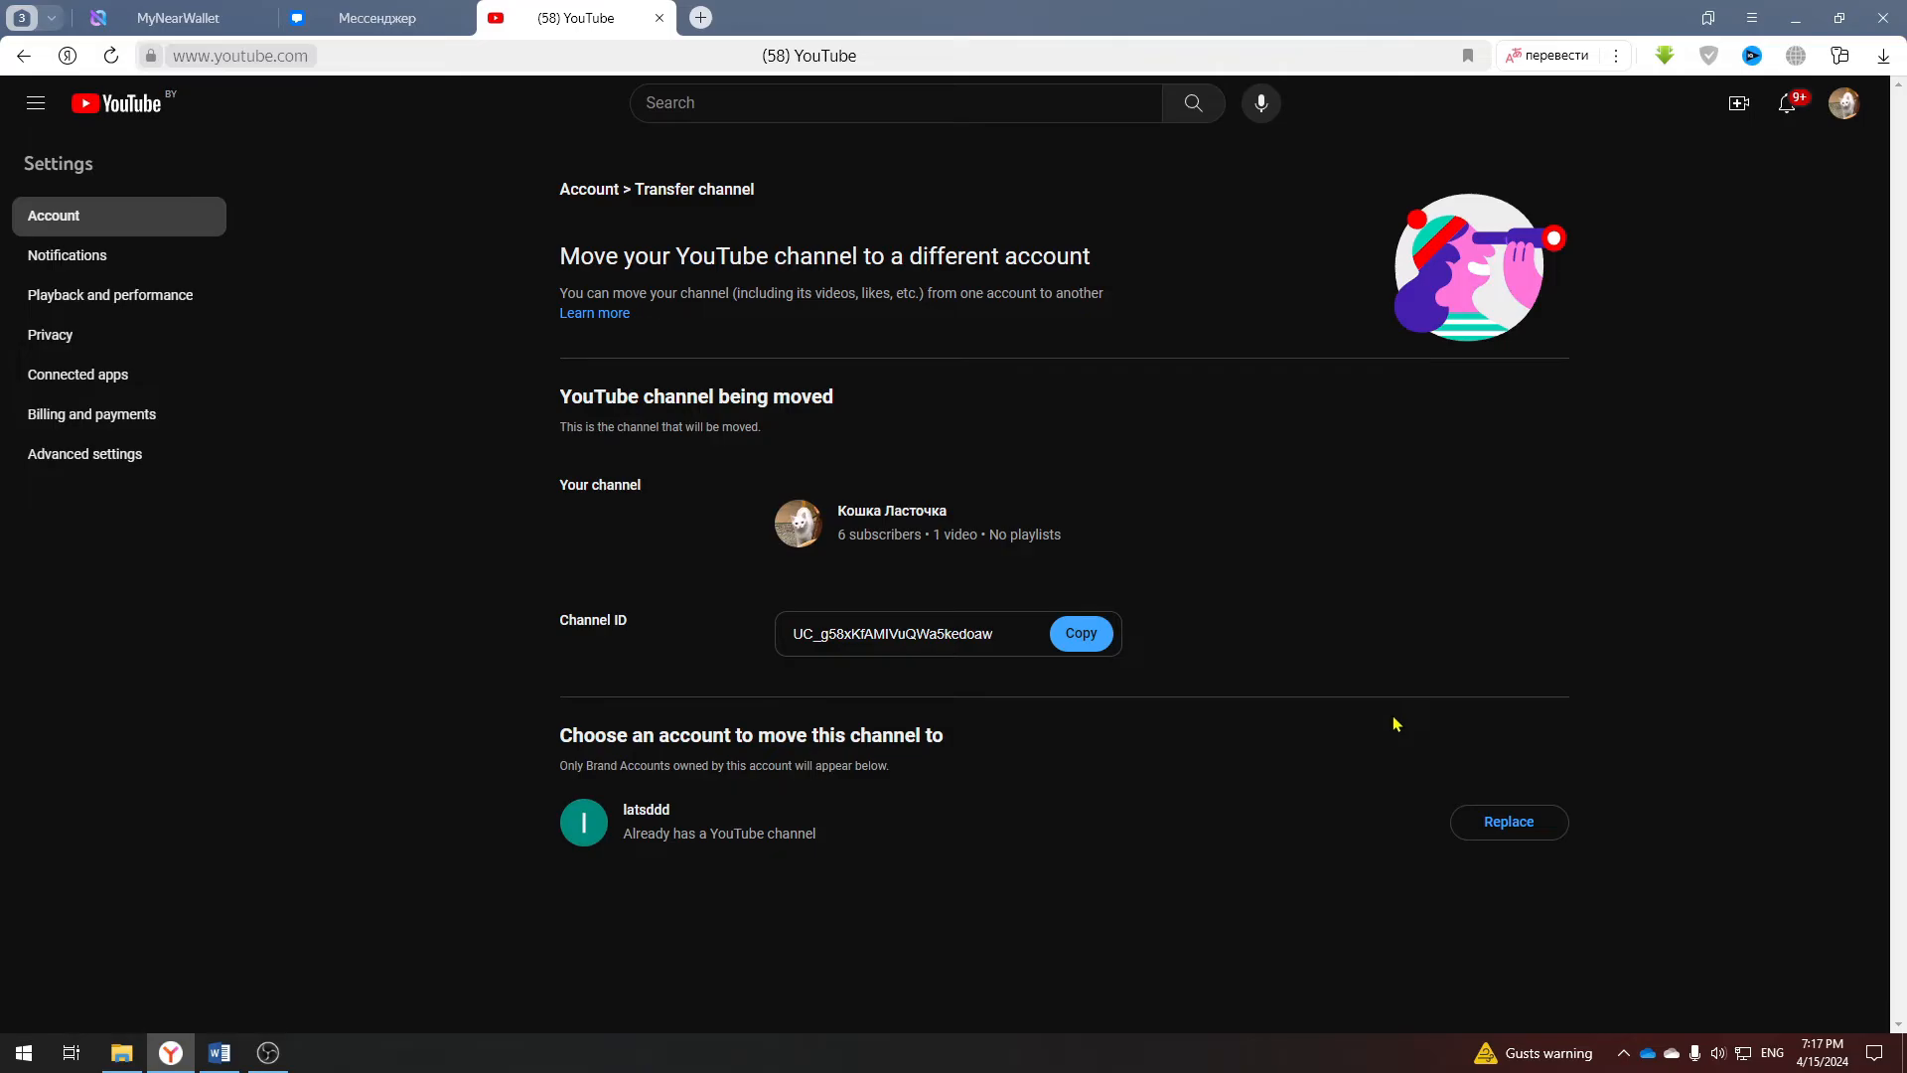
mouse_move(1508, 821)
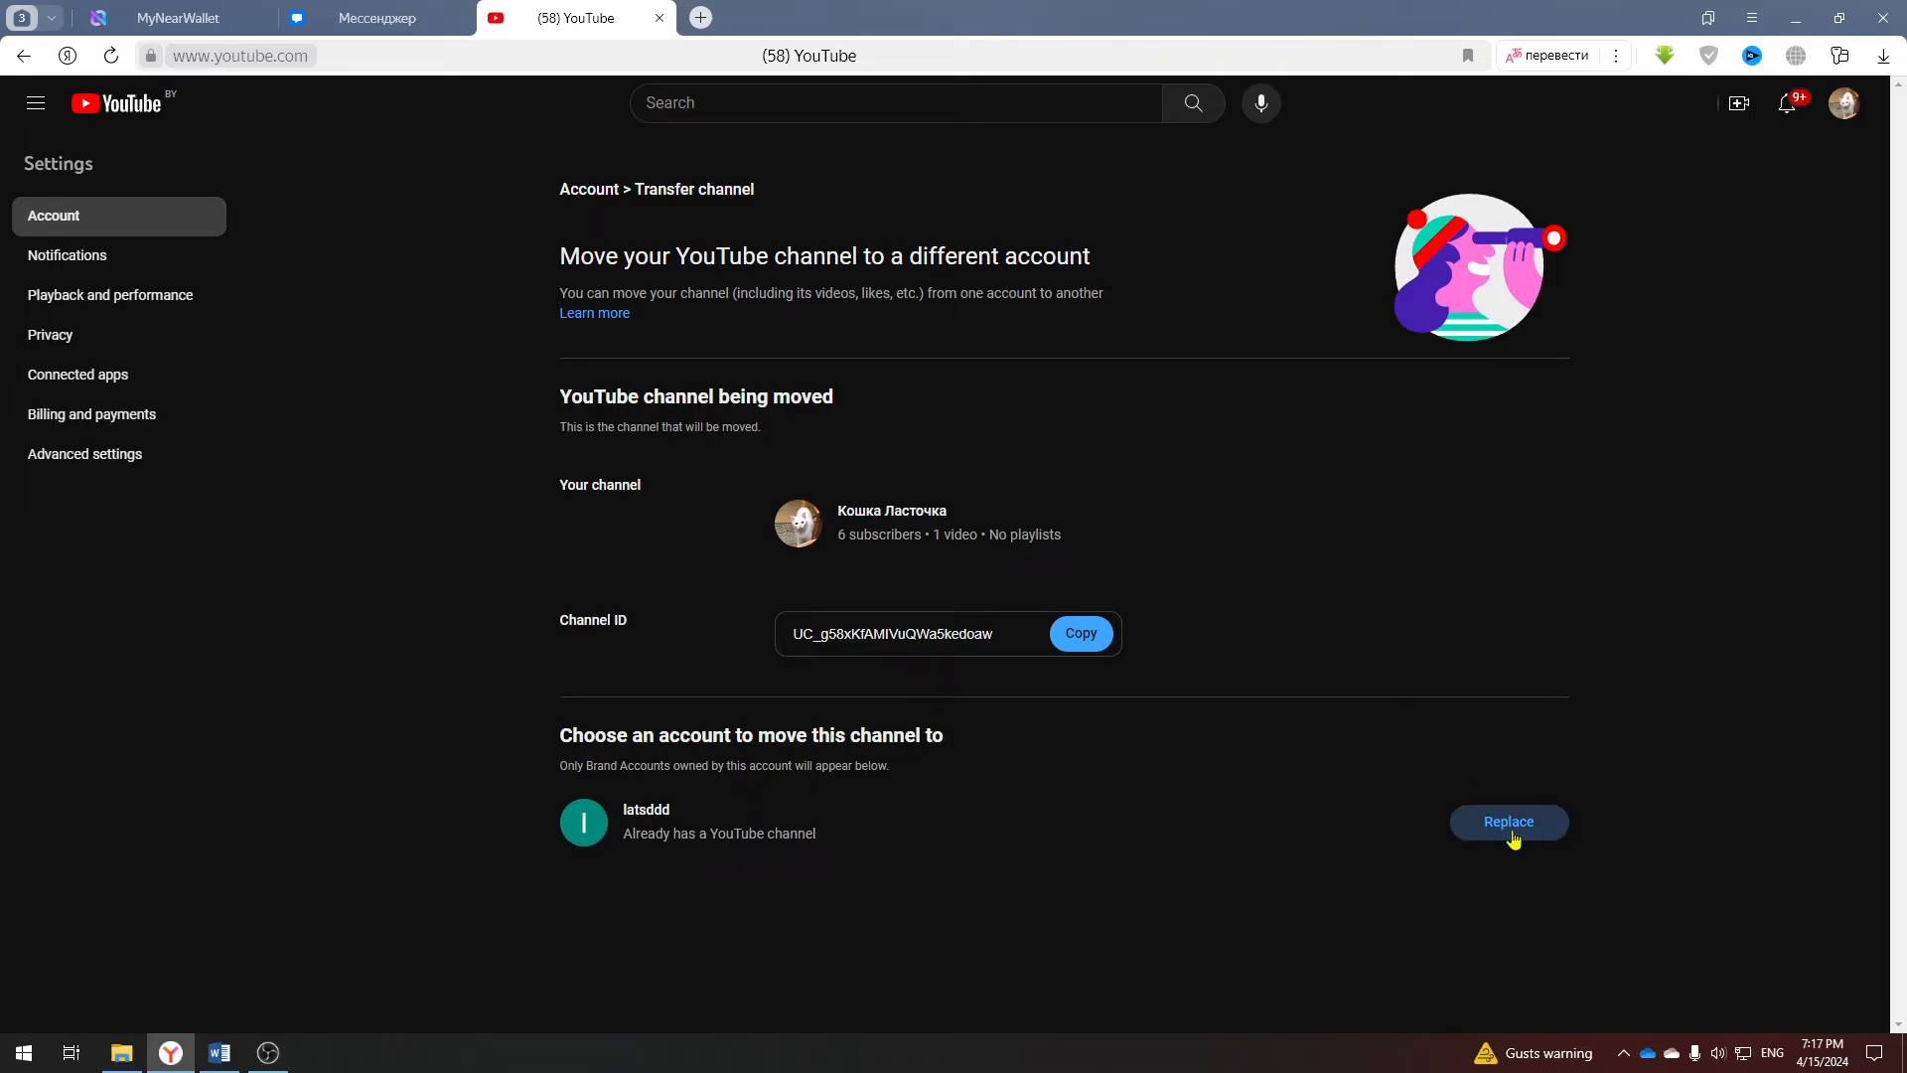
left_click(1506, 821)
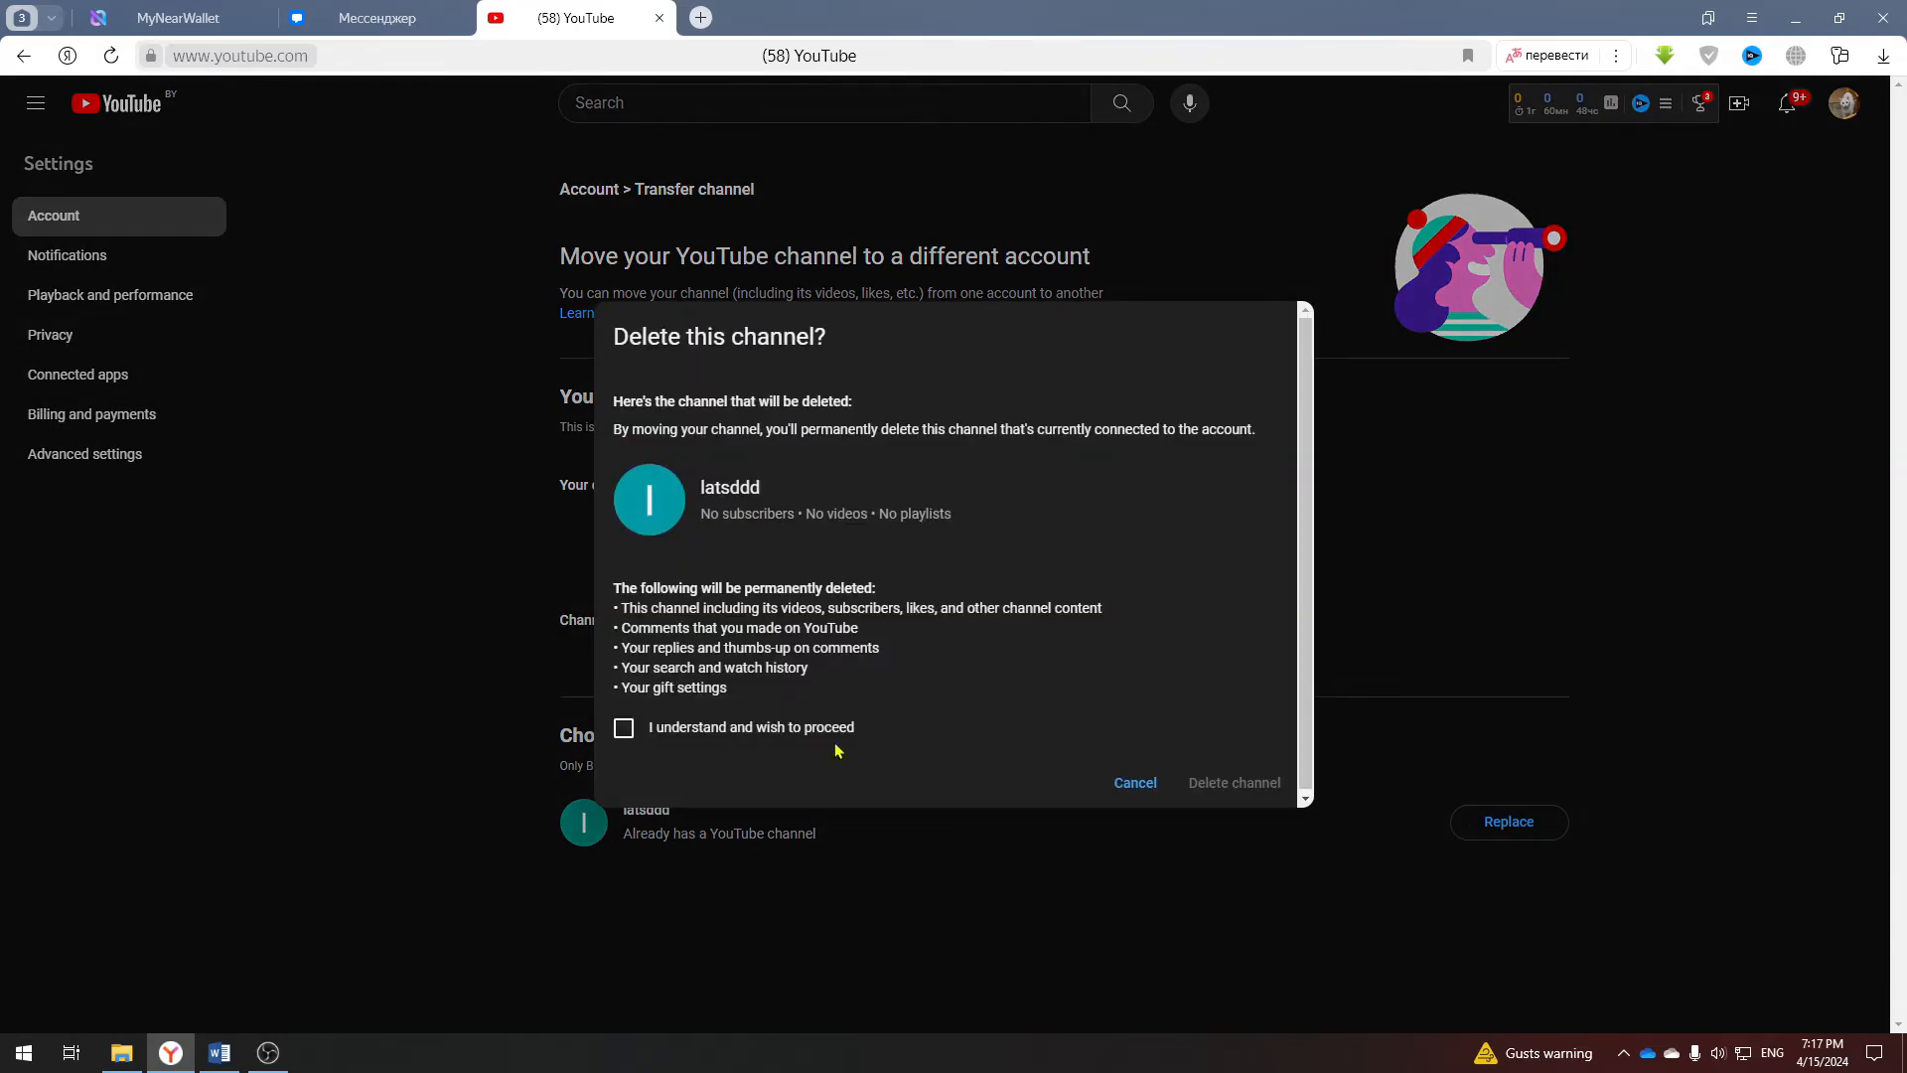
left_click(624, 727)
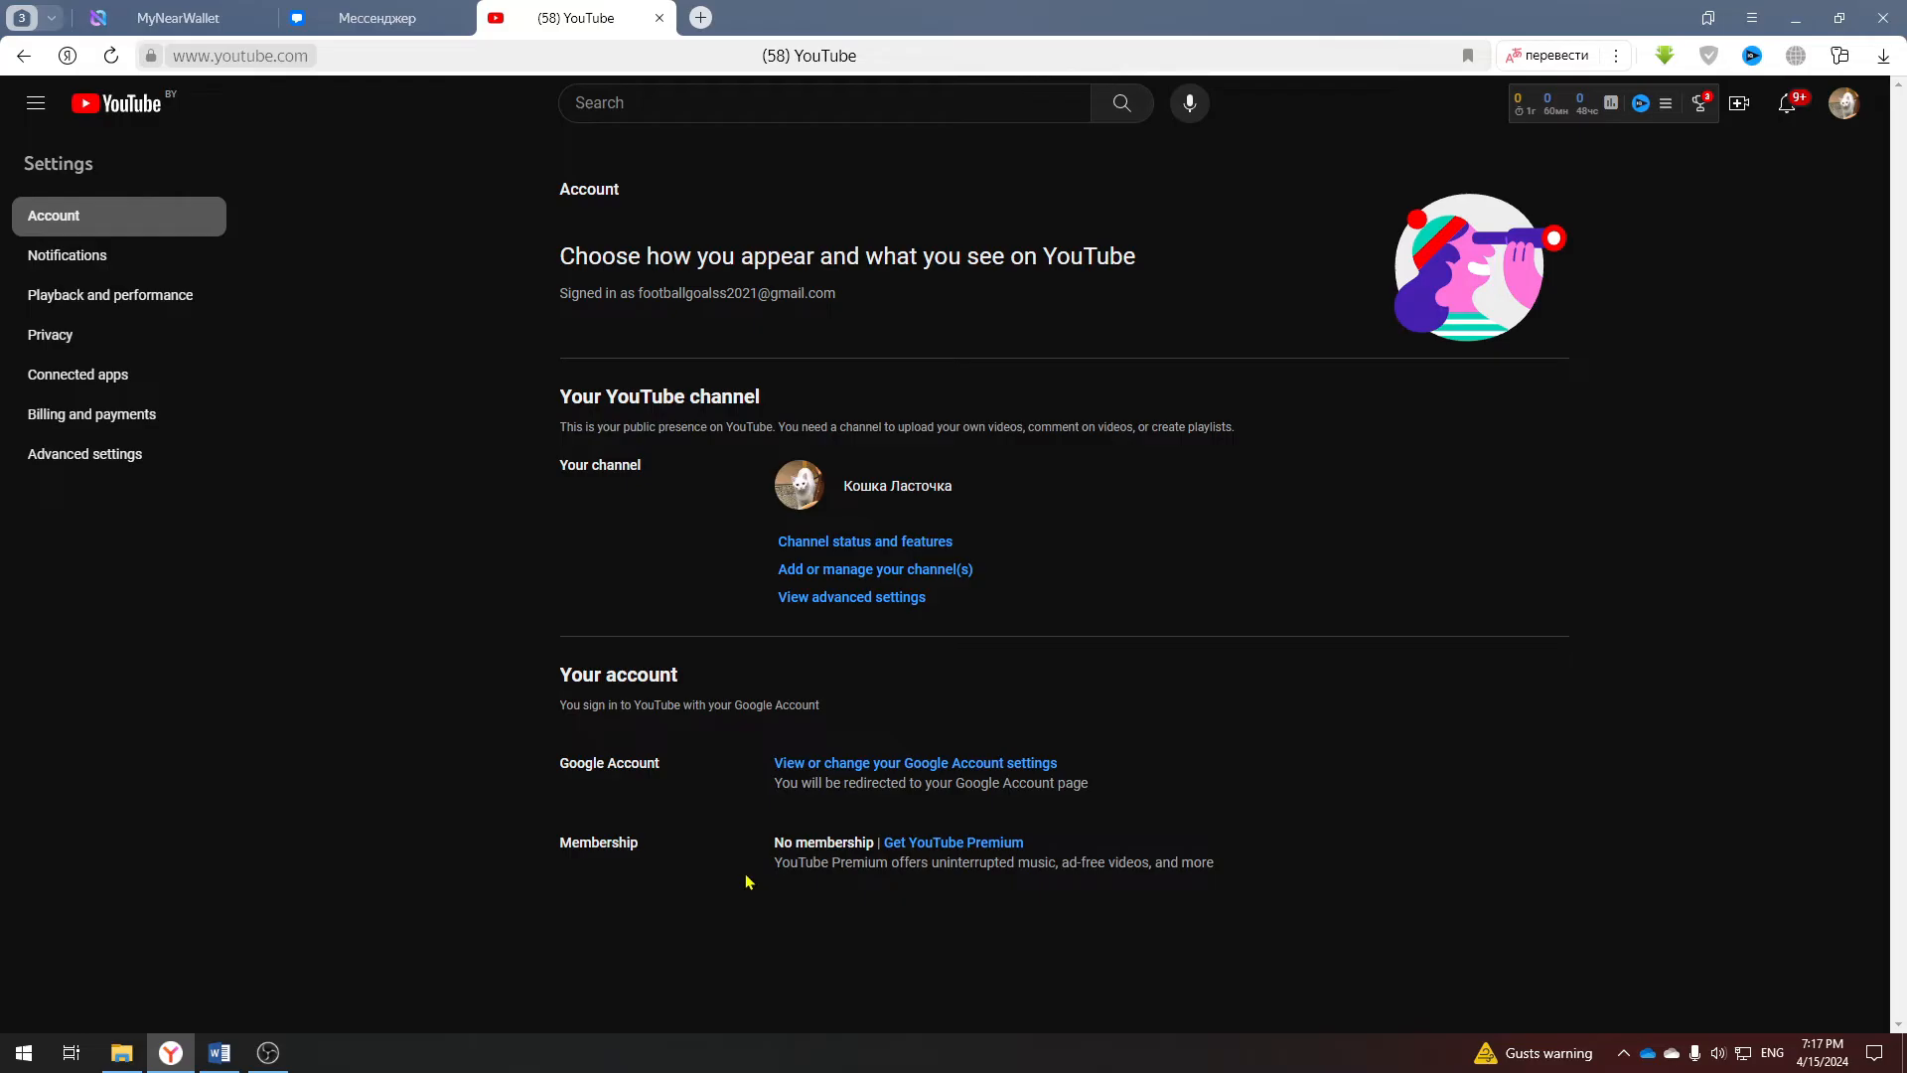
mouse_move(189, 164)
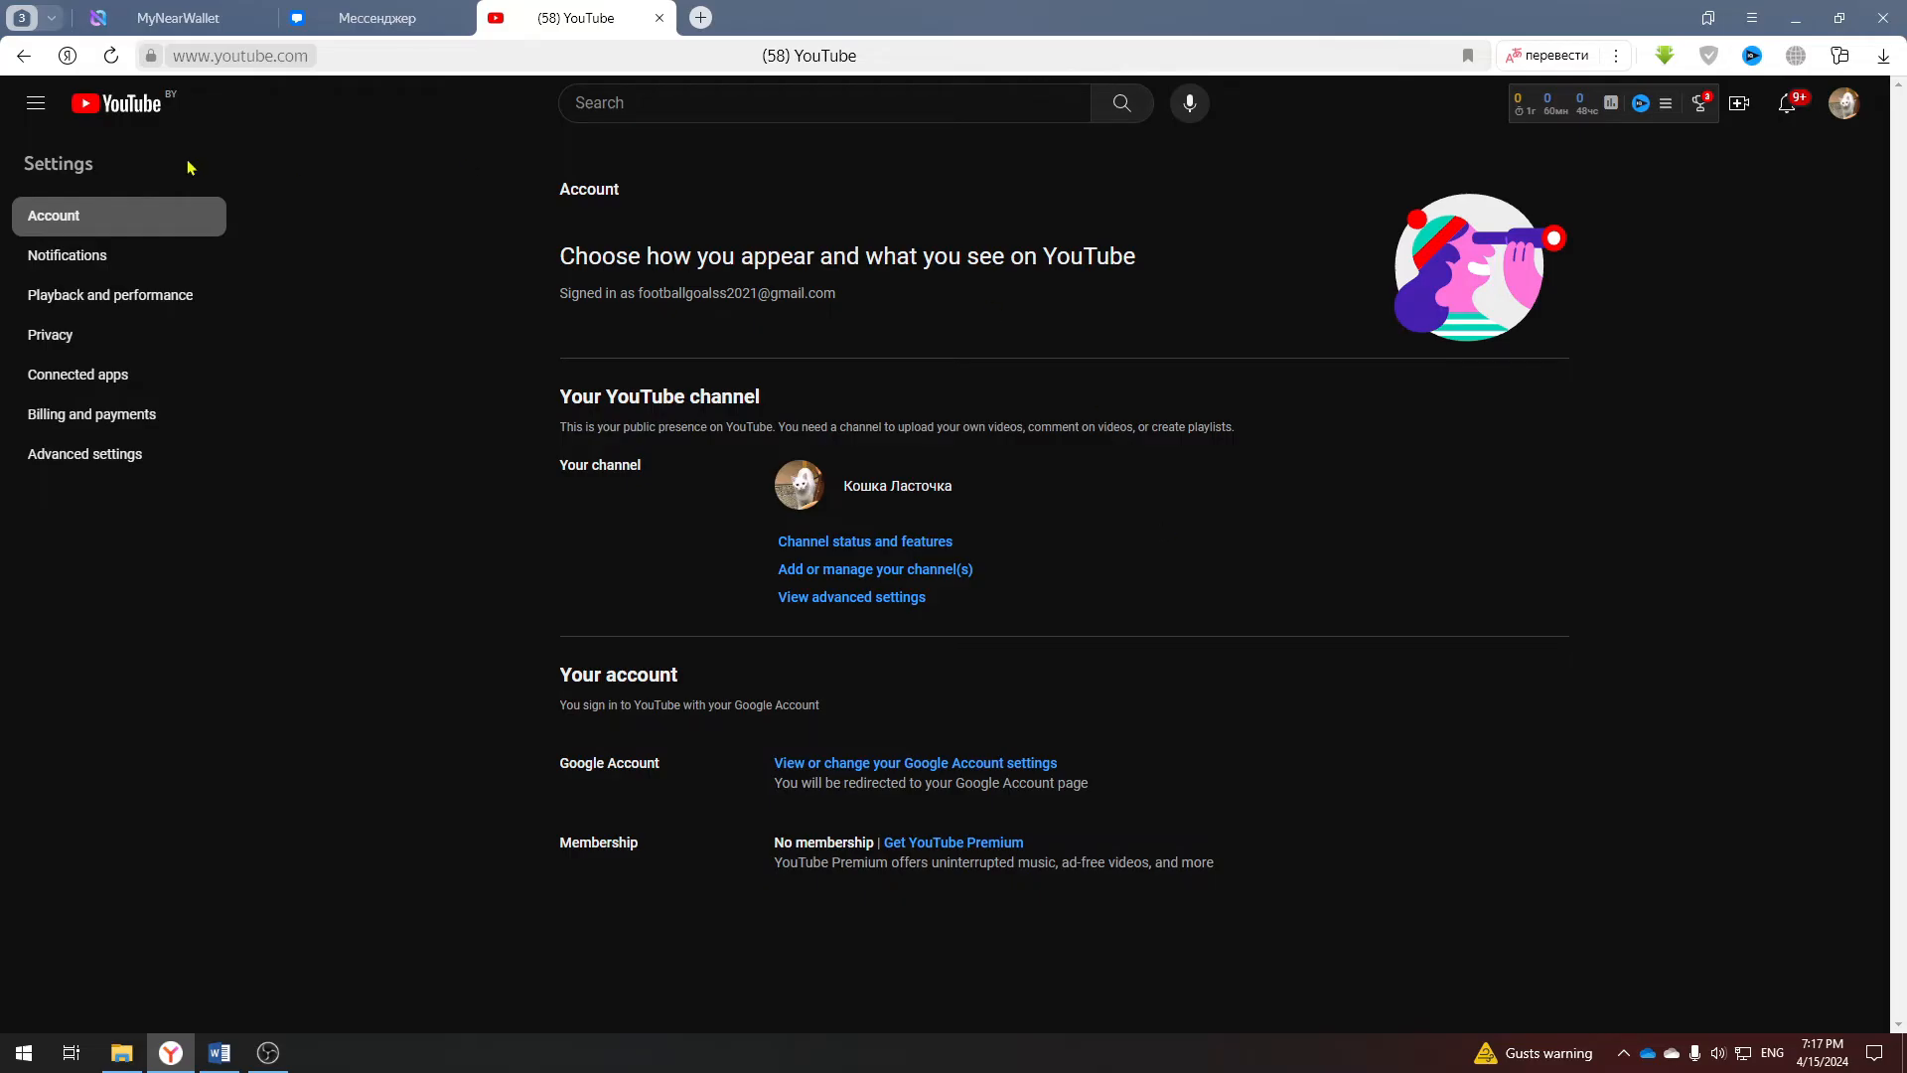
left_click(1843, 102)
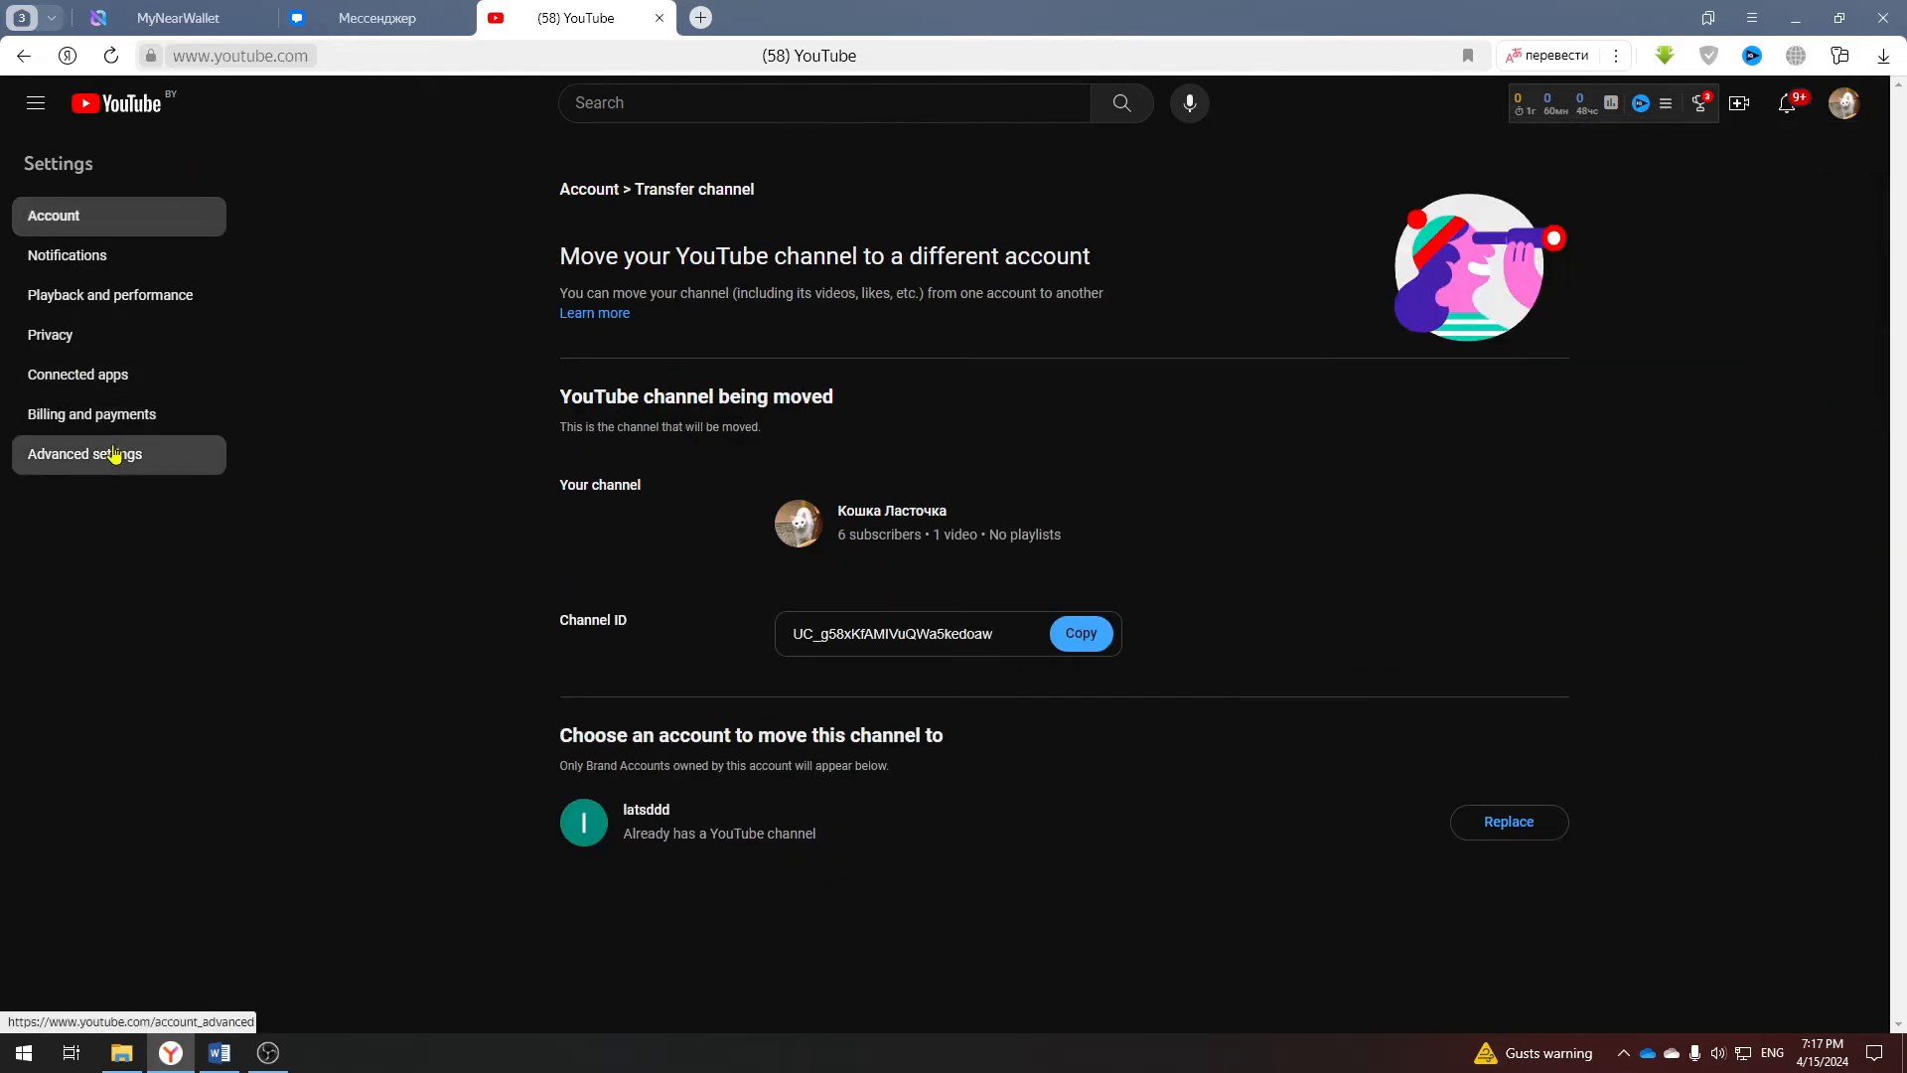
Follow the channel-moving help articles to myaccount.google.com/brandaccounts.
left_click(83, 454)
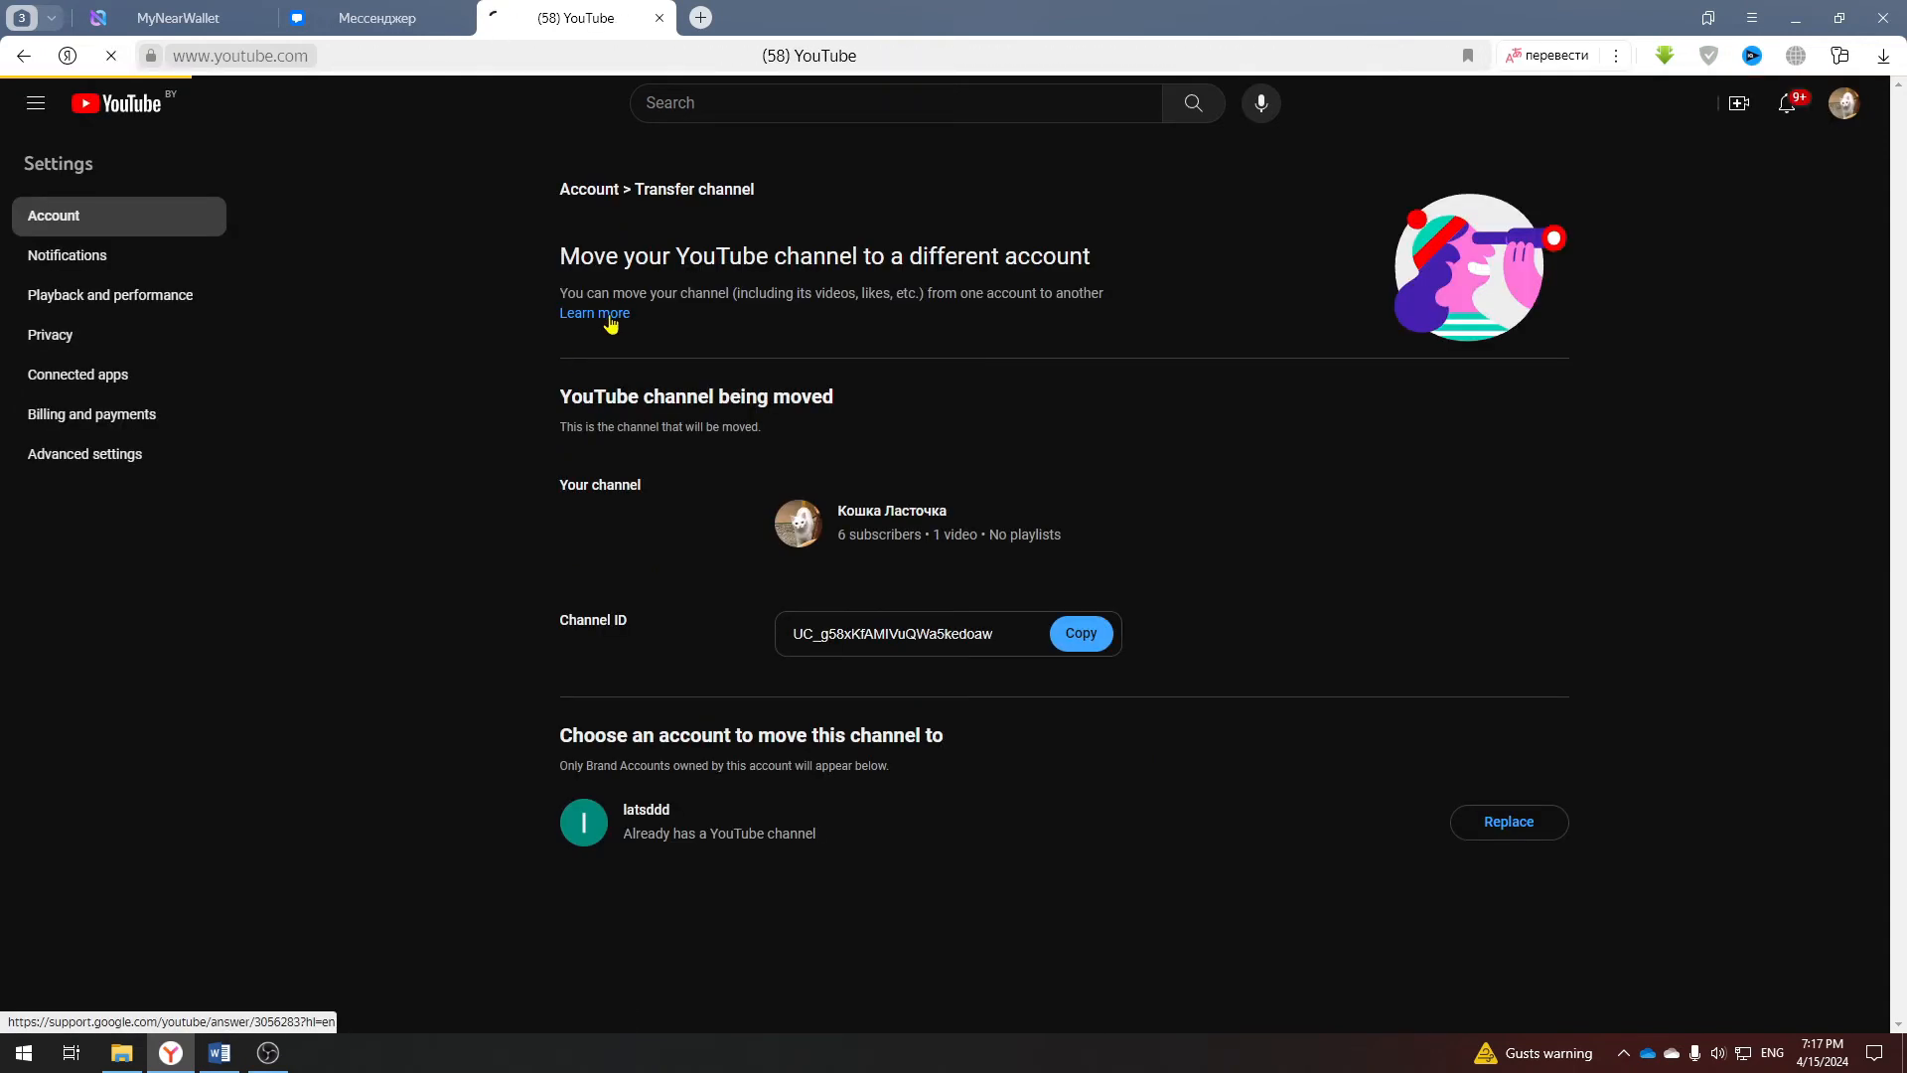
left_click(594, 314)
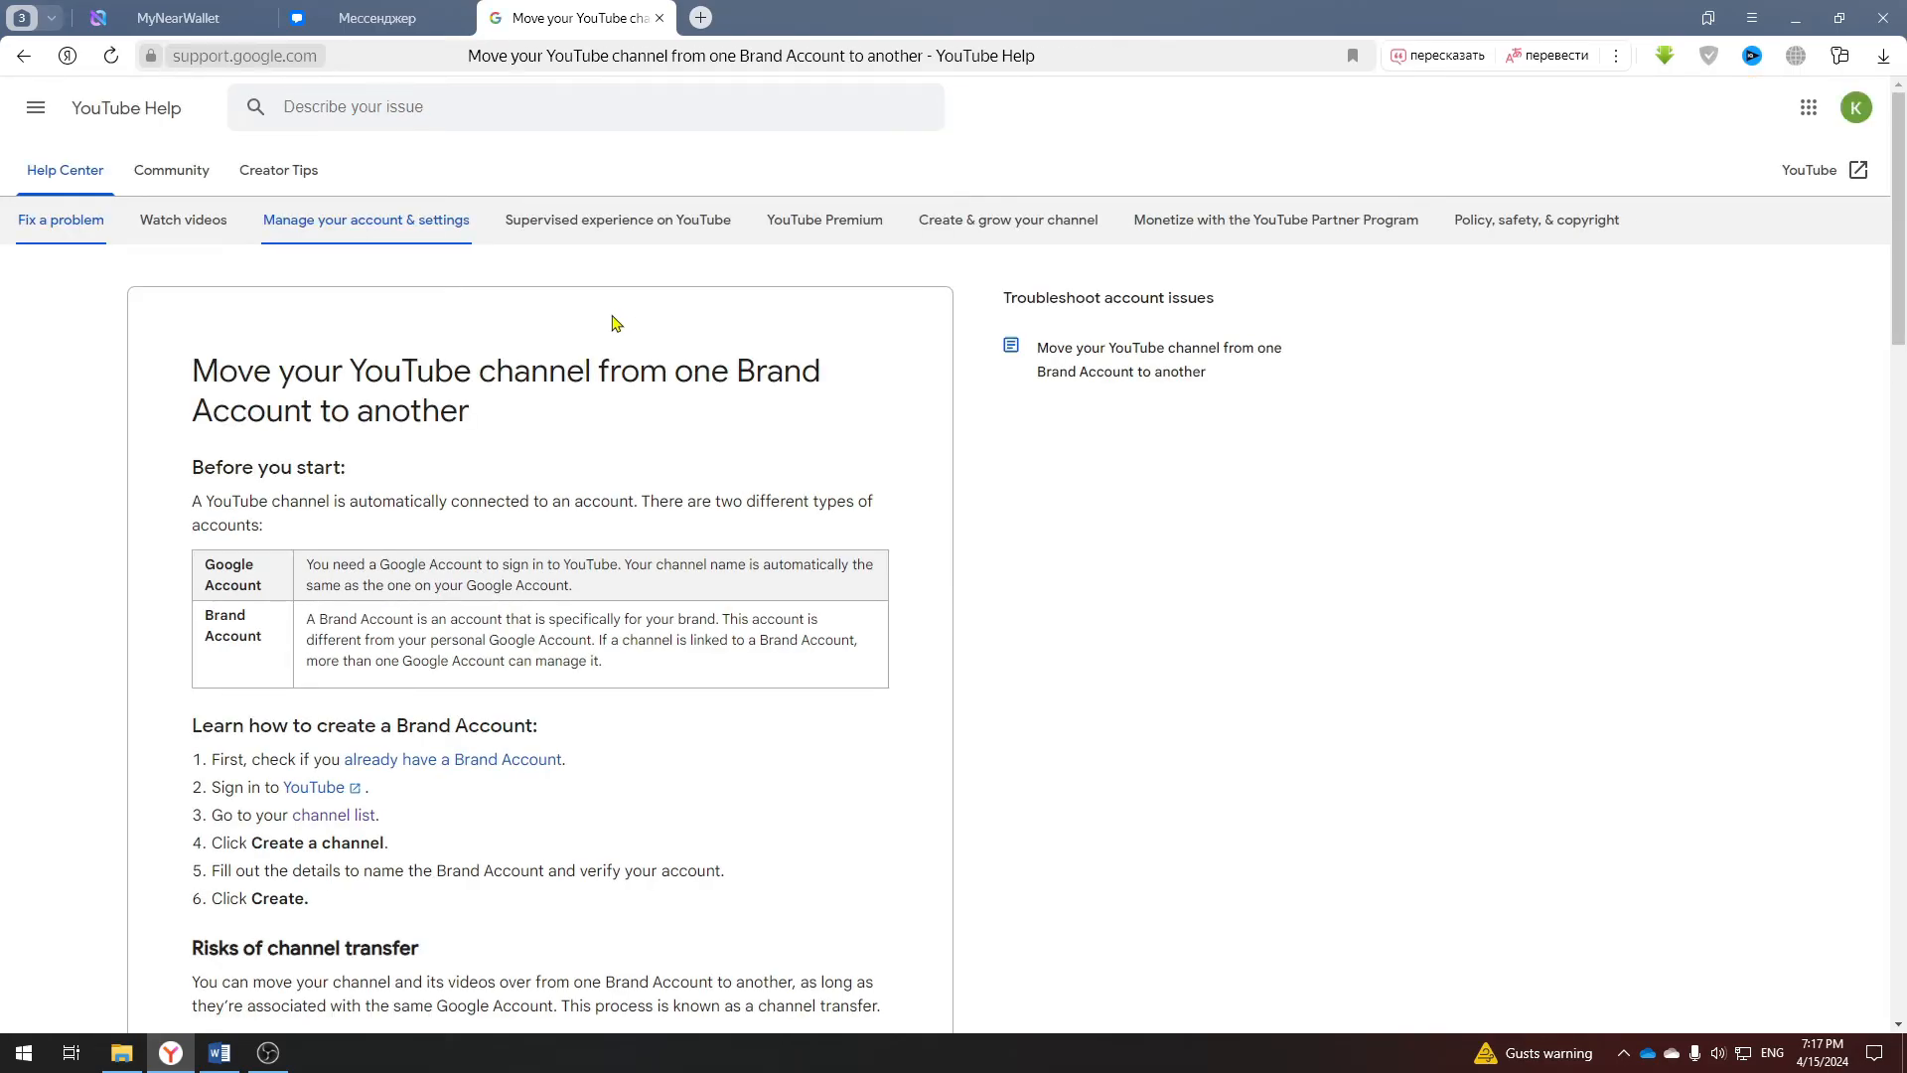
mouse_move(486, 765)
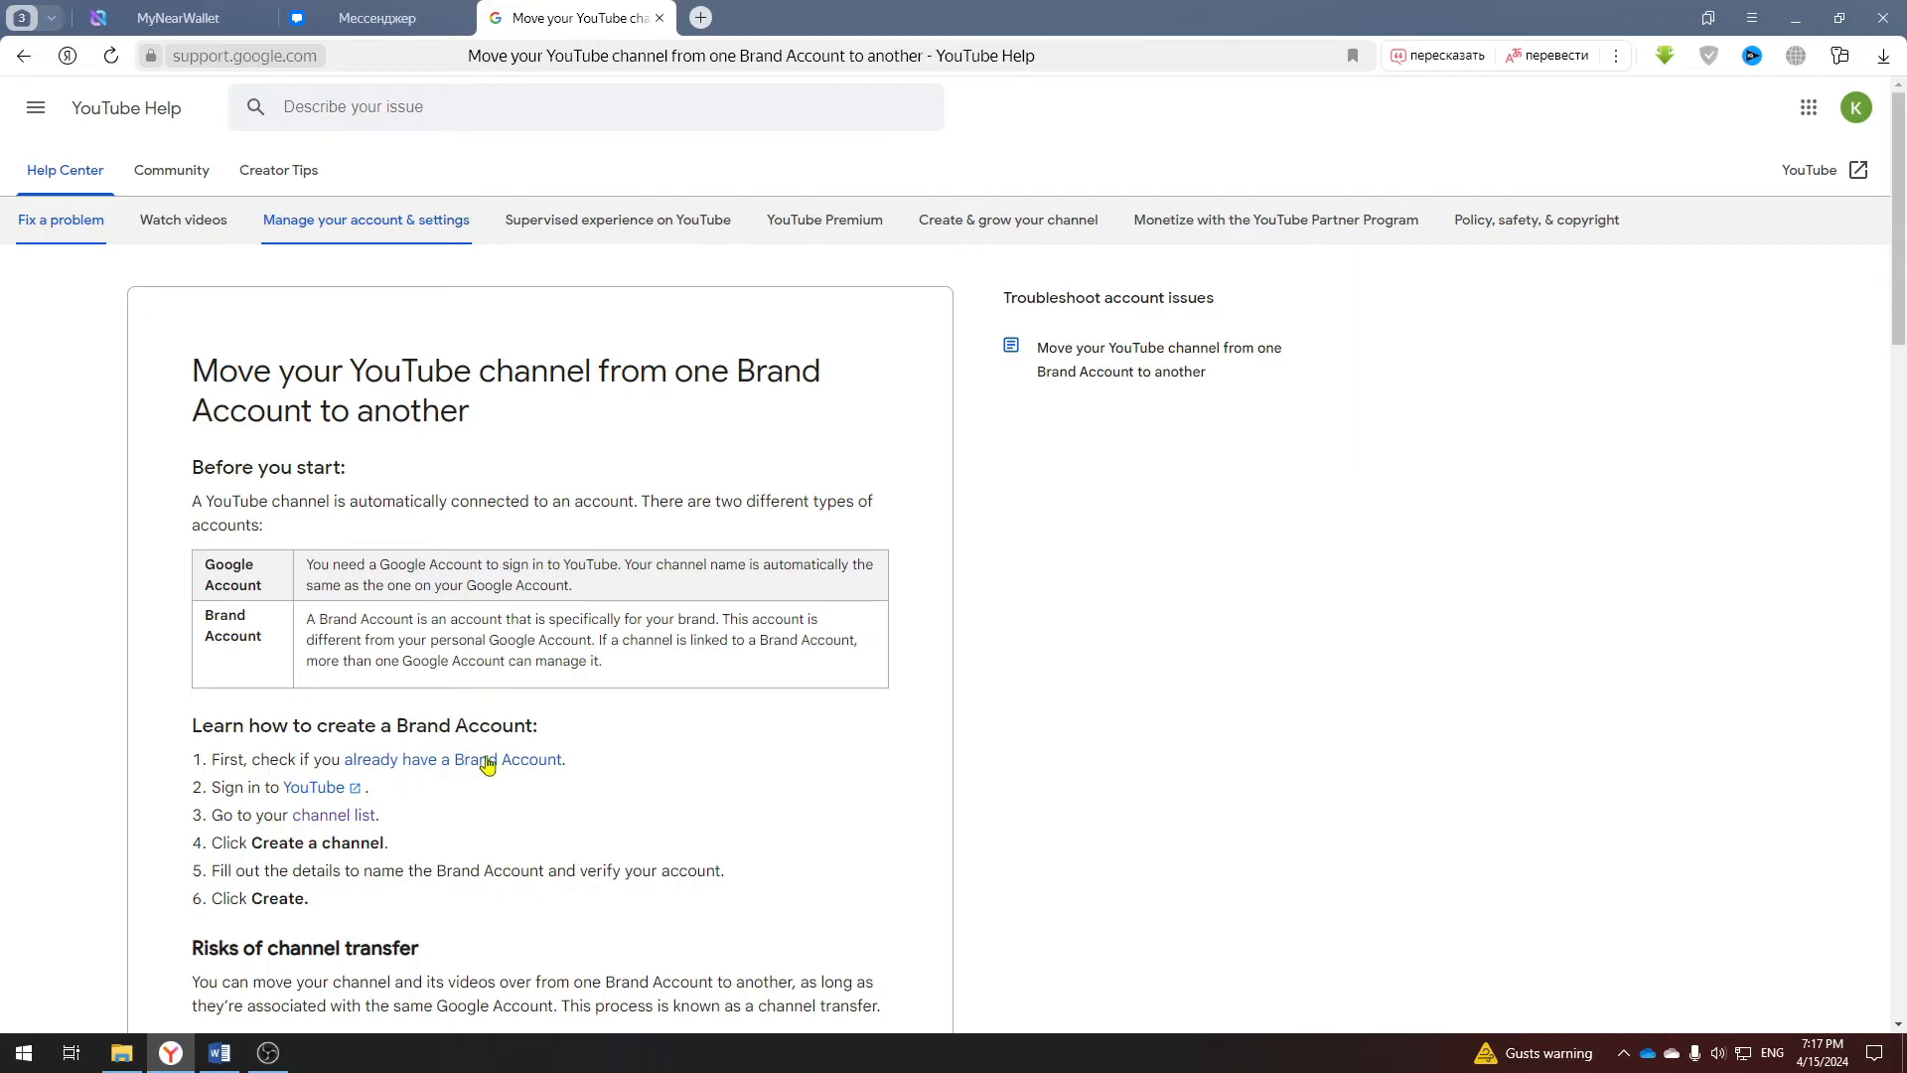
left_click(454, 759)
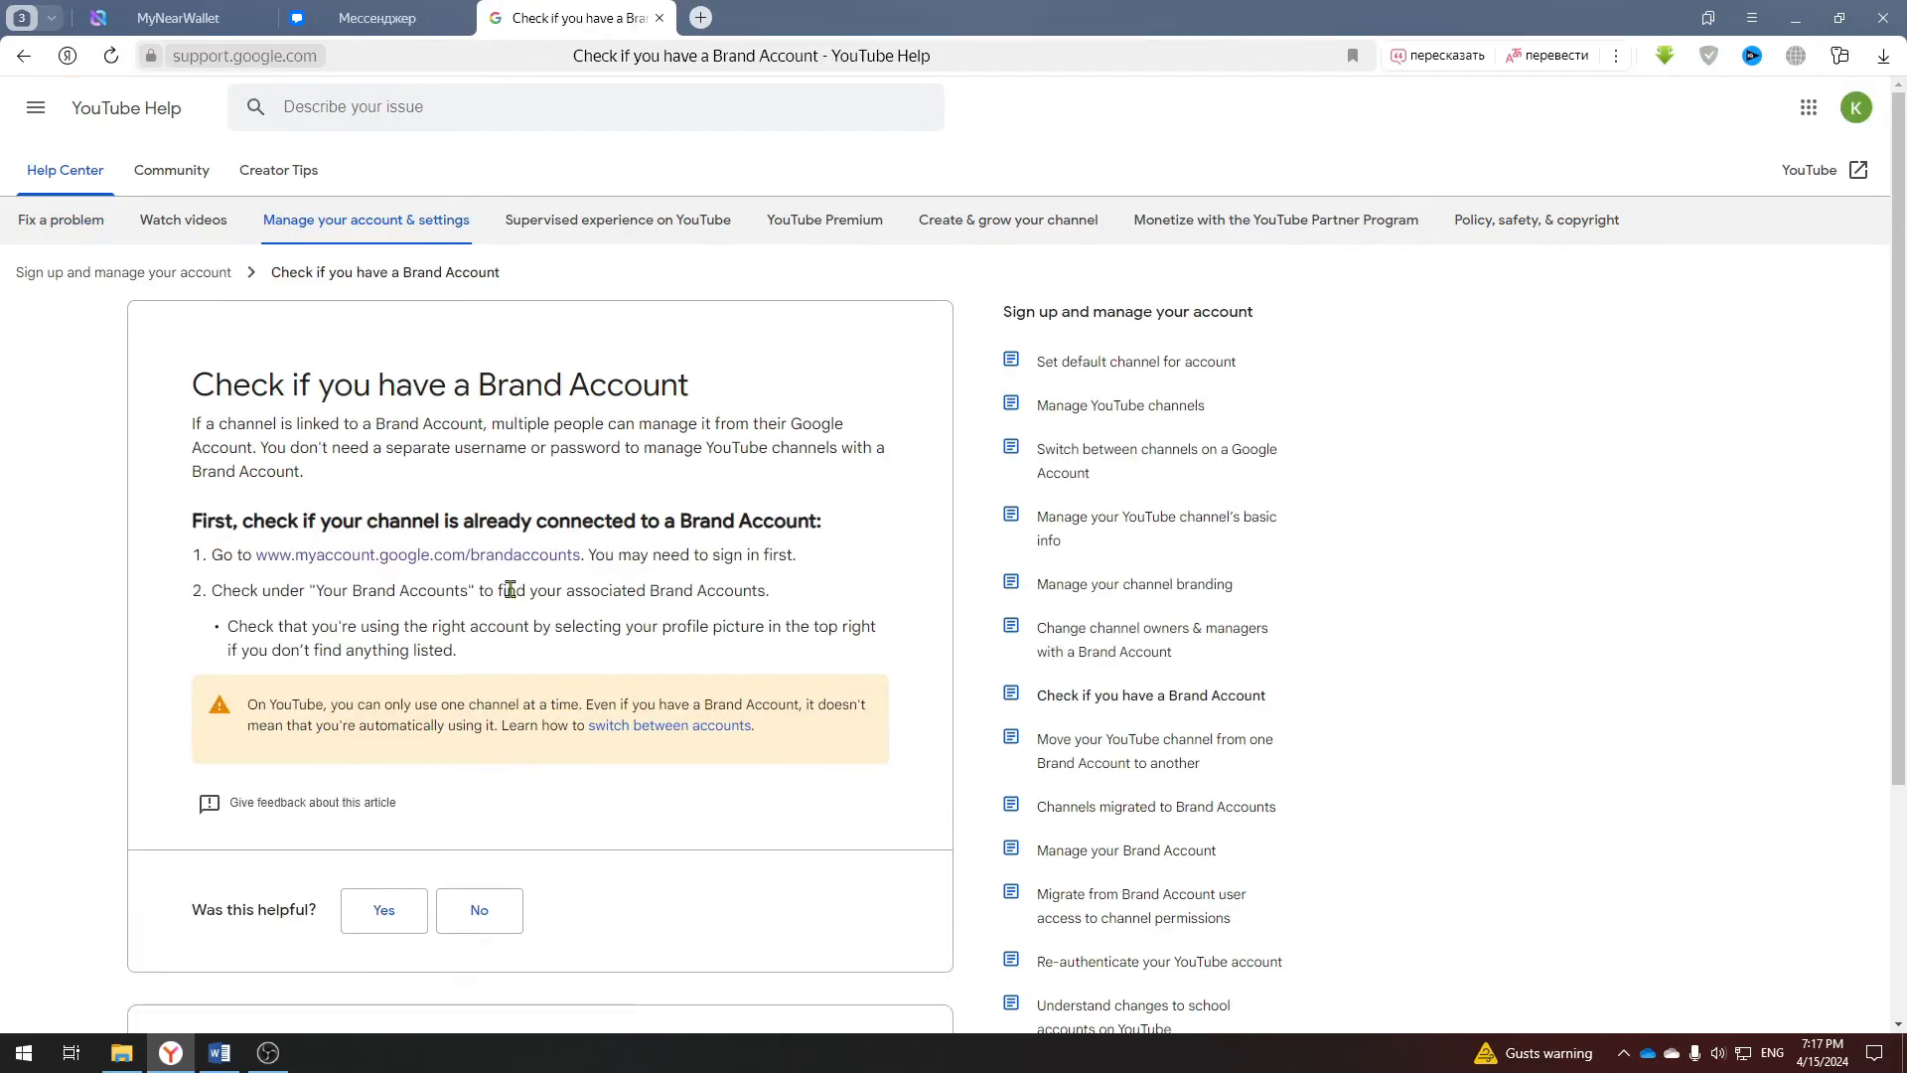
left_click(417, 554)
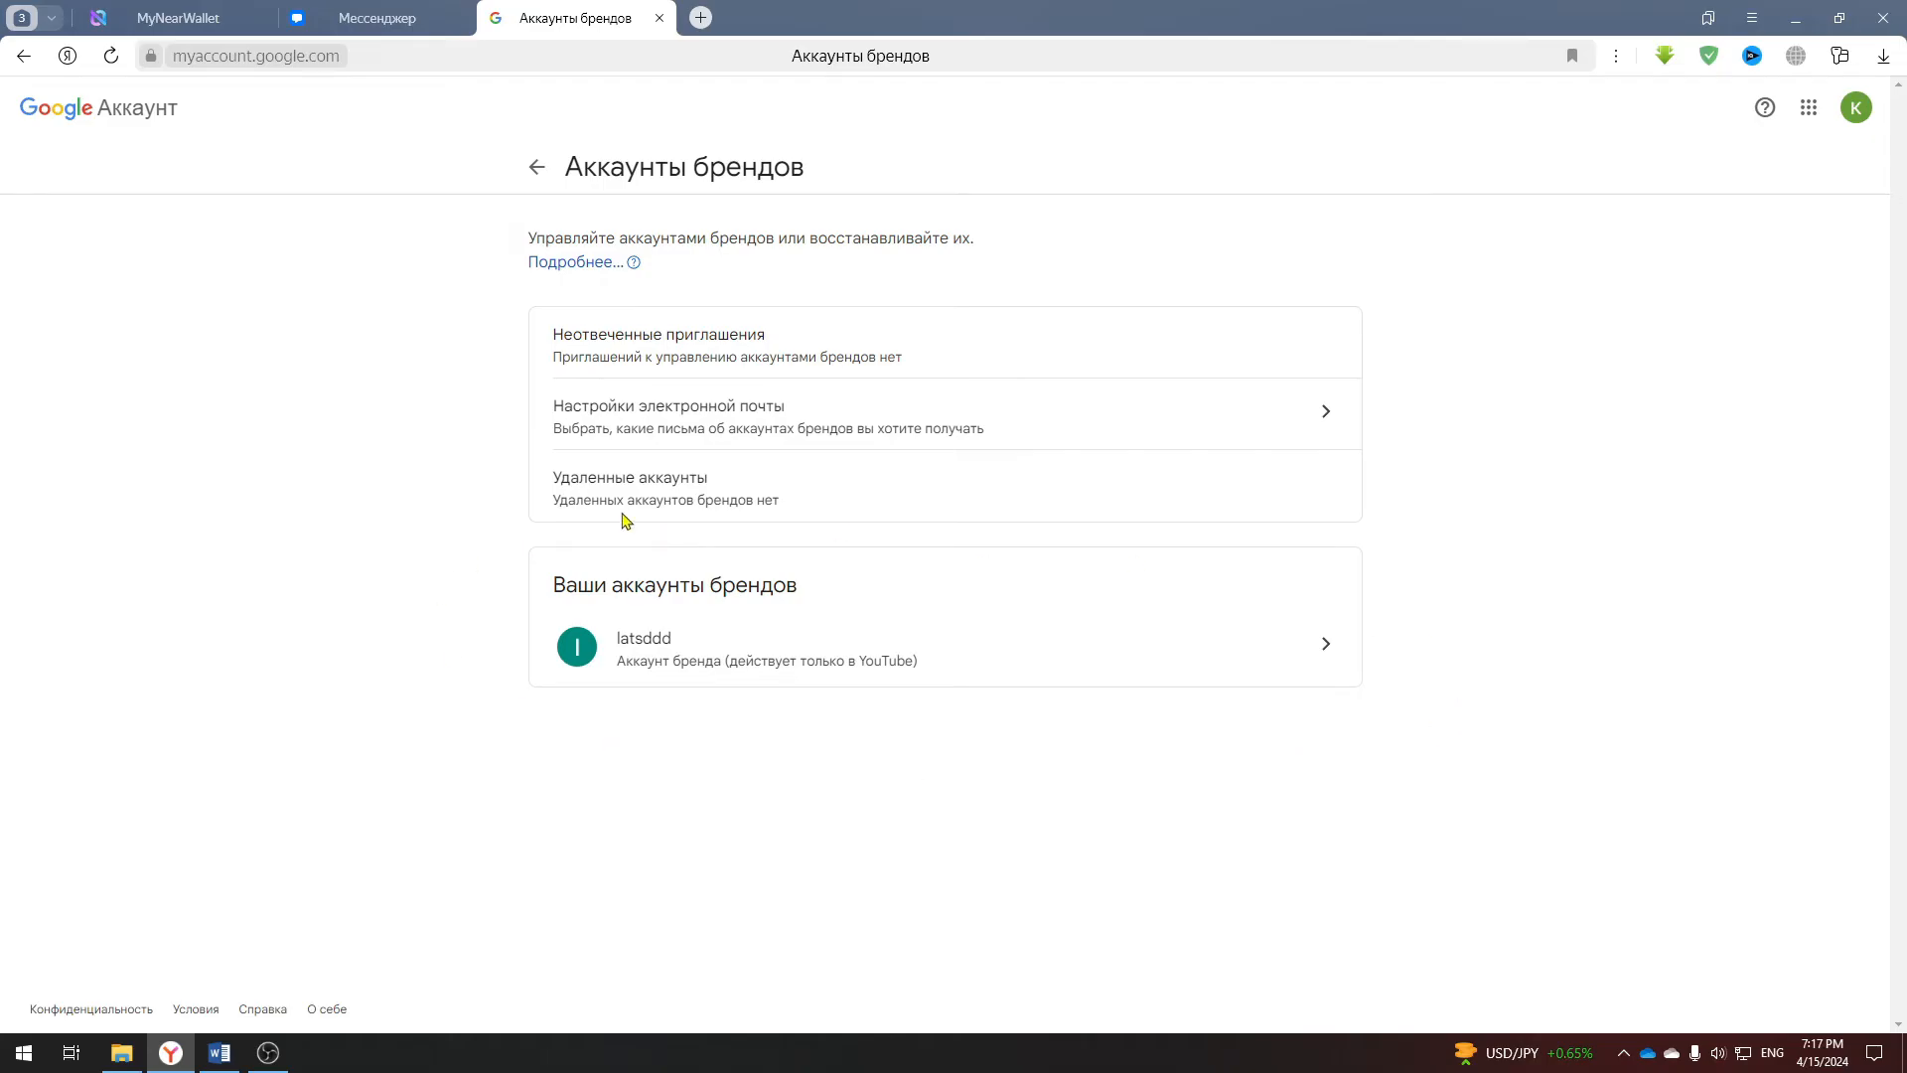
mouse_move(1317, 660)
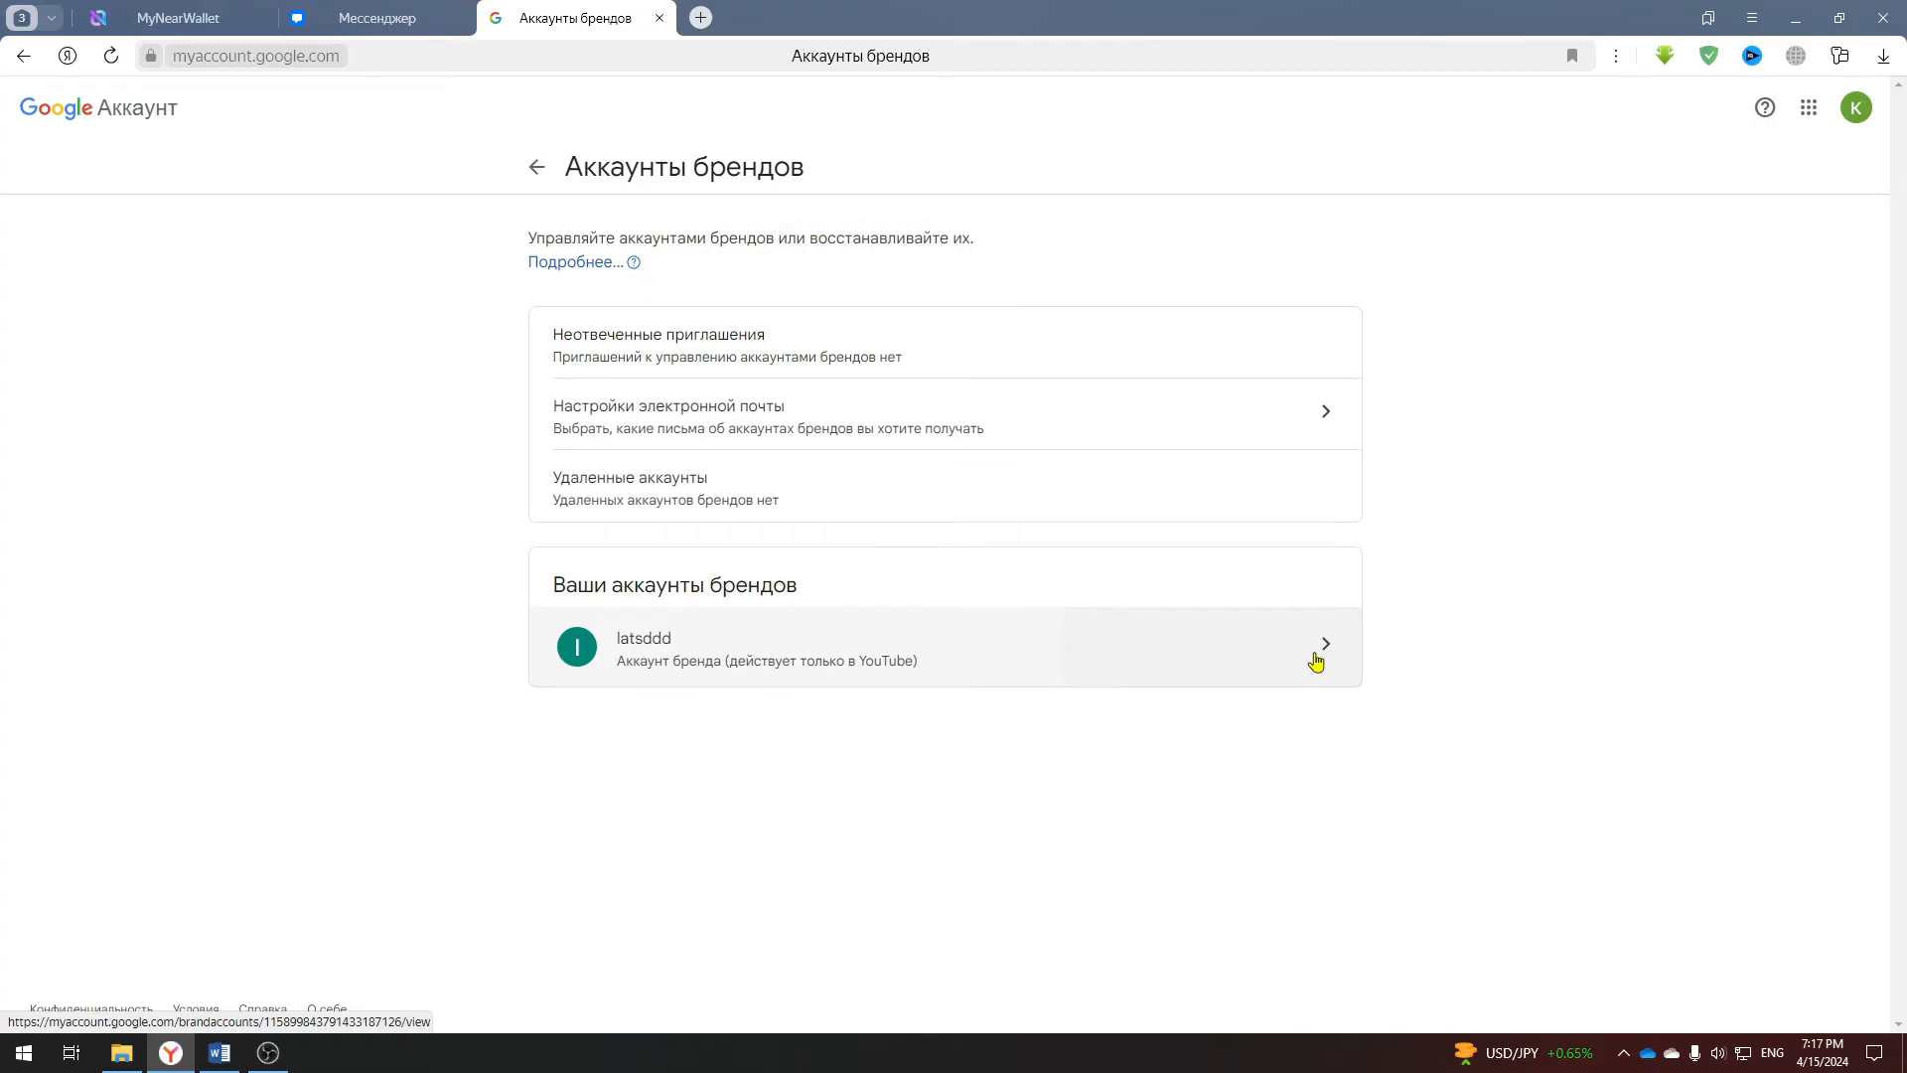
Open the latsddd brand account details and its Manage permissions access settings.
left_click(944, 649)
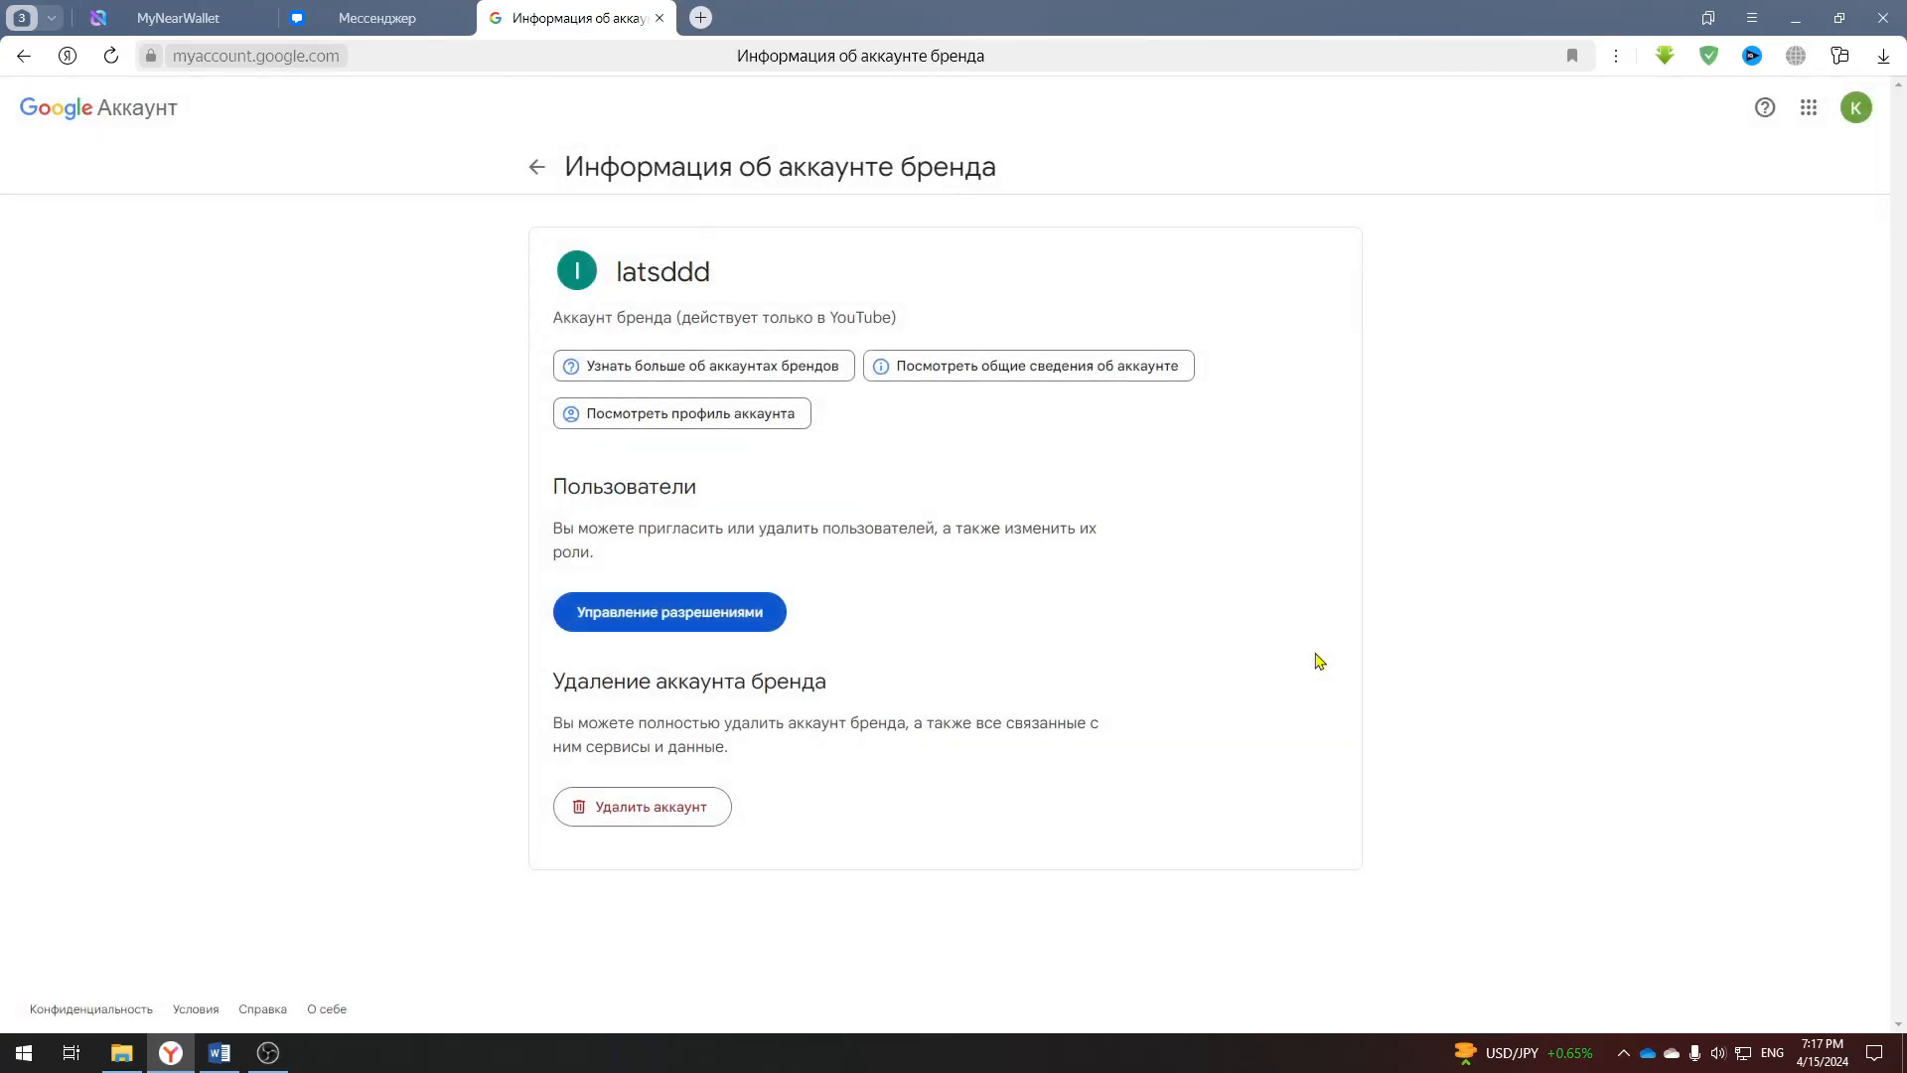
left_click(667, 611)
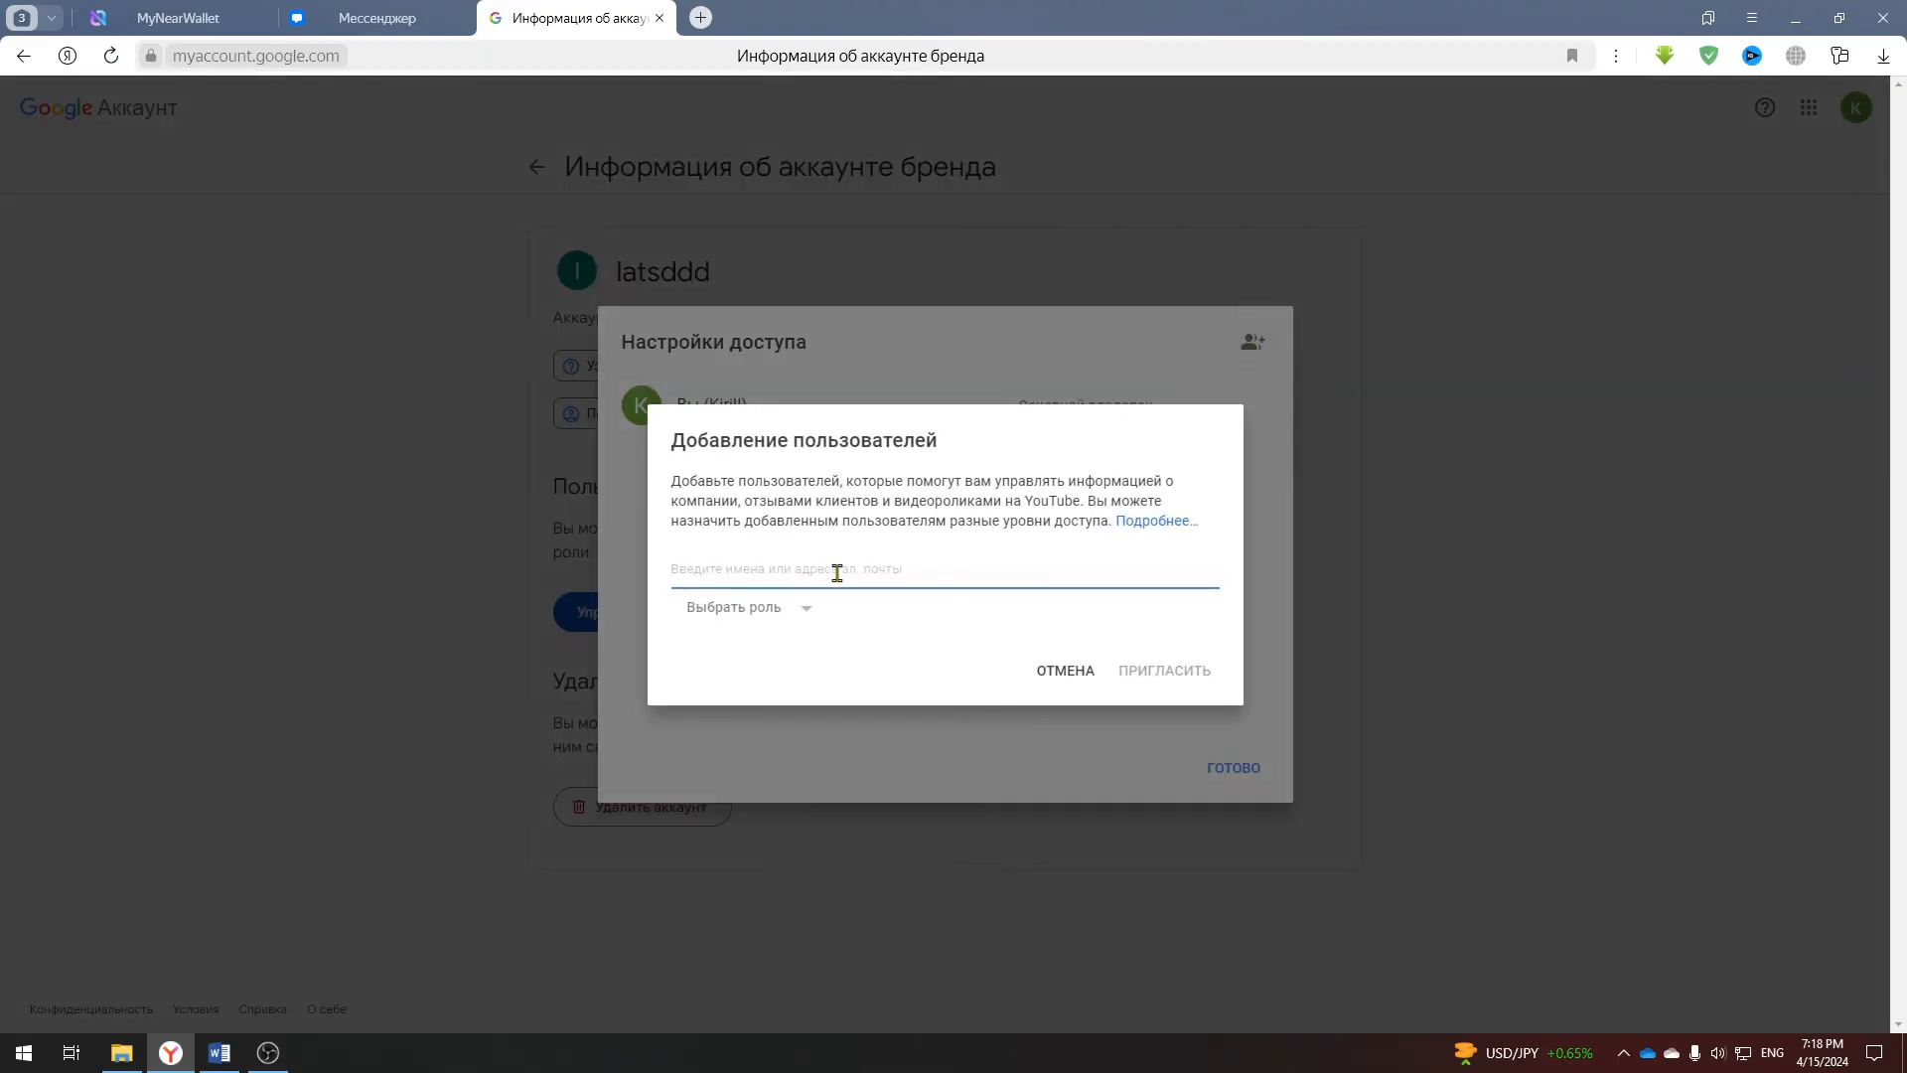
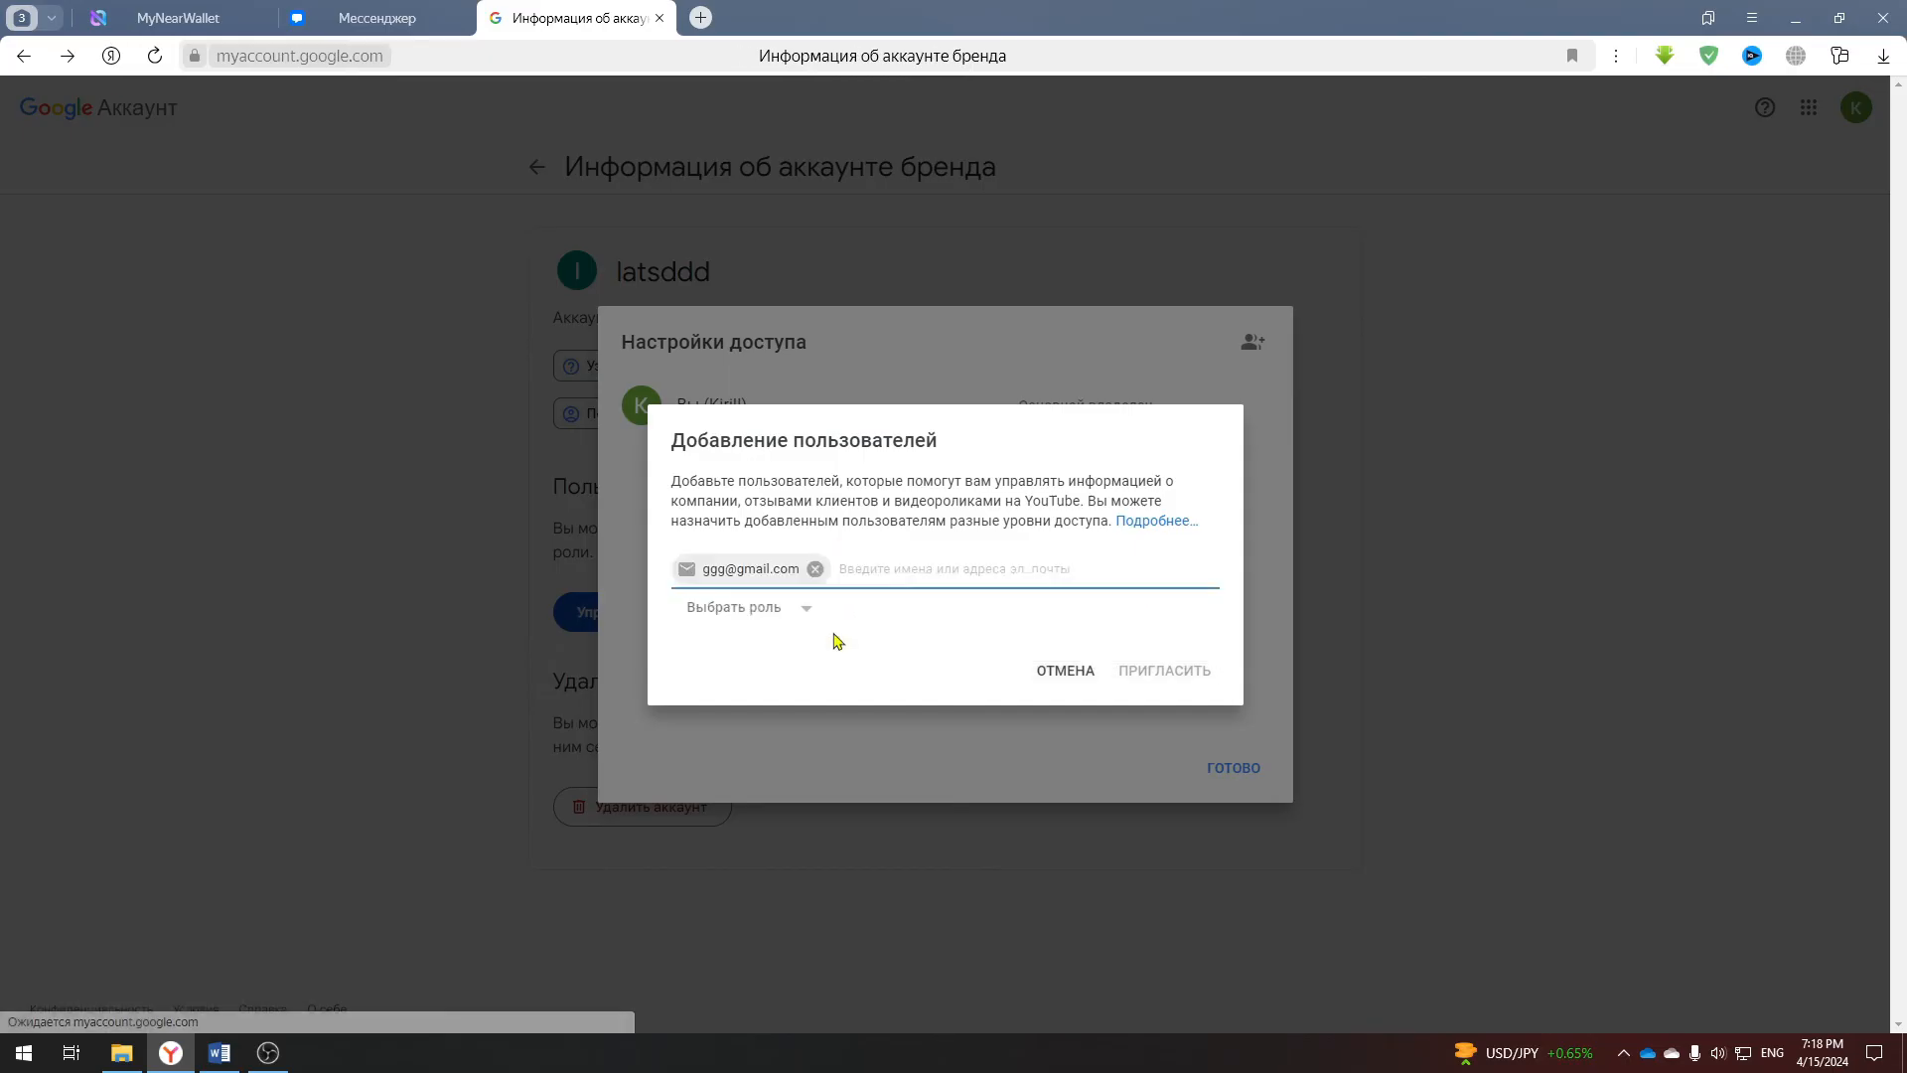
left_click(742, 607)
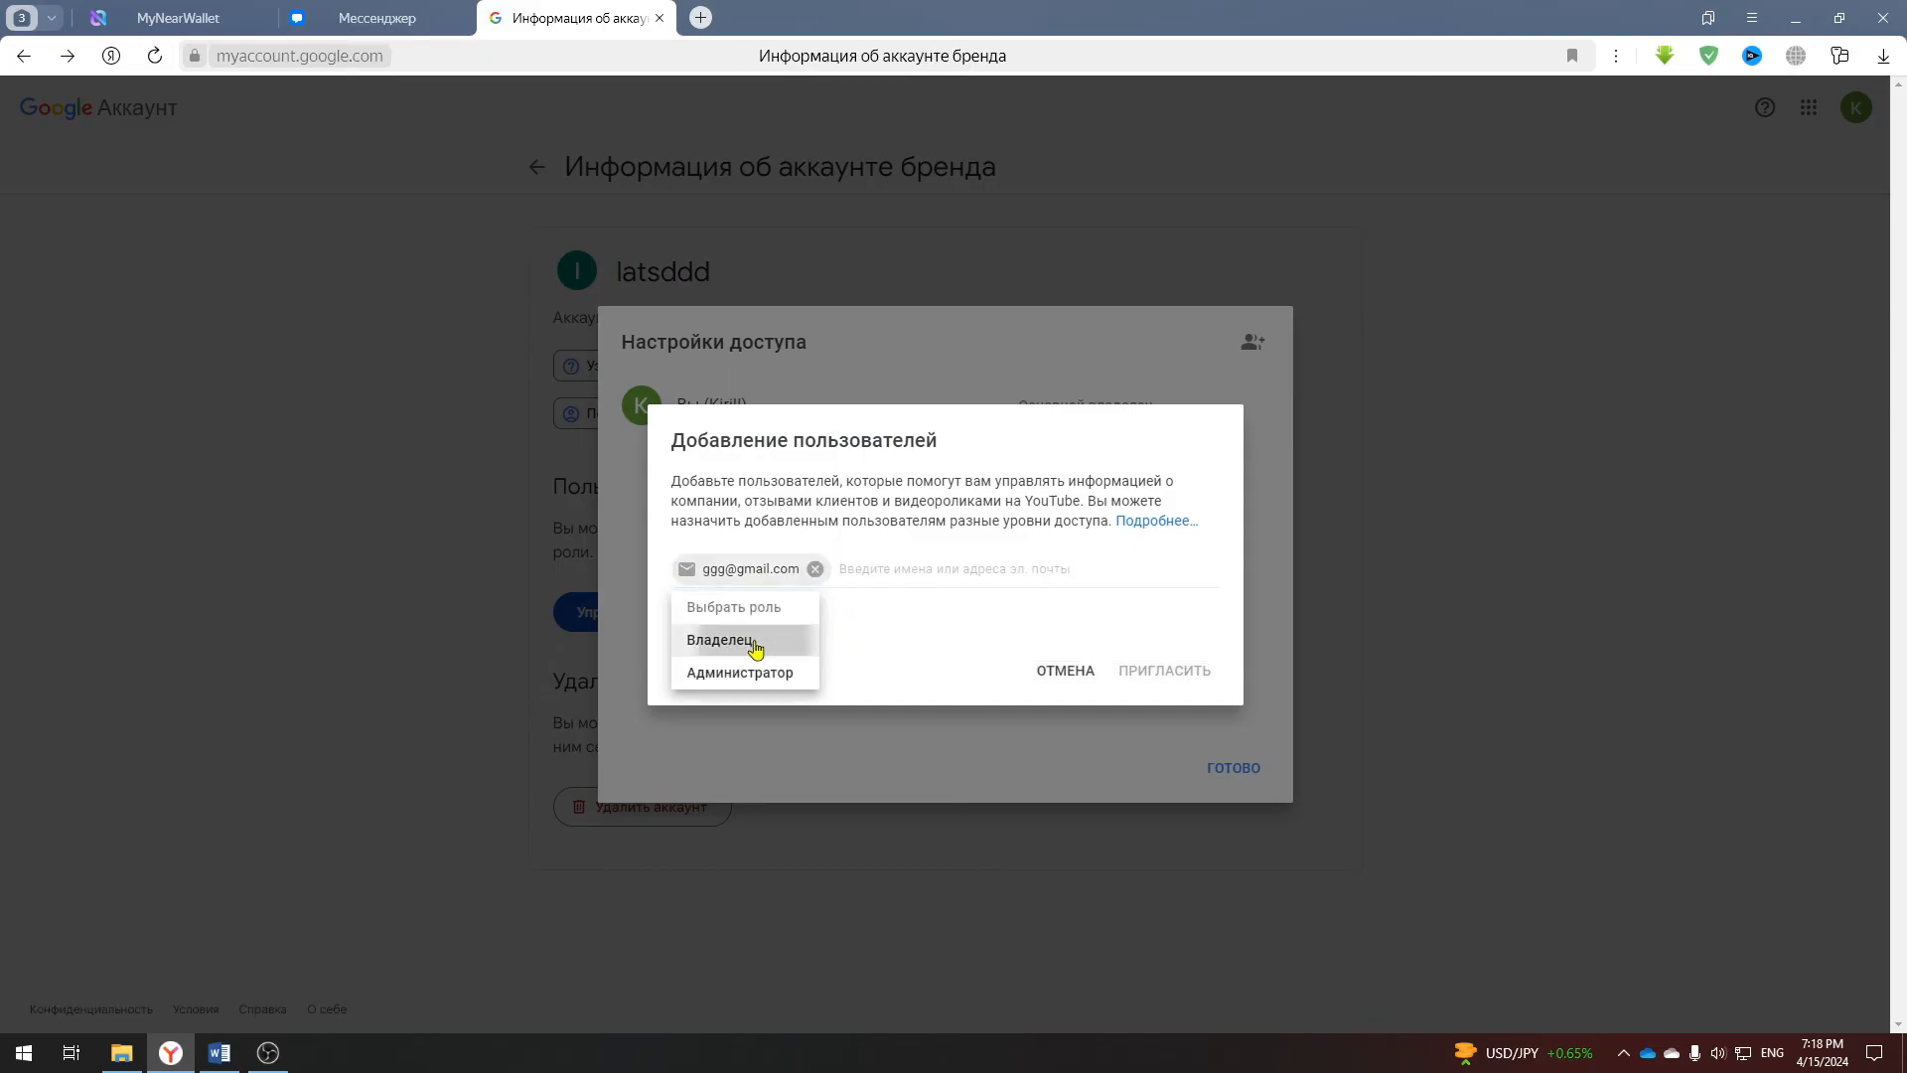
left_click(720, 639)
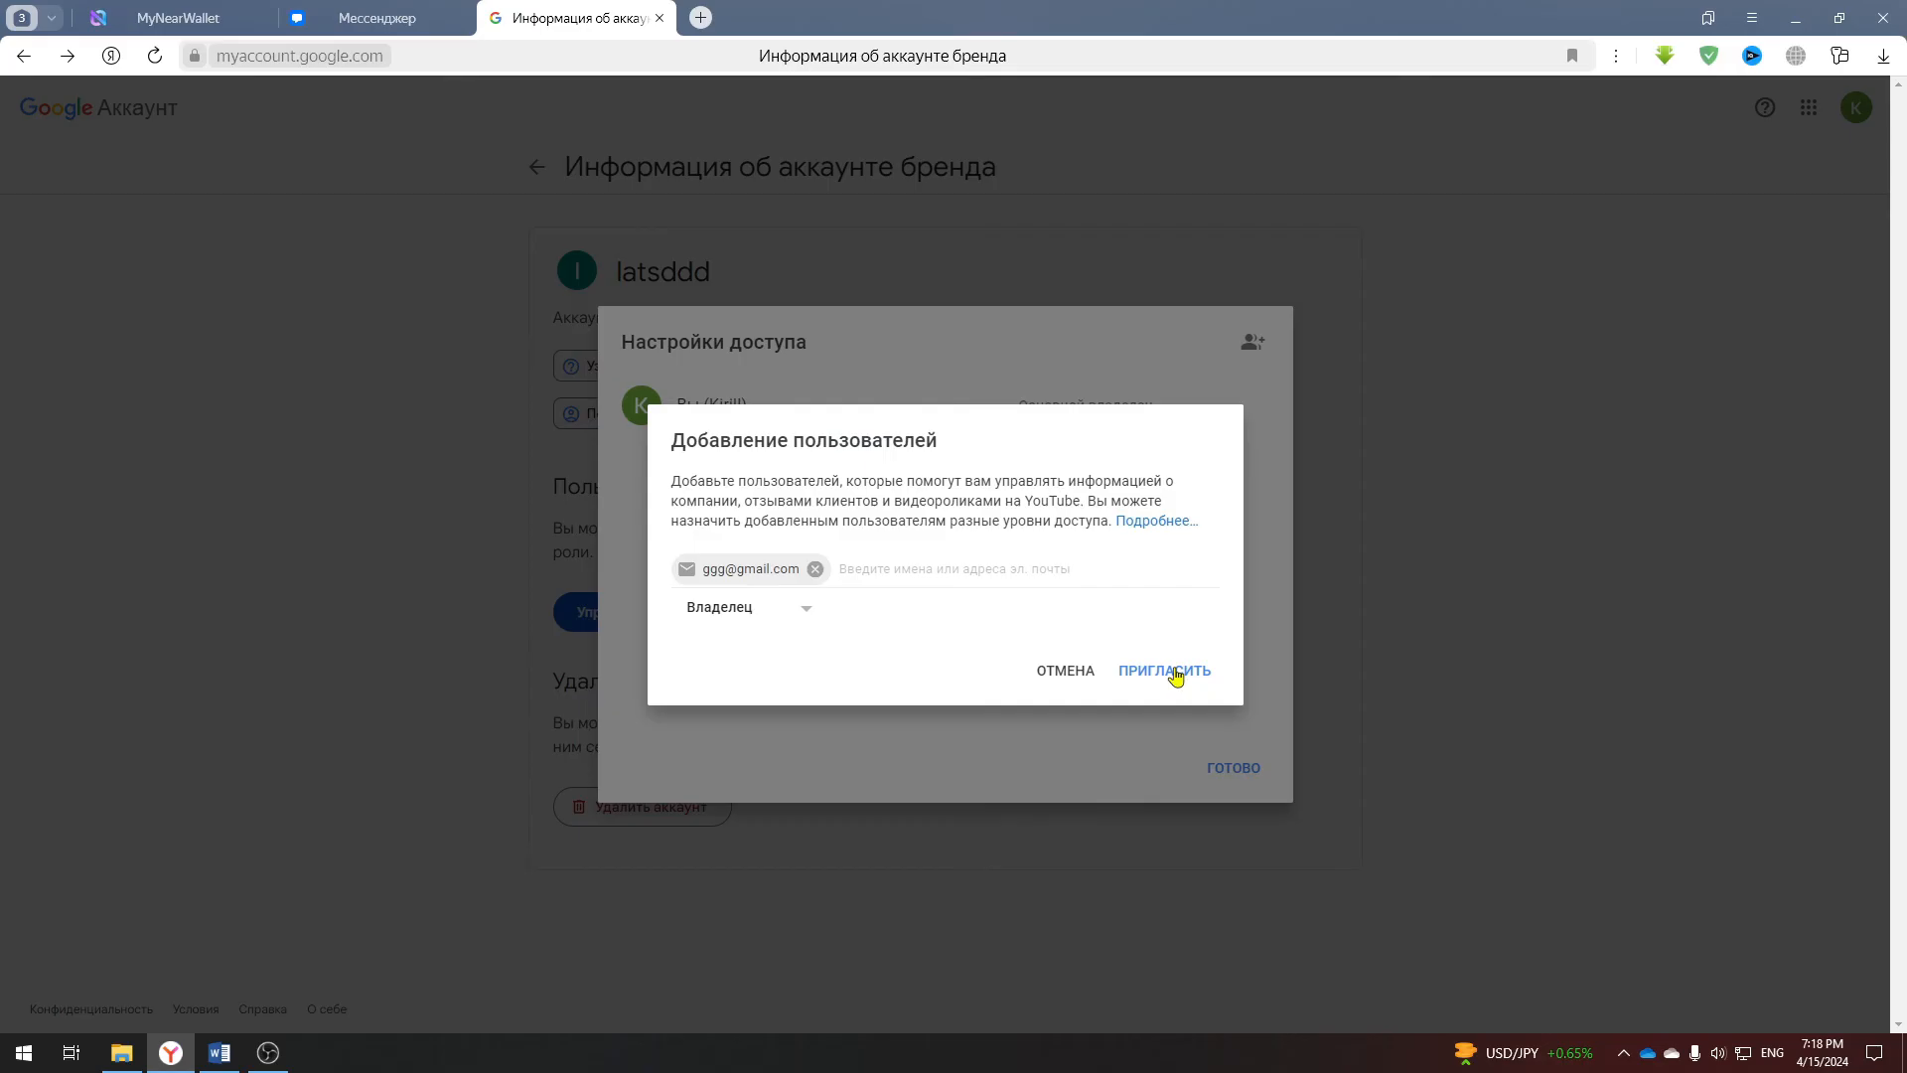
left_click(1164, 670)
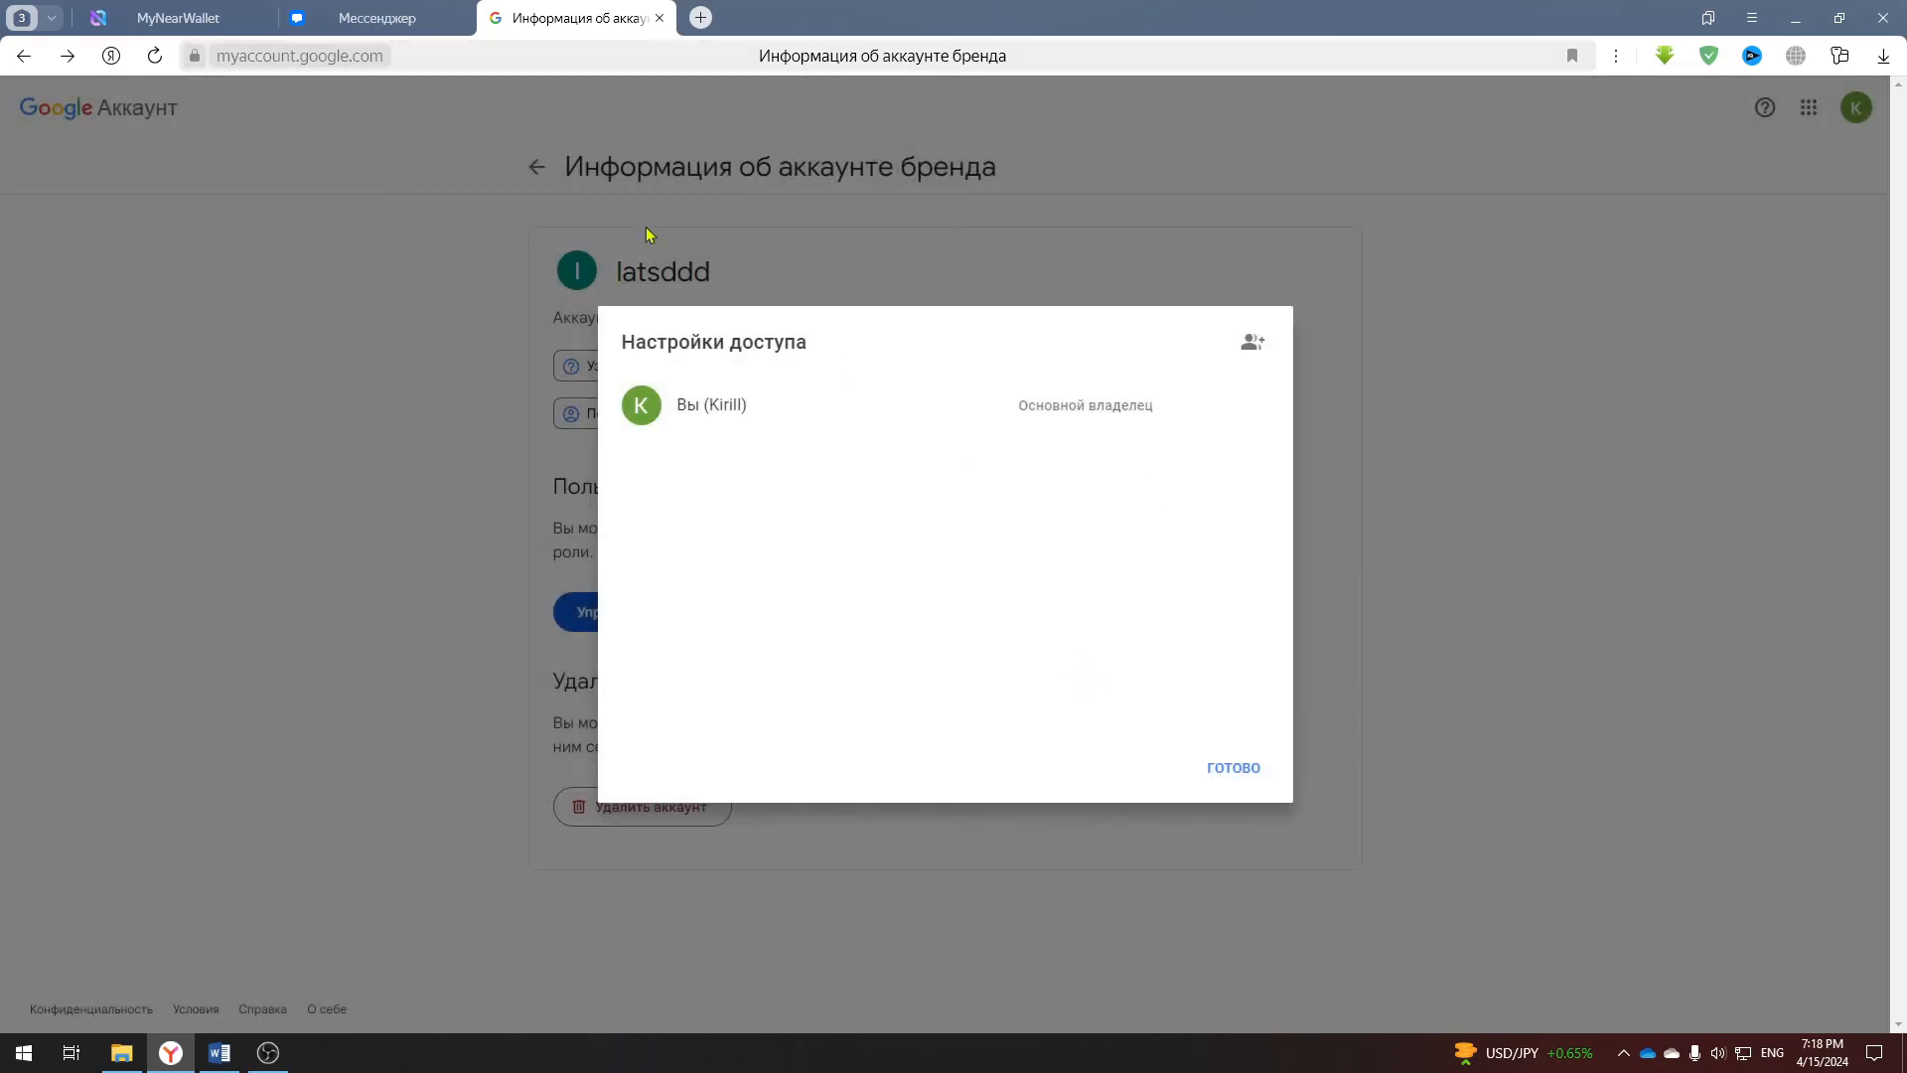
mouse_move(1023, 465)
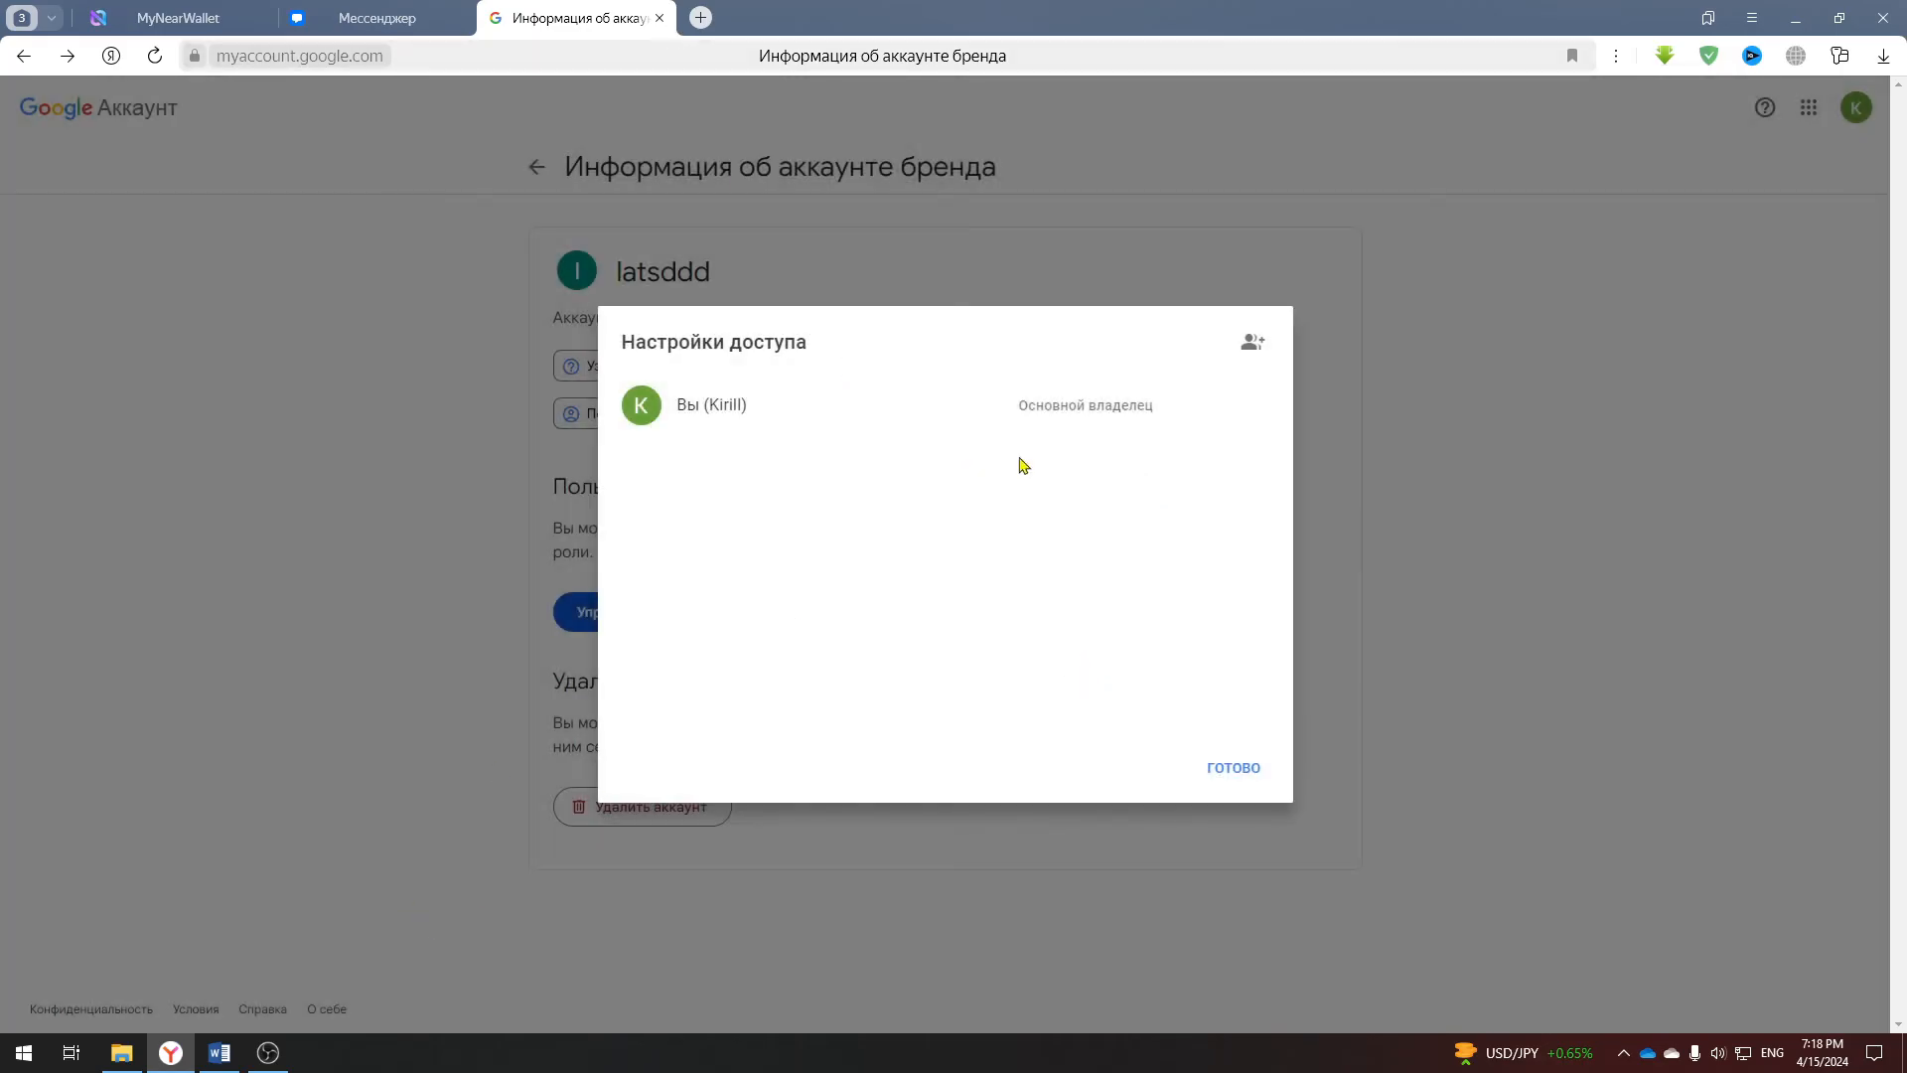